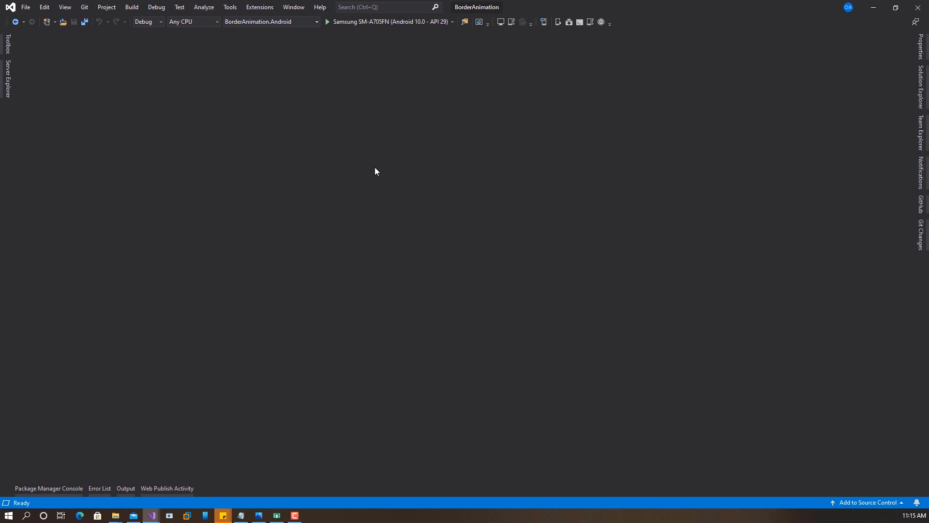
pyautogui.moveTo(373, 175)
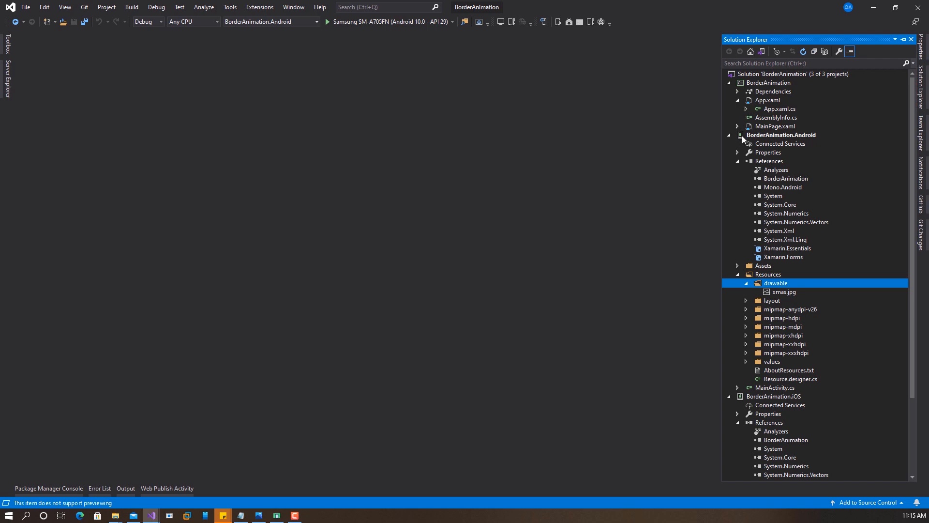
# - Expand the shared project's dependencies and open App.xaml.cs with its experimental SetFlags line
pyautogui.click(737, 91)
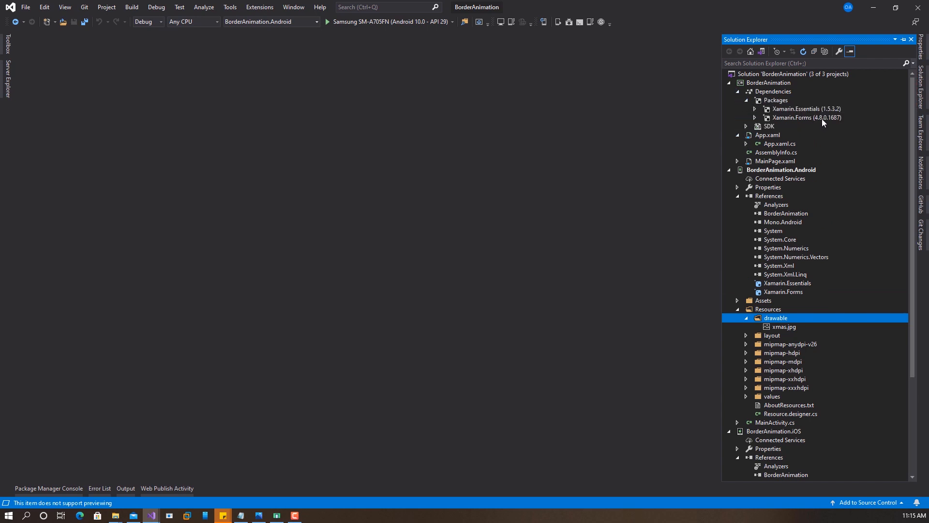
pyautogui.moveTo(839, 123)
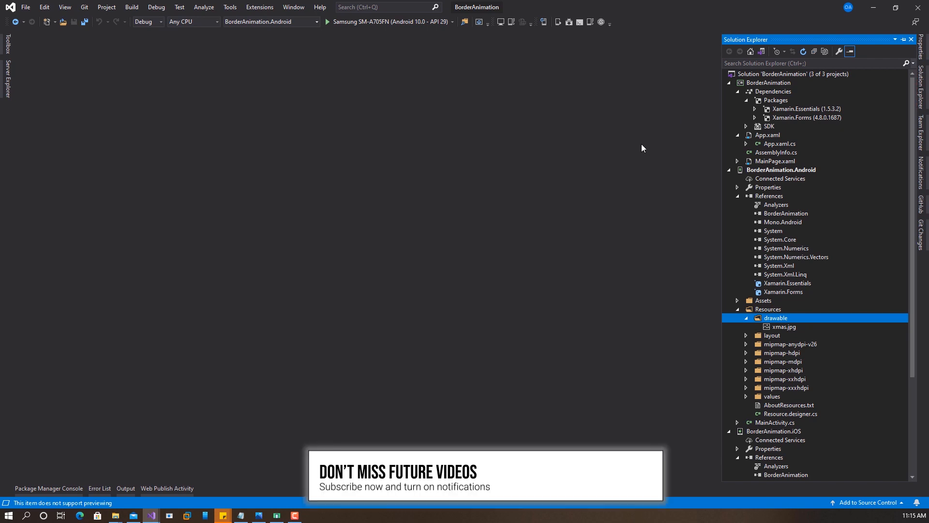
pyautogui.doubleClick(779, 144)
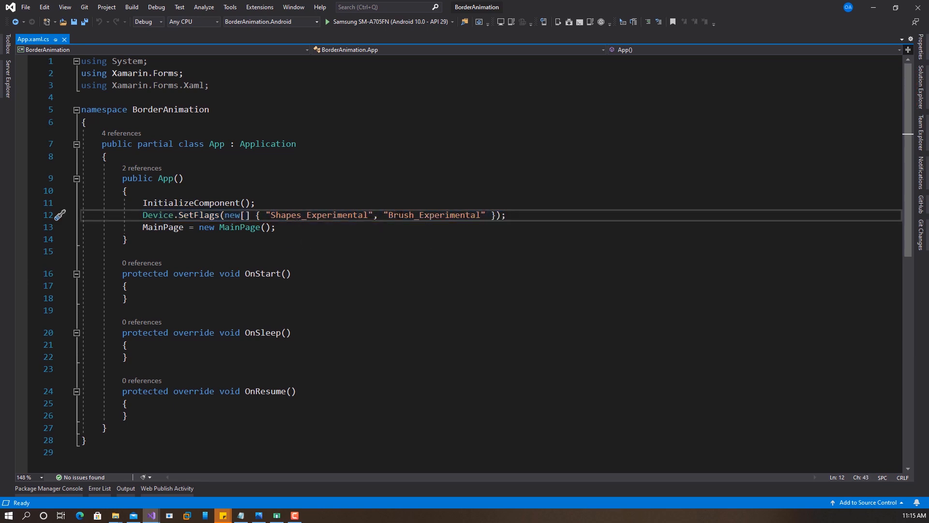
# - Highlight the Shapes/Brush experimental flags line, then show the list of Android run targets
pyautogui.click(397, 214)
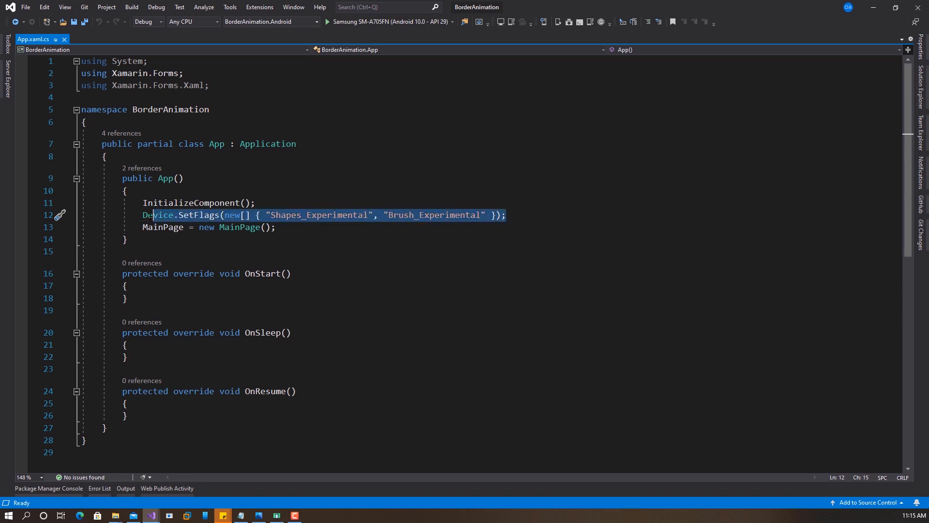
pyautogui.click(274, 227)
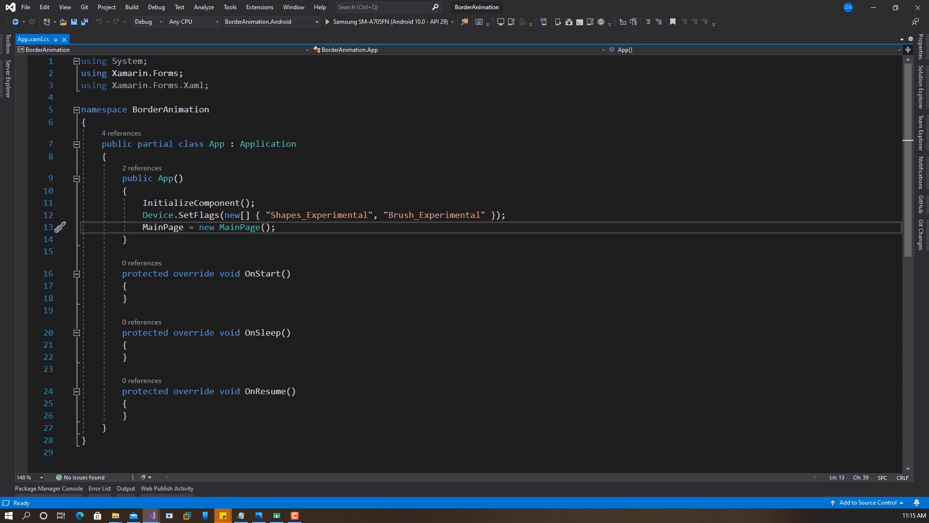
pyautogui.click(919, 81)
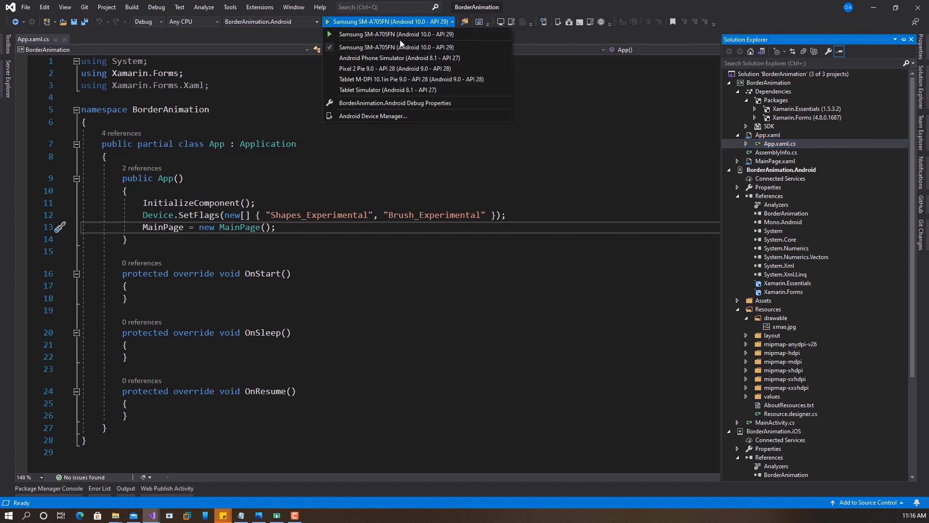
# - Select the Pixel 2 Pie 9.0 - API 28 emulator and start building the app
pyautogui.click(395, 68)
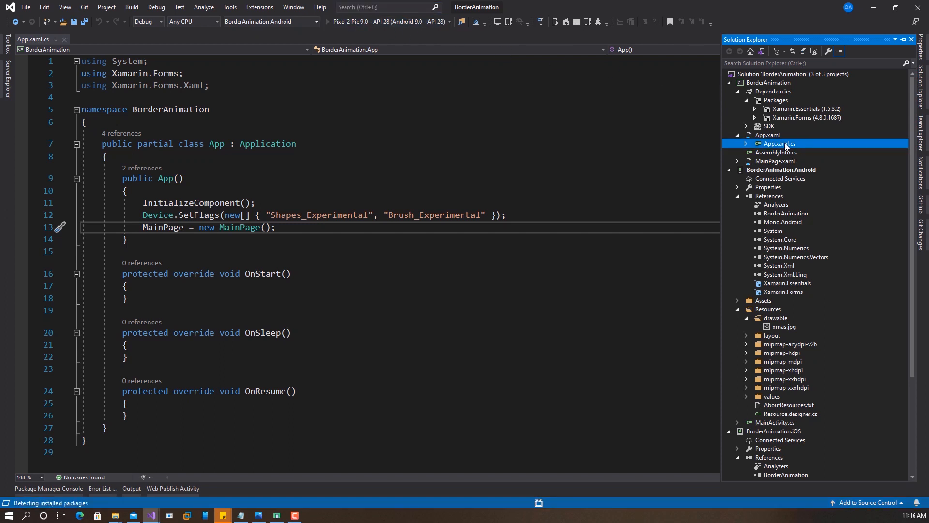
pyautogui.press('ctrl+s')
pyautogui.write('<')
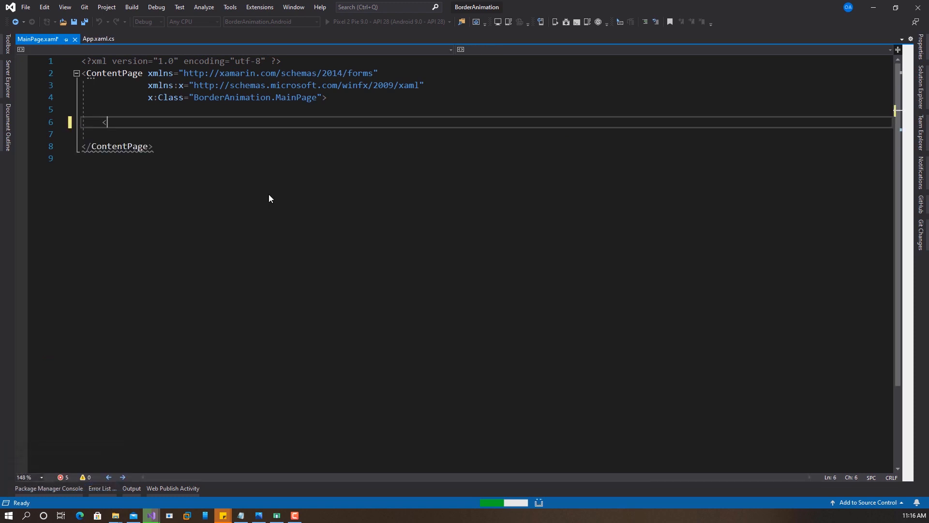
# - Type a FillAndExpand Grid holding a StackLayout centered horizontally and vertically
pyautogui.write('Grid>')
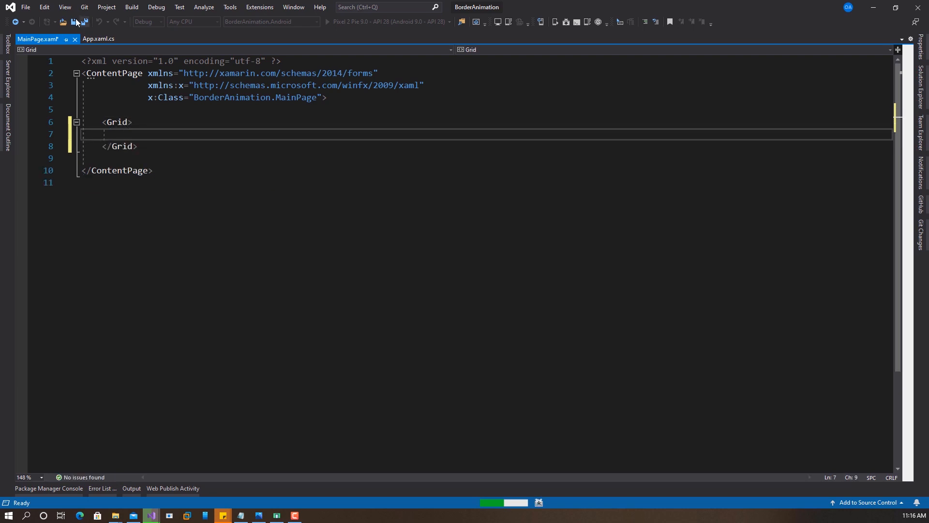
pyautogui.write('" "')
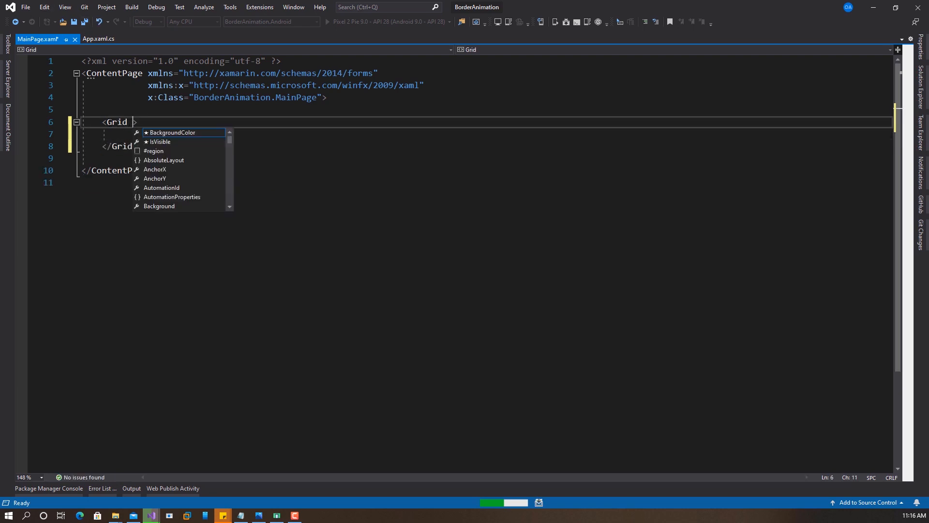
pyautogui.write('Ho')
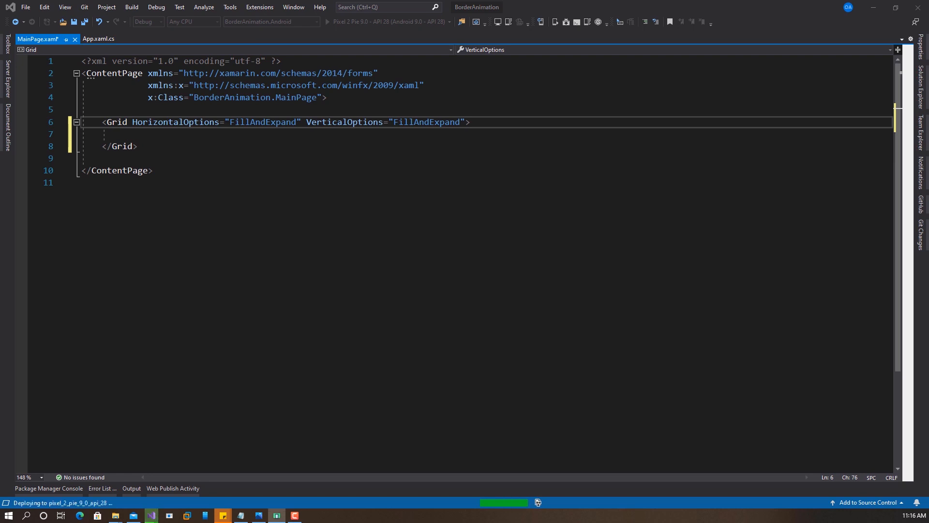
pyautogui.moveTo(26, 172)
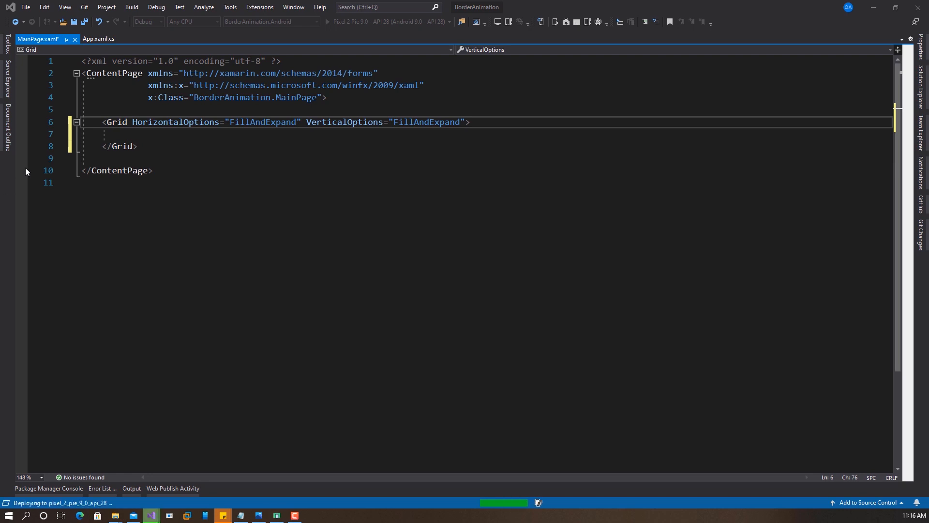
pyautogui.write('<StackLayout HorizontalOptions="Center" VerticalOptions="Center">')
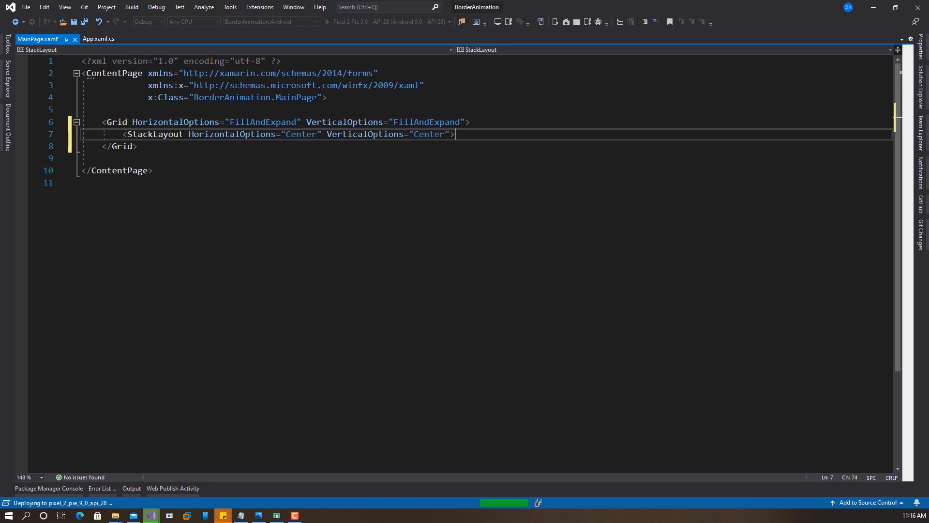
pyautogui.press('Return')
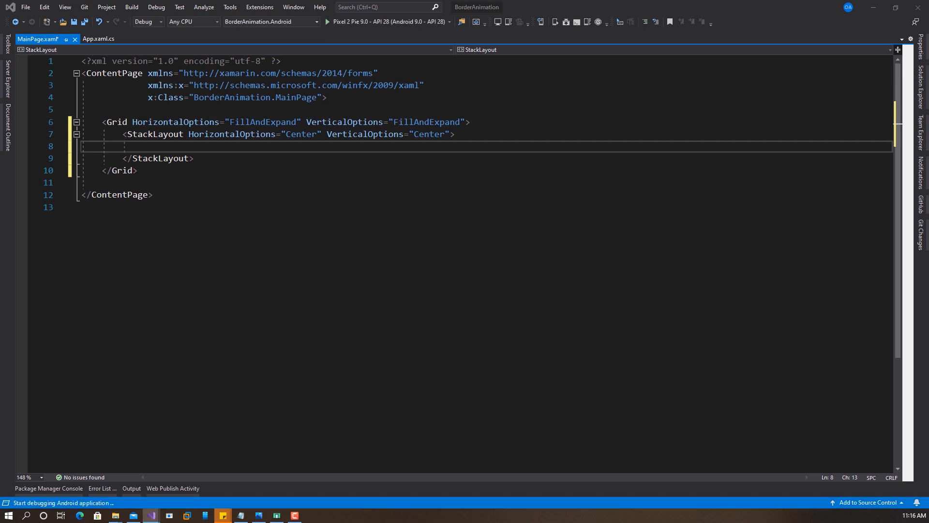
pyautogui.click(326, 21)
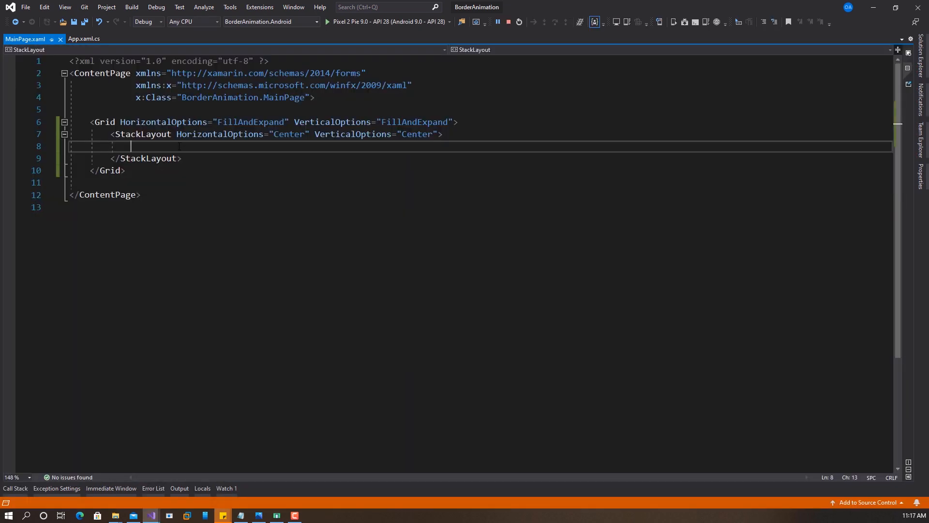
# - Add a centered 300×300 Grid inside the StackLayout
pyautogui.click(327, 21)
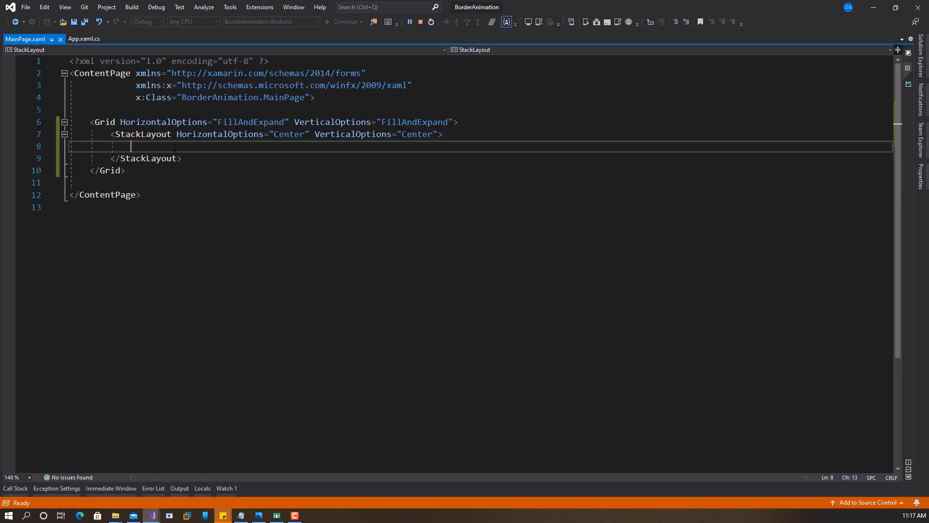
pyautogui.write('<Grid HeightRequest="300" WidthRequest="300"  HorizontalOptions="Center" VerticalOptions="Center">')
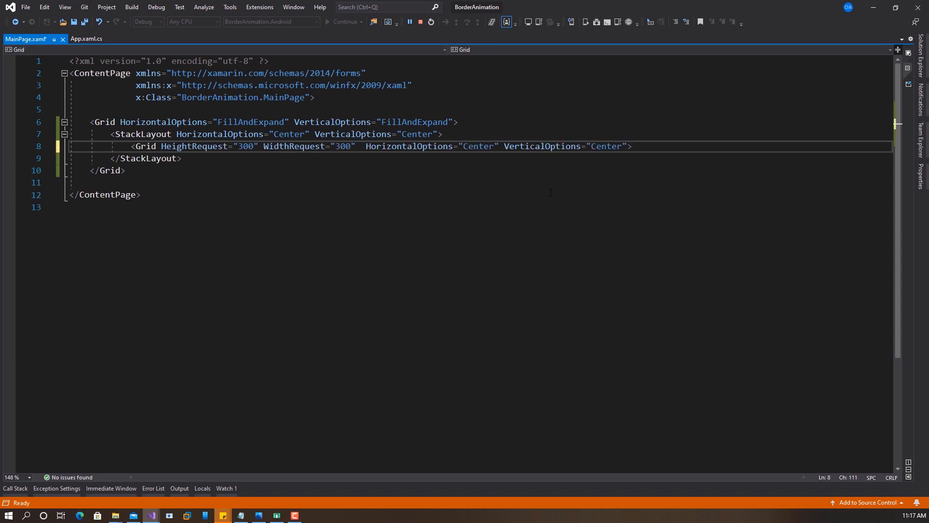
pyautogui.write('</Grid>')
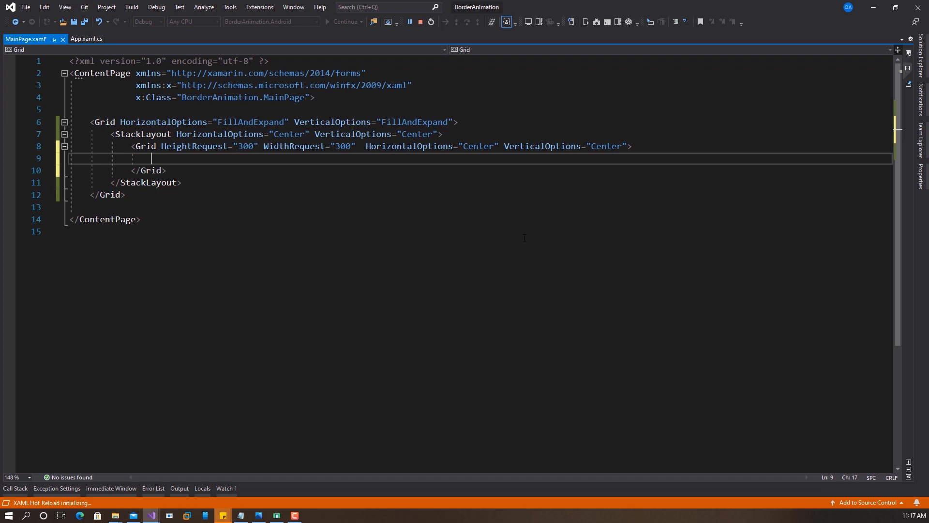
# - Add an Image with Source xmas.png, Aspect AspectFill and Margin 10 inside the Grid
pyautogui.write('<Image>')
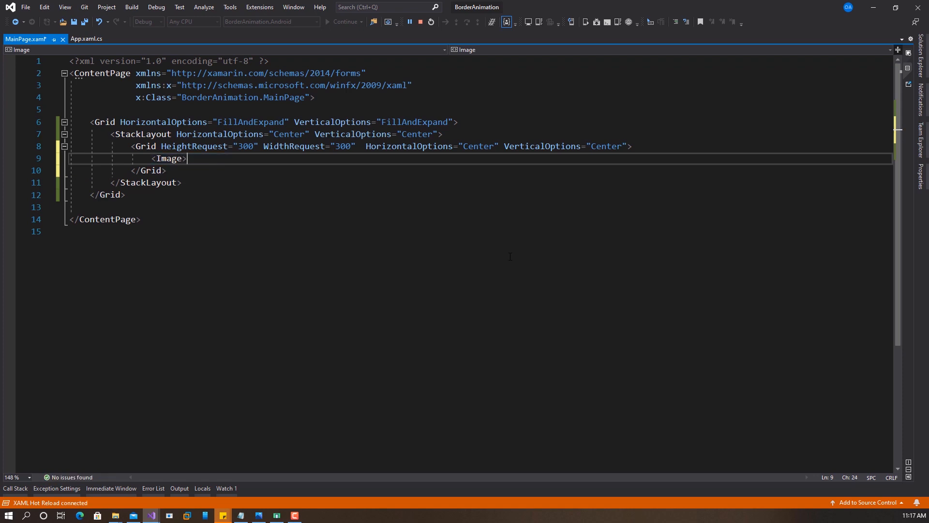
pyautogui.write('/')
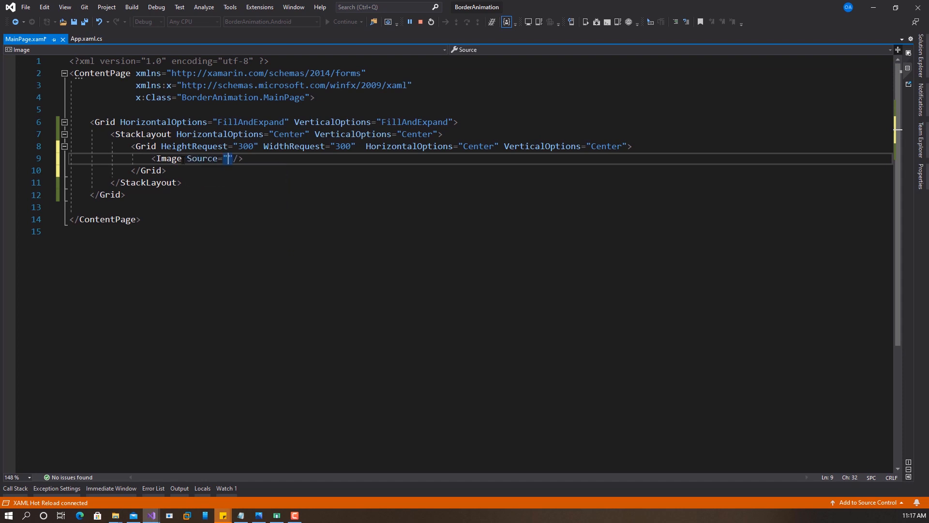
pyautogui.write('xmas')
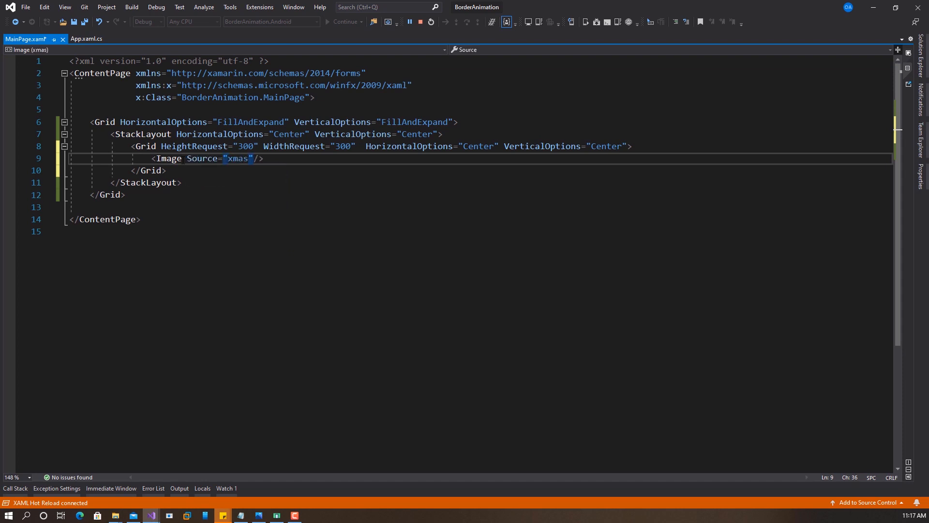
pyautogui.write('.png')
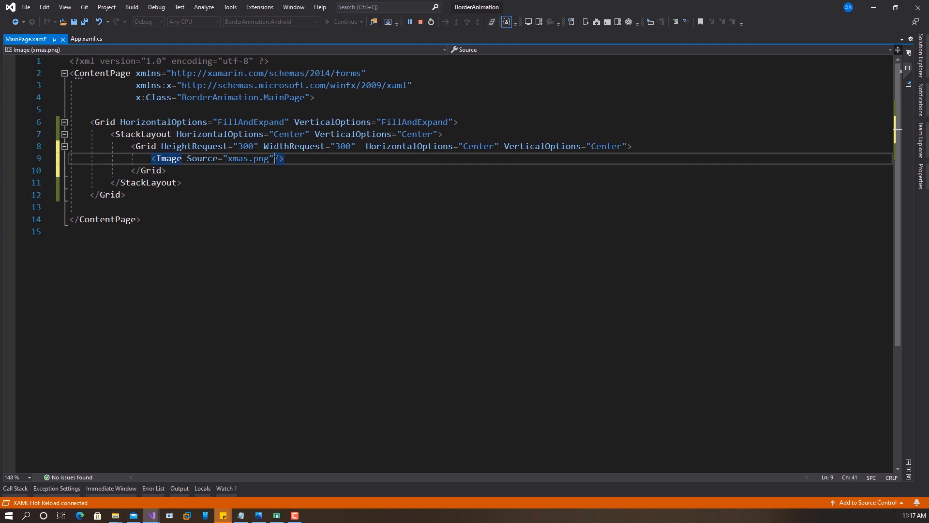
pyautogui.write('Aspect="')
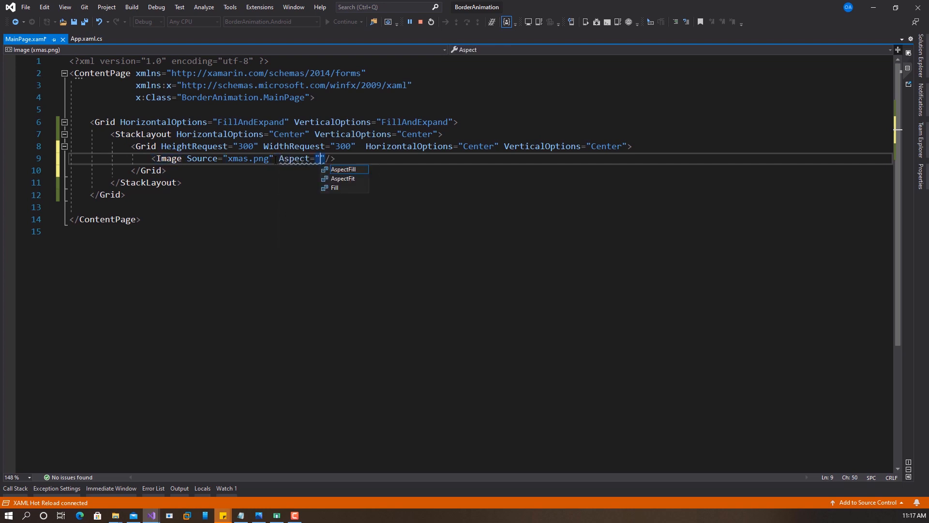
pyautogui.write('As4')
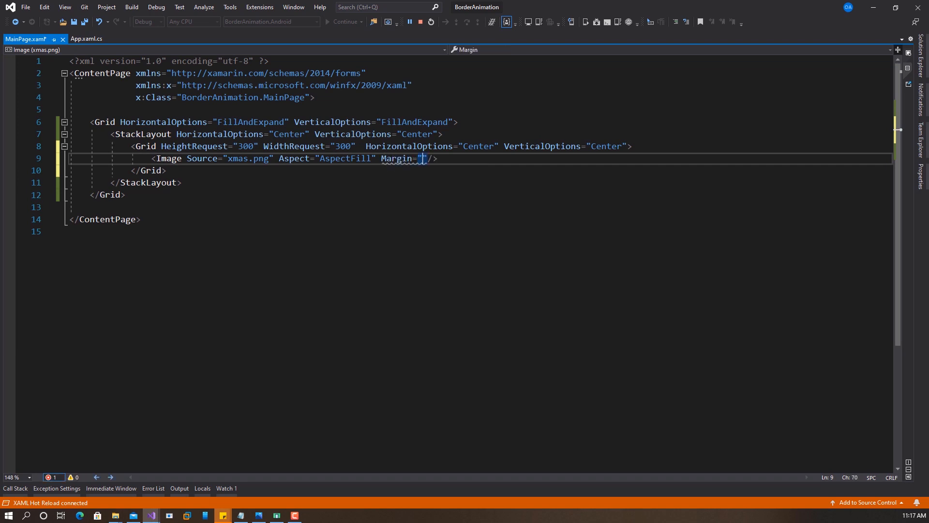
pyautogui.write('10')
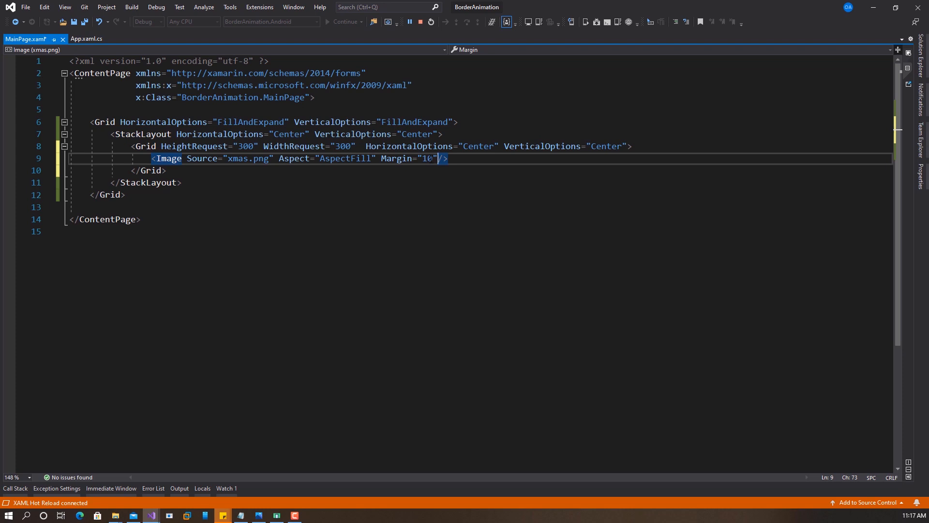
pyautogui.moveTo(424, 158)
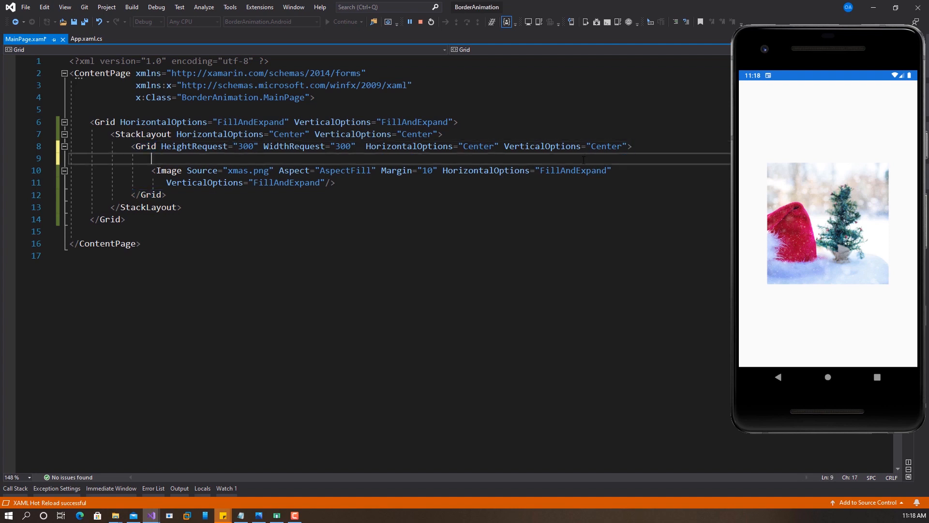
# - Insert a FillAndExpand Rectangle named mainRect with StrokeThickness 10 before the Image
pyautogui.write('<Grid HeightRequest="300" WidthRequest="300"  HorizontalOptions="Center" VerticalOptions="Center">')
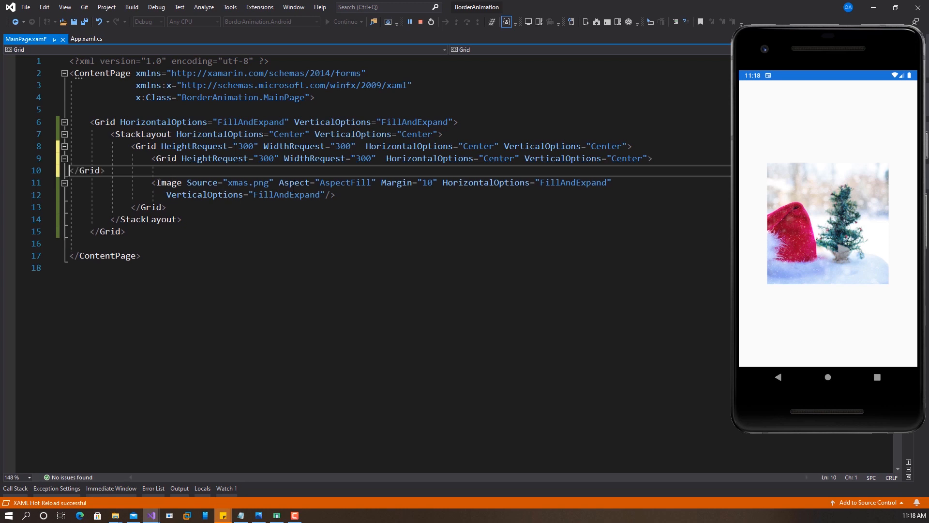
pyautogui.press('Delete')
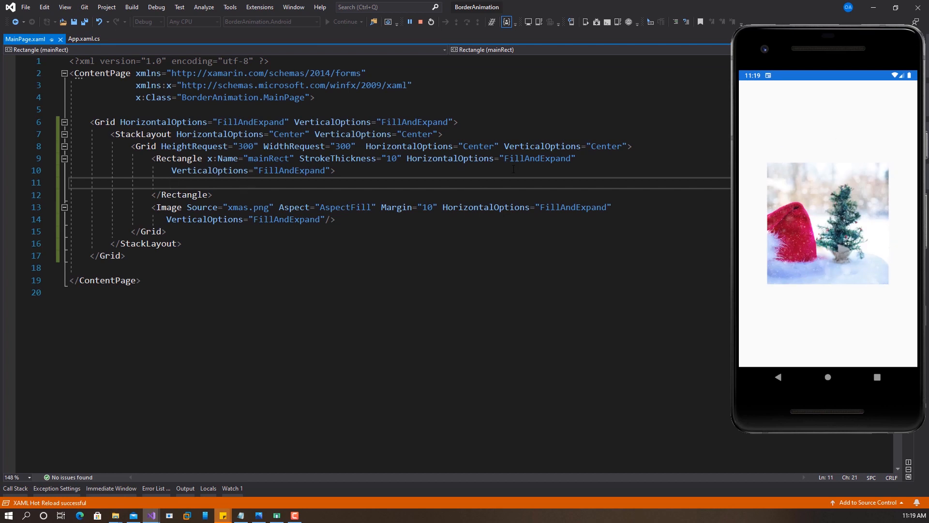
# - Add Rectangle.Stroke with a LinearGradientBrush inside mainRect
pyautogui.write('<')
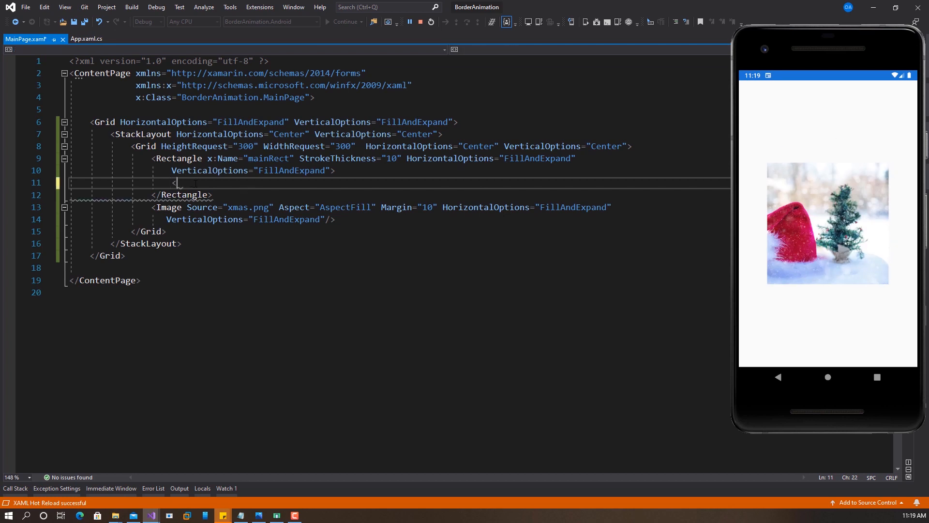
pyautogui.write('<')
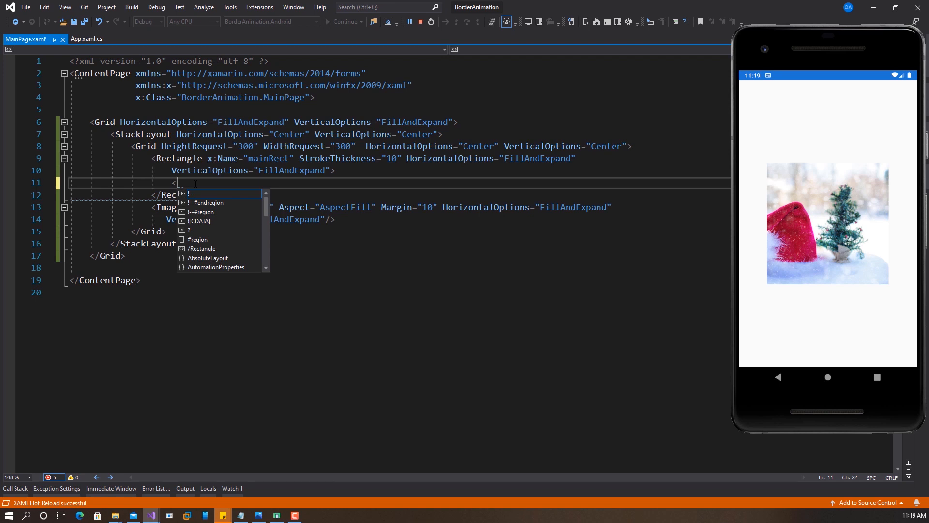
pyautogui.write('Rectangle')
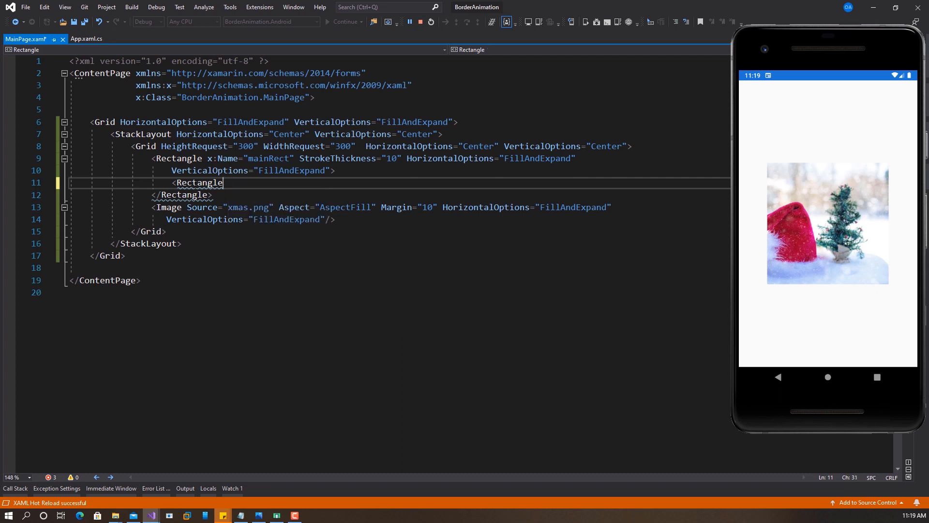
pyautogui.write('.')
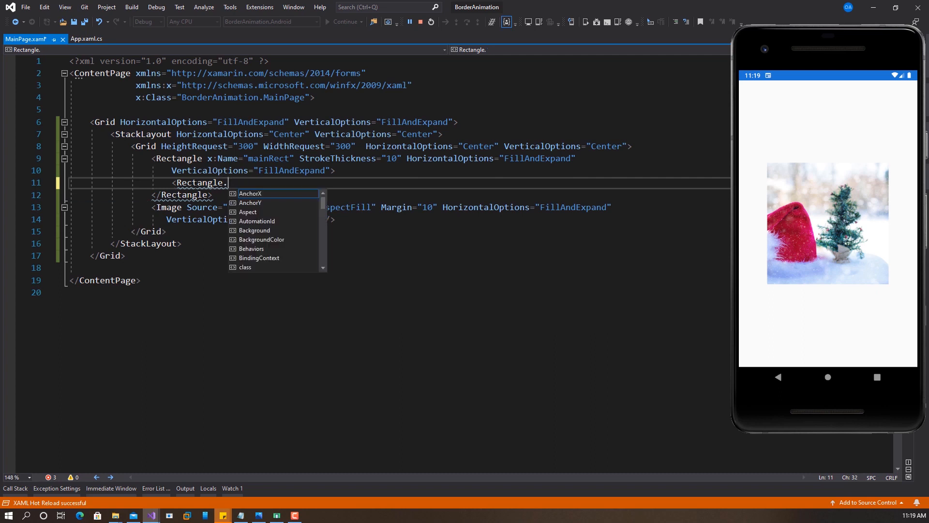
pyautogui.write('Stroke>')
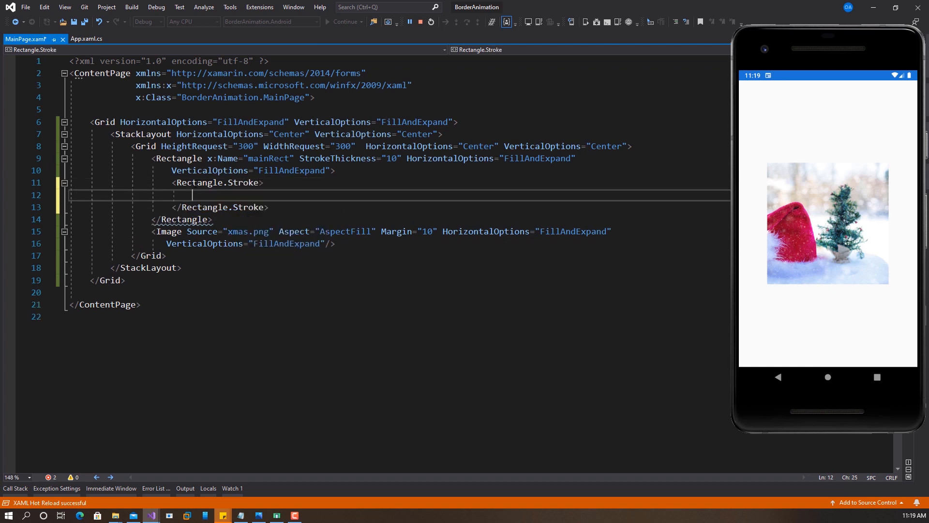
pyautogui.write('<LinearGradientBrush>')
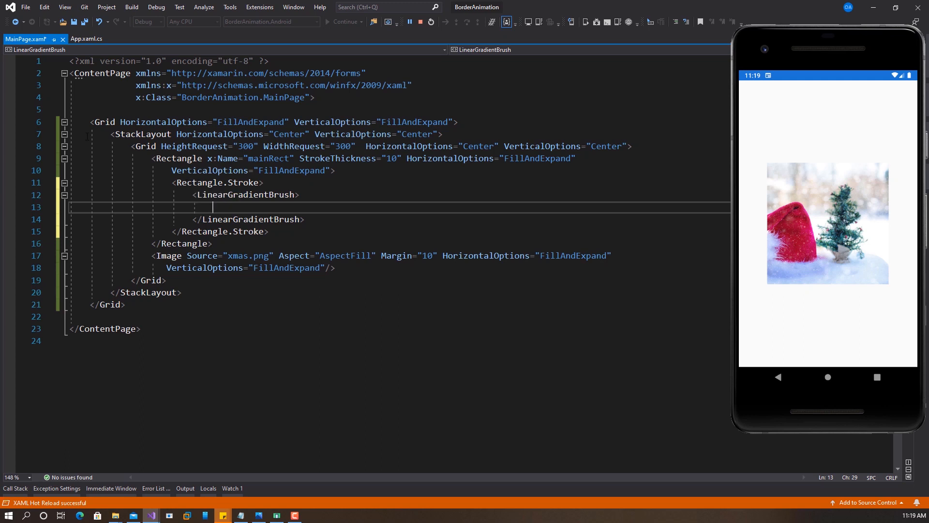
pyautogui.doubleClick(250, 158)
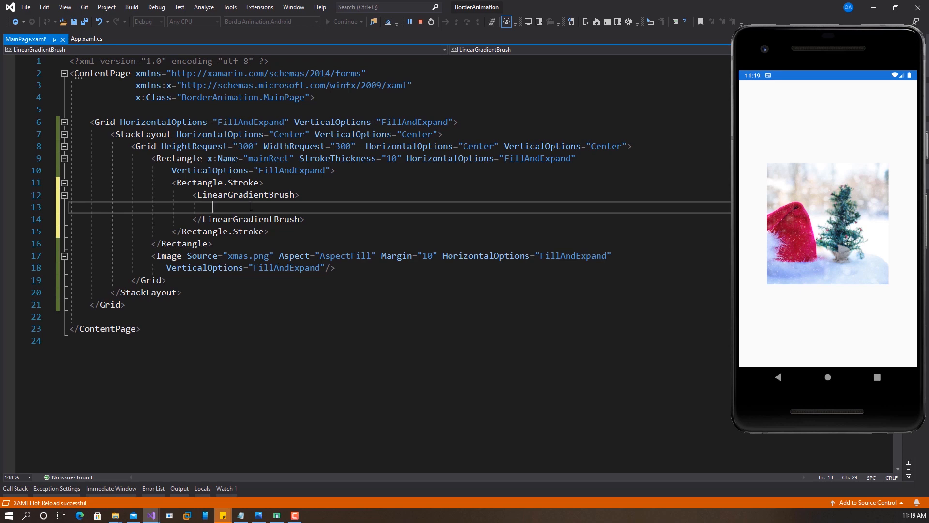
# - Start a GradientStop named tealGrad inside the brush
pyautogui.write('<GradientStop x')
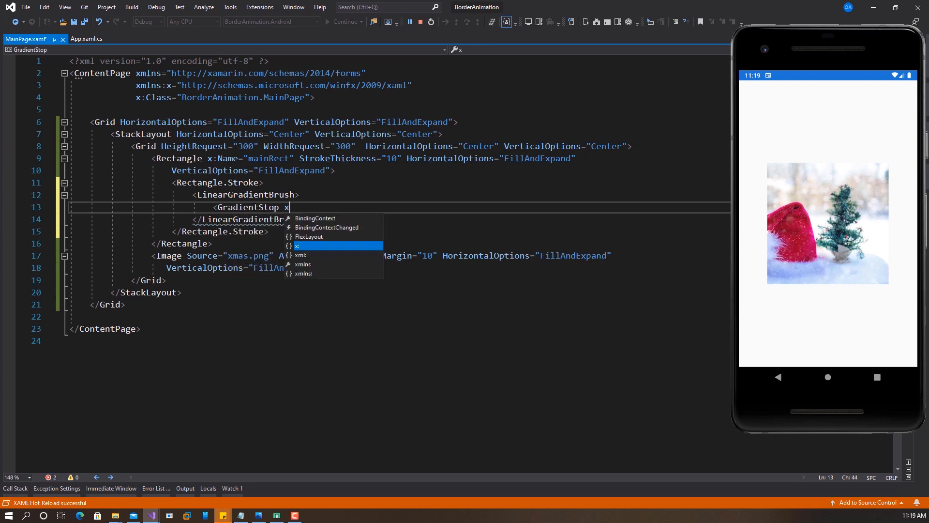
pyautogui.write(':Name="te')
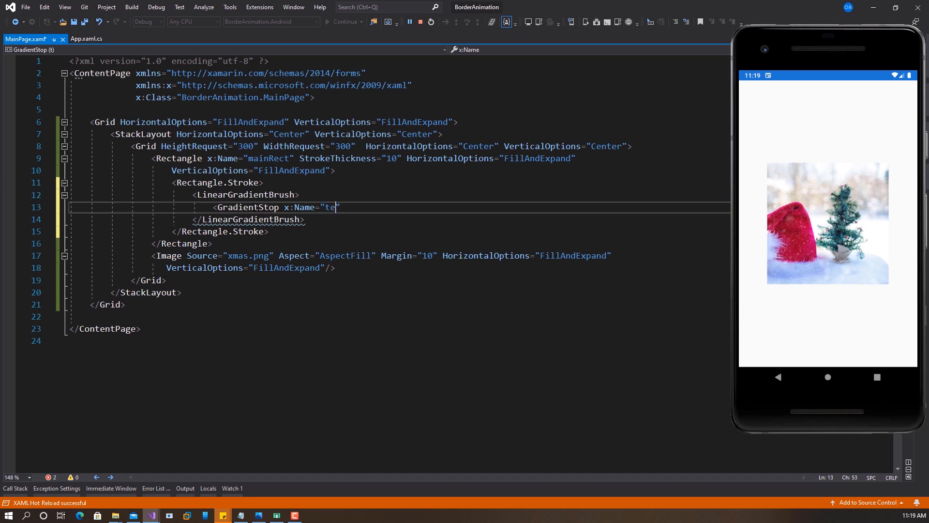
pyautogui.write('al')
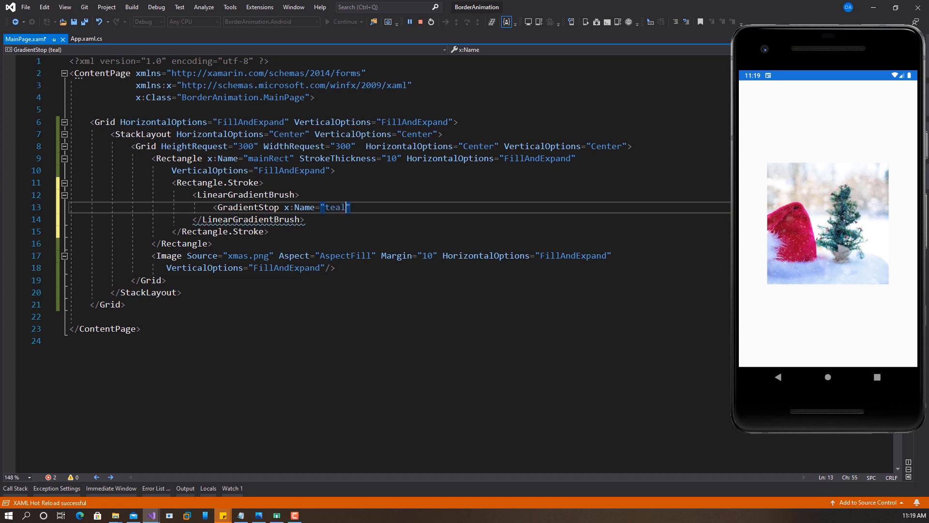
pyautogui.write('Grad')
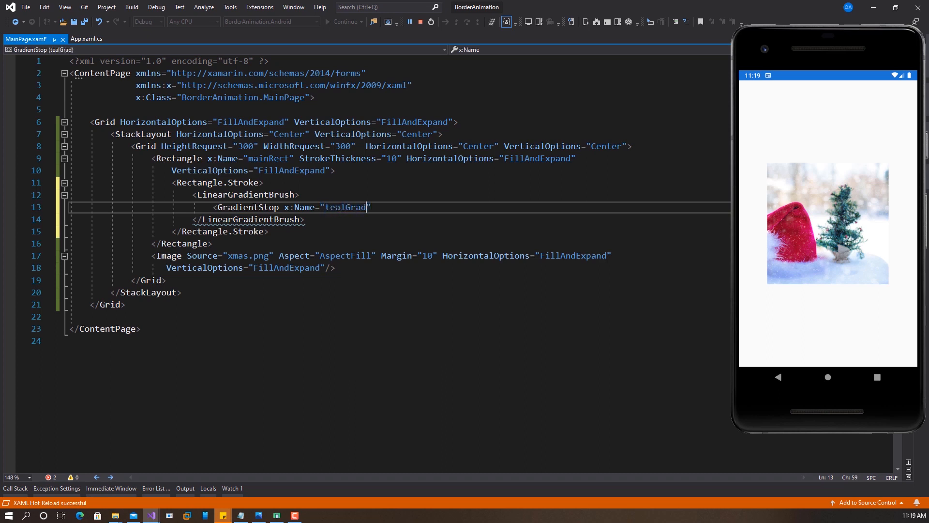
pyautogui.doubleClick(347, 206)
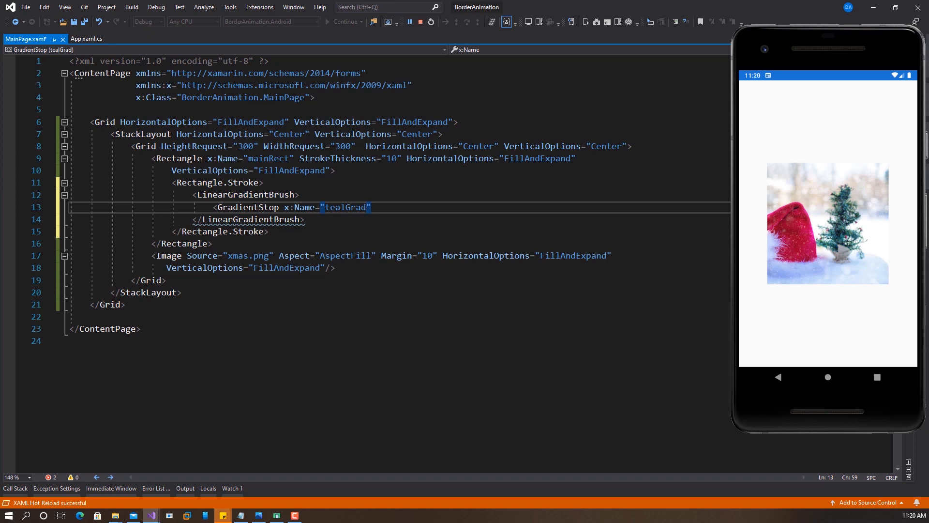
# - Give the tealGrad stop colour #56D9BE and offset 0
pyautogui.write('Color="')
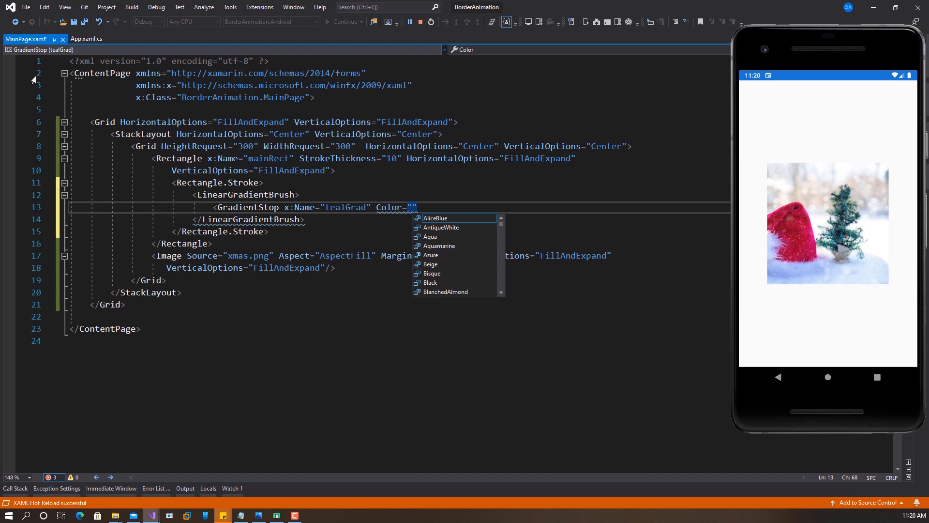
pyautogui.write('#')
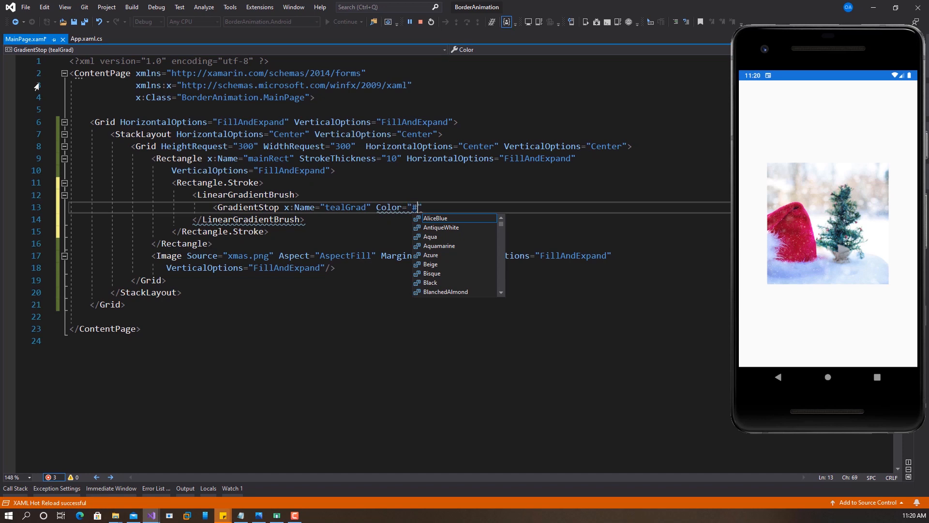
pyautogui.write('56')
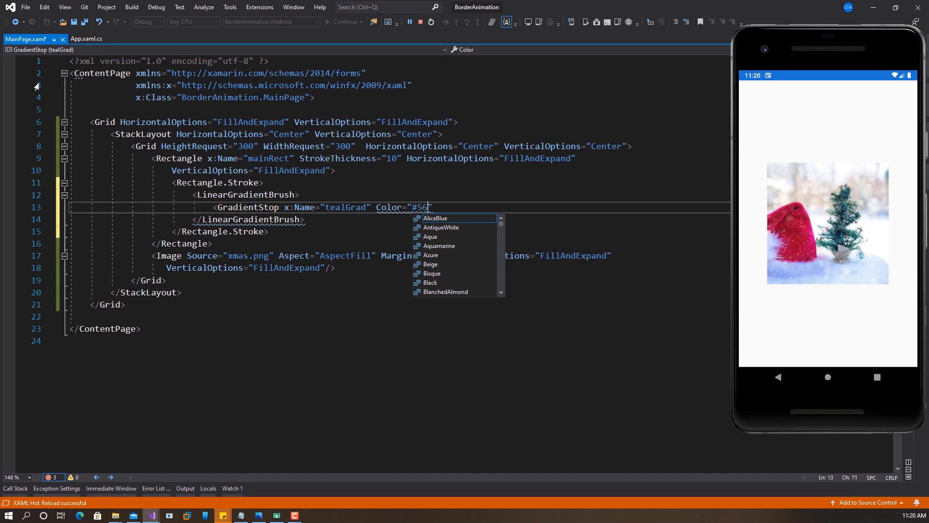
pyautogui.write('D')
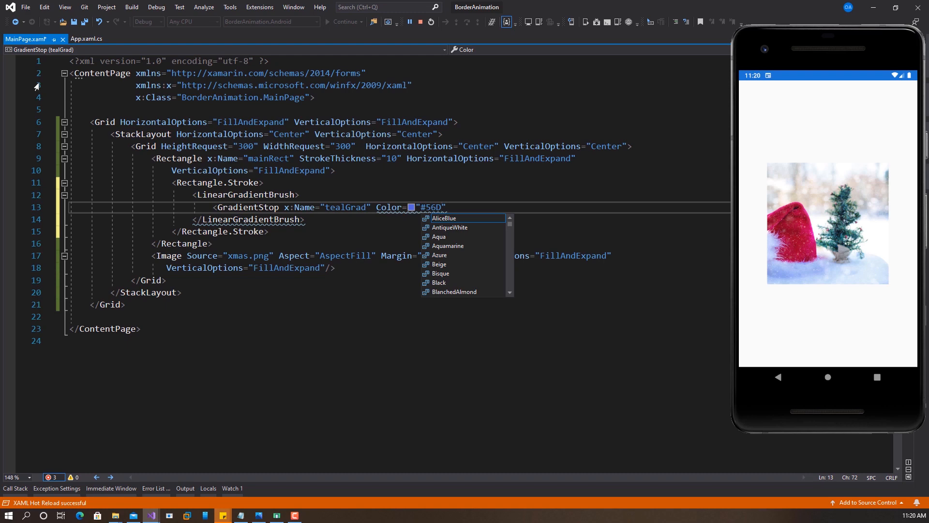
pyautogui.write('9')
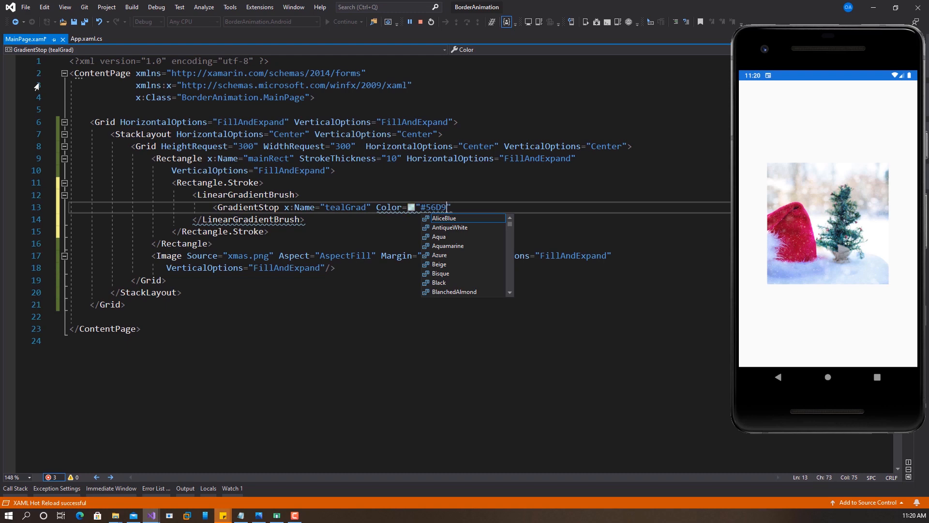
pyautogui.write('BE')
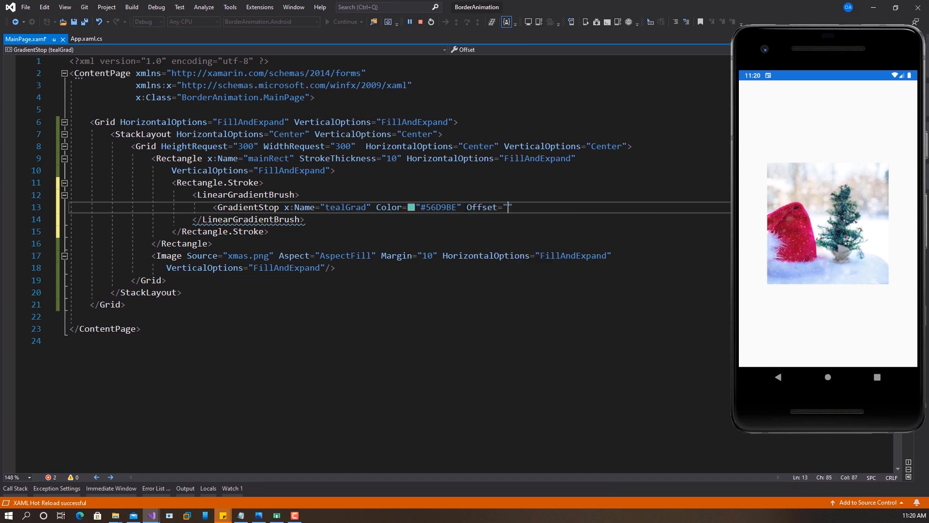
pyautogui.write('0')
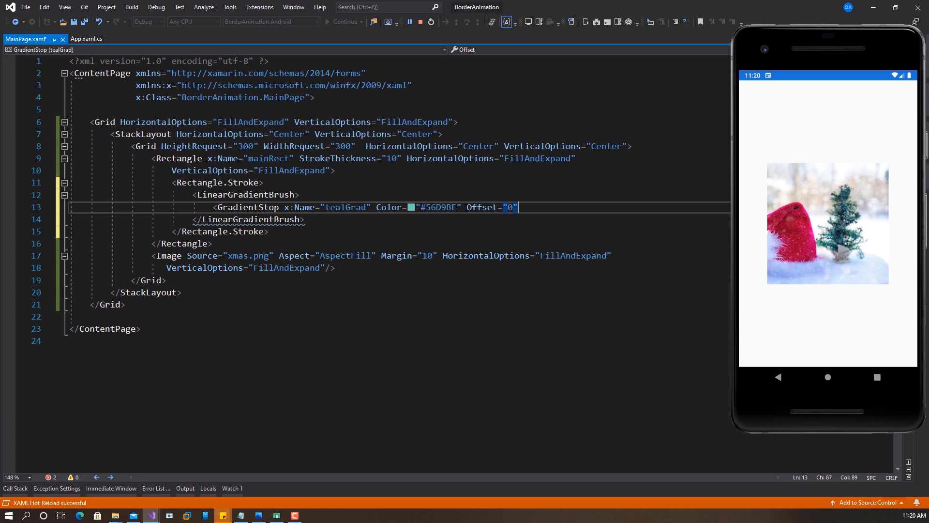
pyautogui.write('/>')
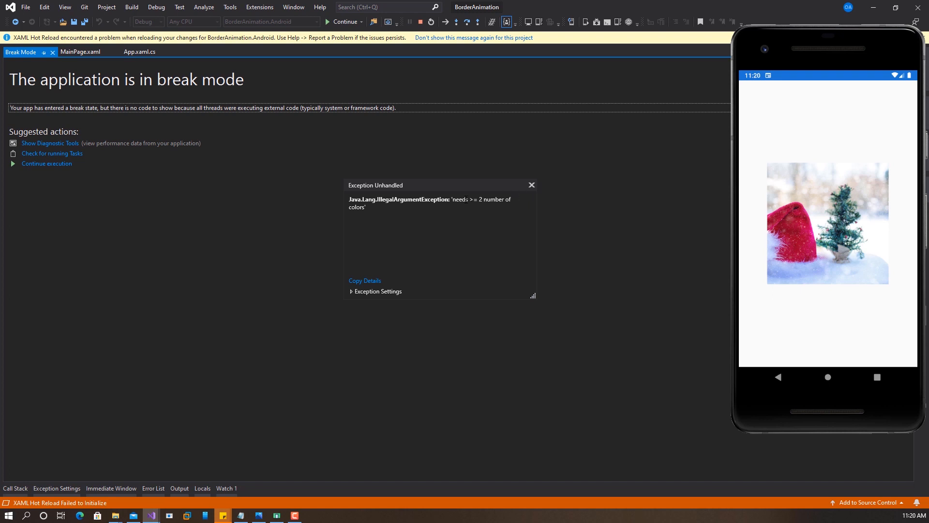
pyautogui.moveTo(529, 190)
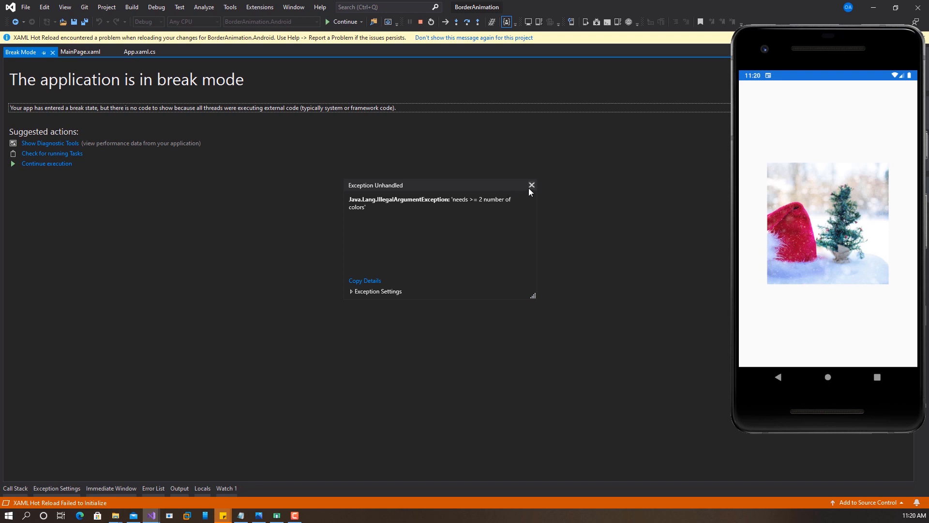
# - Dismiss the unhandled exception popup about the brush needing two colors
pyautogui.click(531, 184)
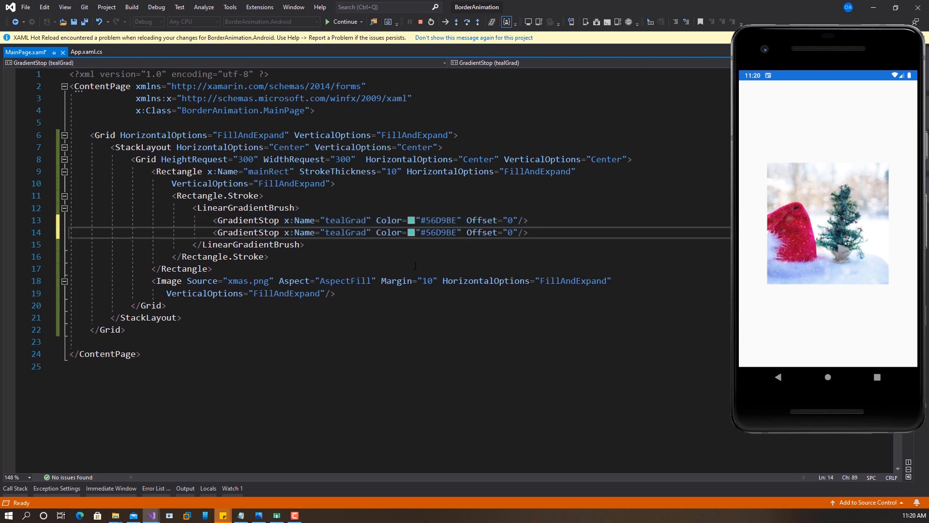
# - Rename the second stop to orangeGrad with colour #EE7752, then resume and relaunch the app
pyautogui.doubleClick(334, 231)
pyautogui.write('orang')
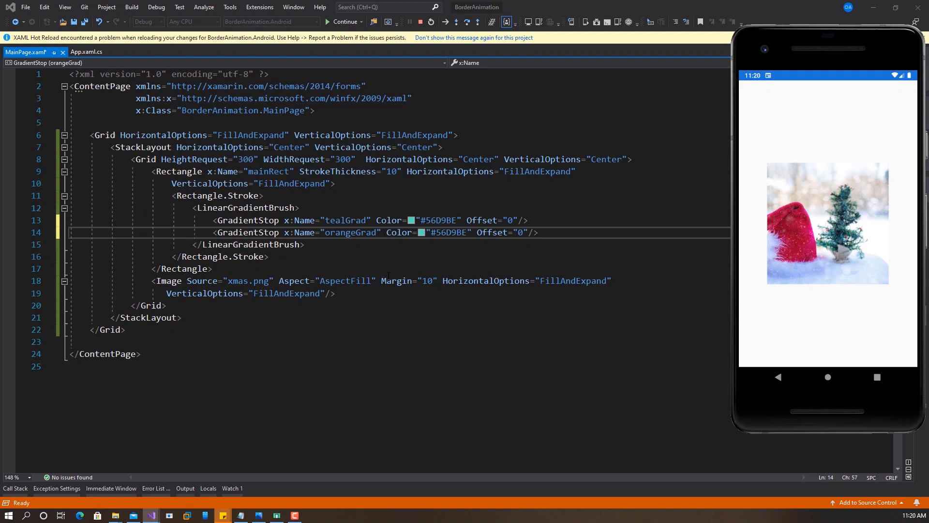
pyautogui.write('#EE7752')
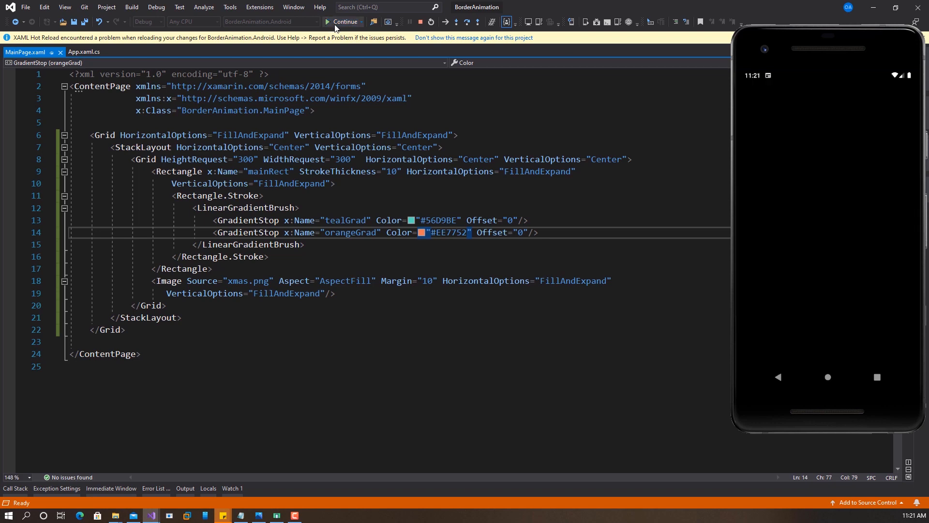
pyautogui.click(326, 22)
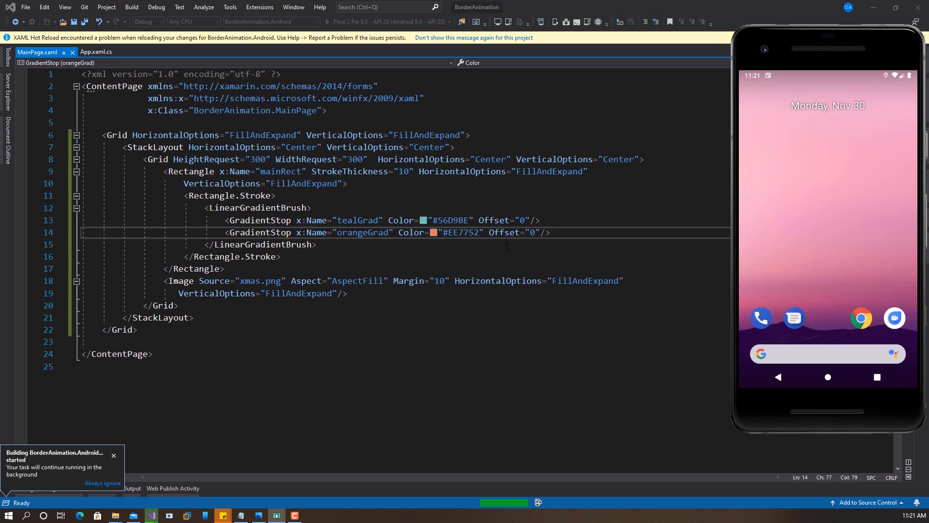
pyautogui.click(327, 22)
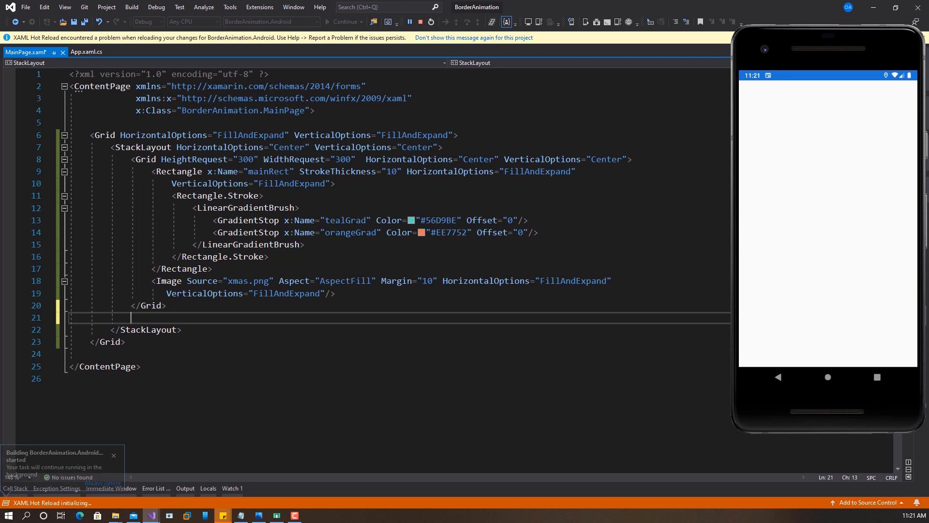
# - Add a black centred 'Santa Claus is coming to town!' Label and set orangeGrad's offset to 1
pyautogui.click(113, 455)
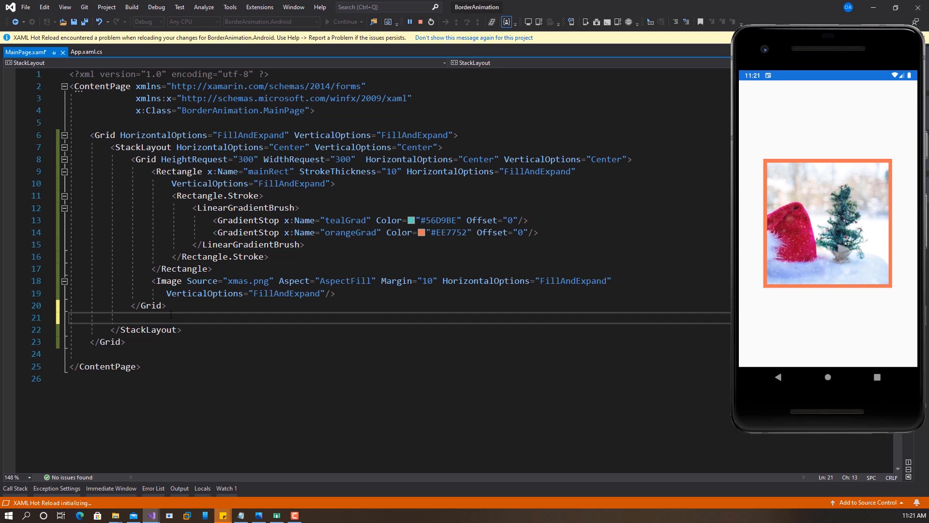
pyautogui.write('<Label Text="Santa Claus is coming to town!" TextColor="Black" HorizontalOptions="Center"/>')
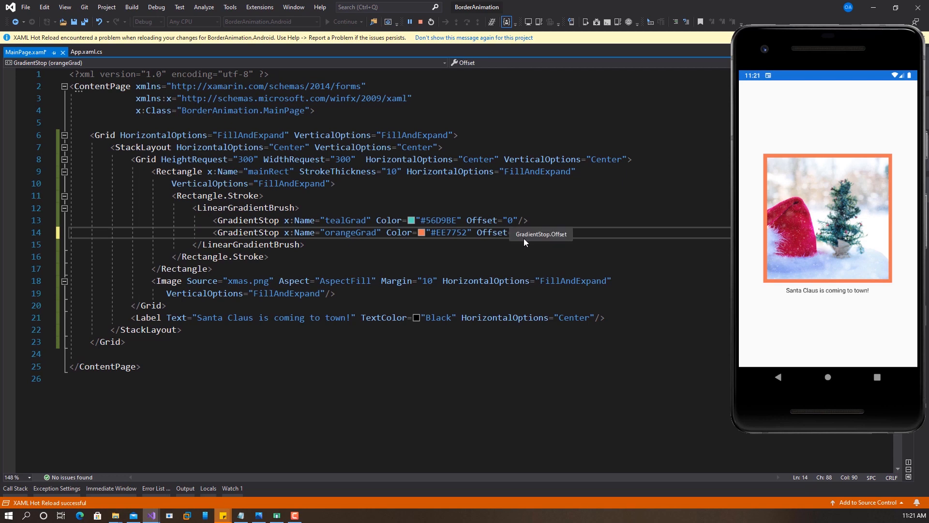
pyautogui.write('1"/>')
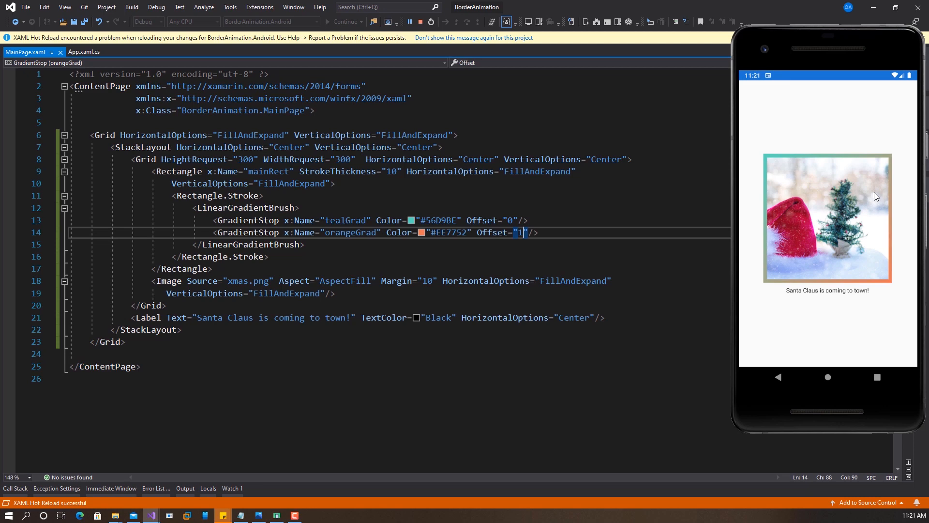
pyautogui.moveTo(856, 222)
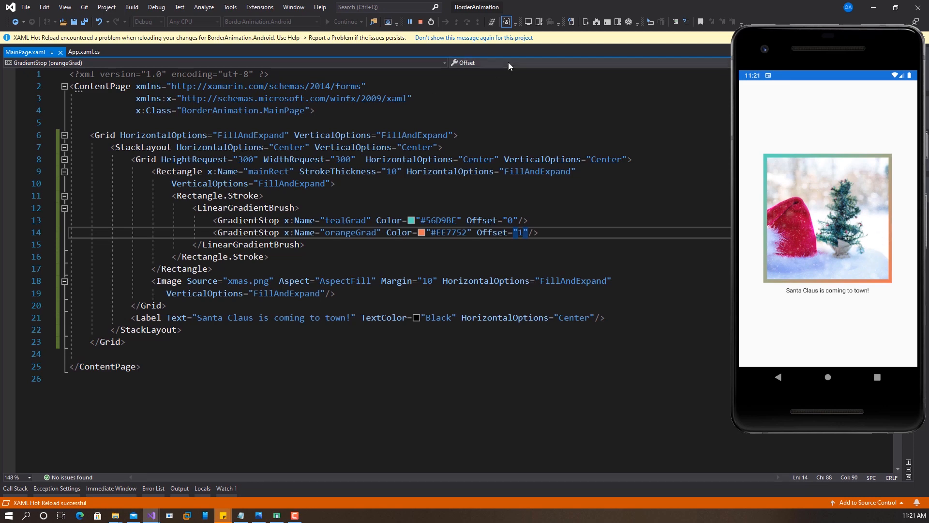
pyautogui.click(420, 21)
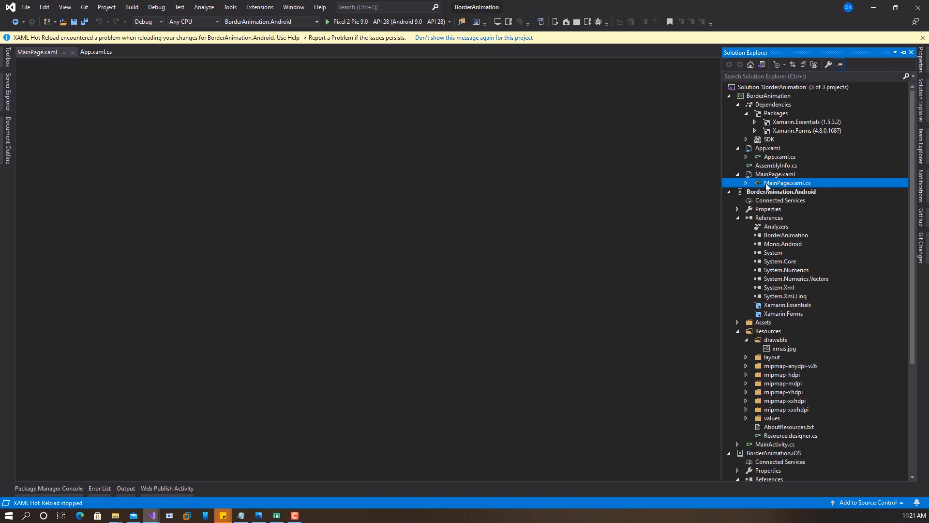
# - Open MainPage.xaml.cs and add a blank line after the MainPage constructor
pyautogui.doubleClick(787, 183)
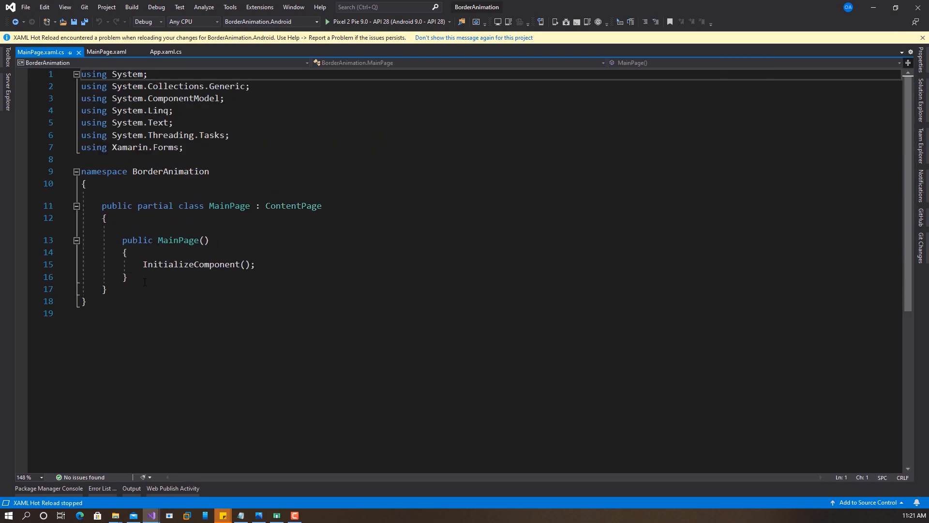
pyautogui.click(125, 276)
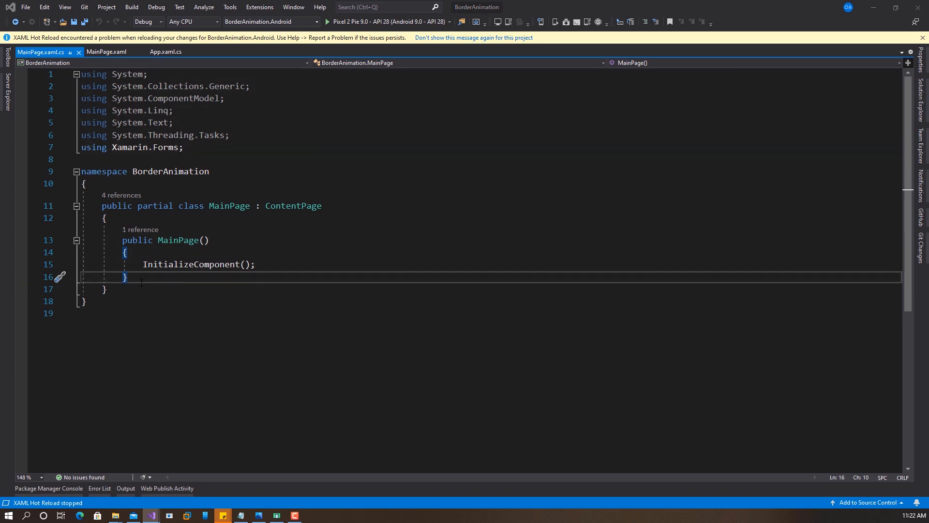
pyautogui.press('Enter')
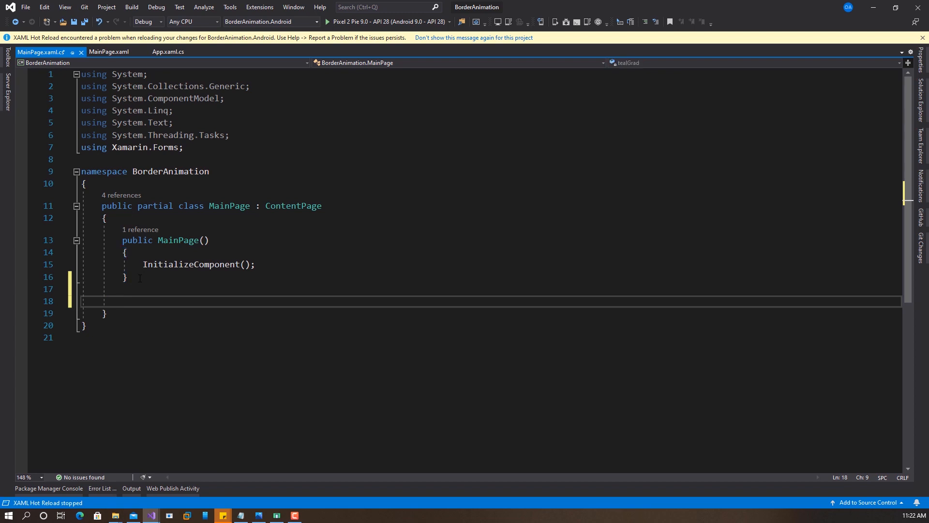
# - Declare a private void AnimateBorder() method in MainPage
pyautogui.write('p')
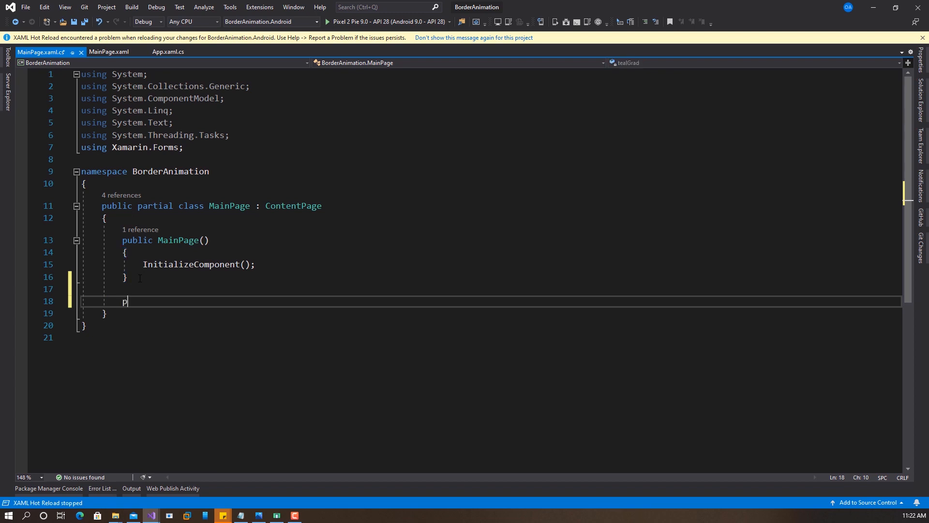
pyautogui.write('rivate v')
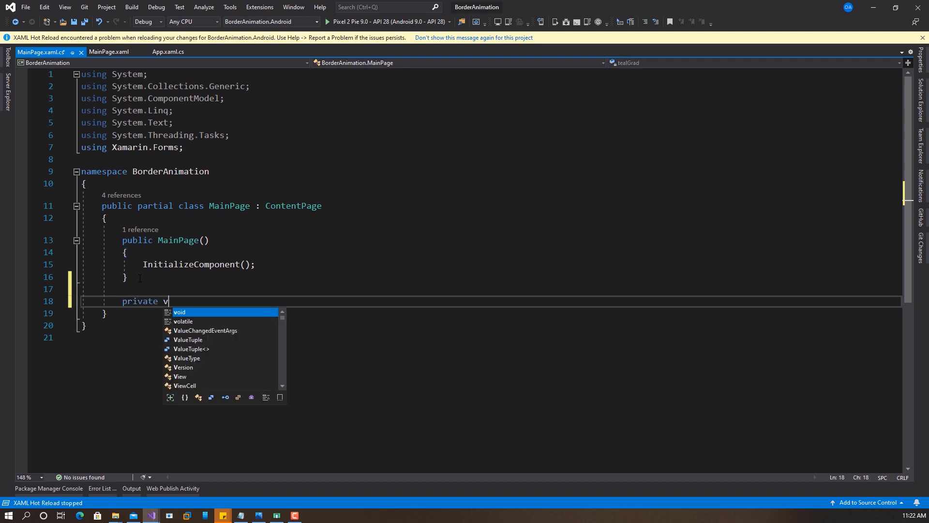
pyautogui.write('oid Animat')
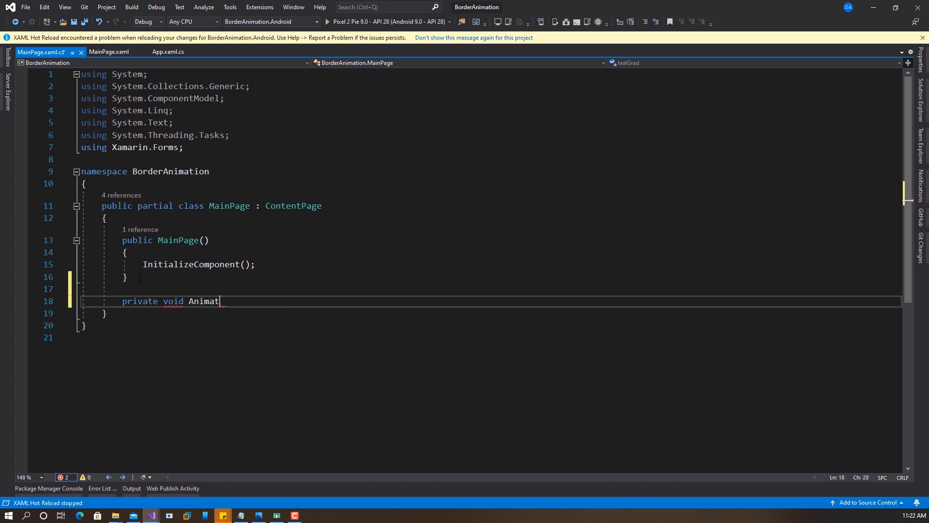
pyautogui.write('eBo')
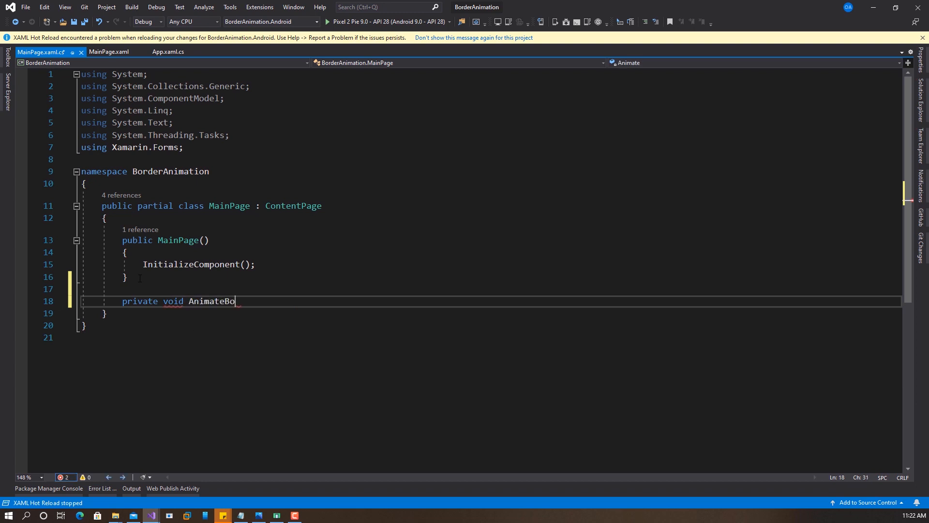
pyautogui.write('rder()')
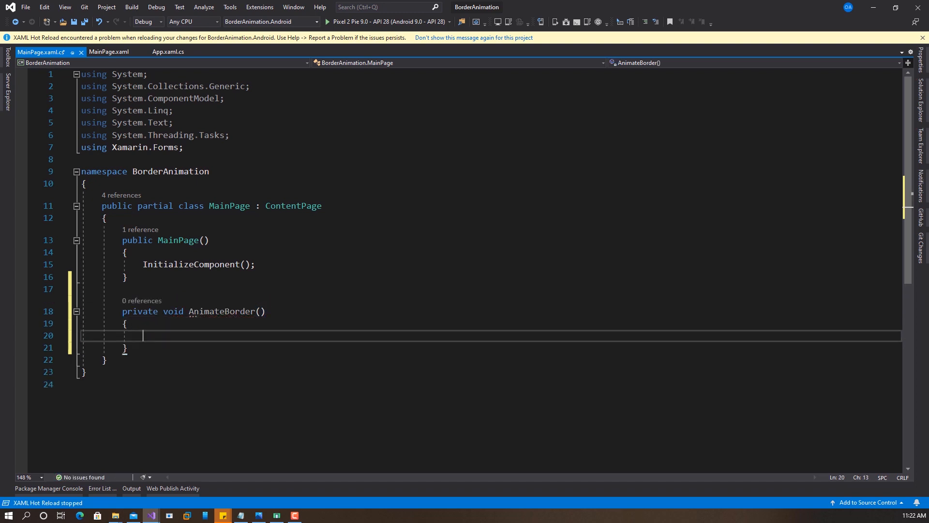
# - Add Action<double> tealMovement = tInput => tealGrad.Offset = (float)tInput; inside AnimateBorder
pyautogui.write('Action<')
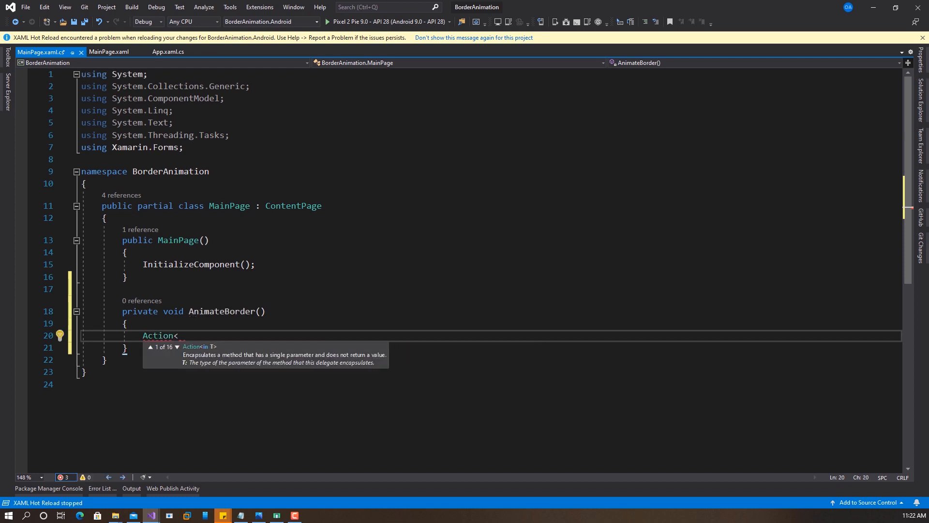
pyautogui.write('double>')
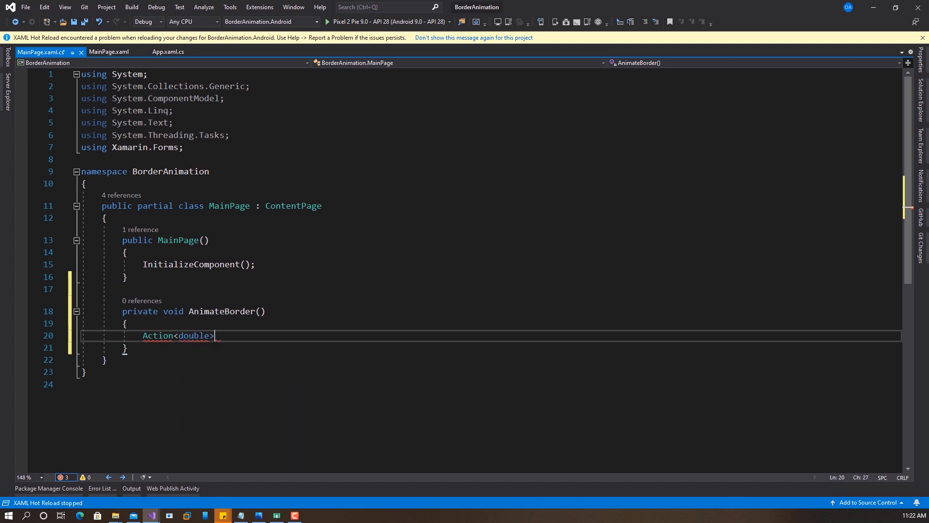
pyautogui.write('te')
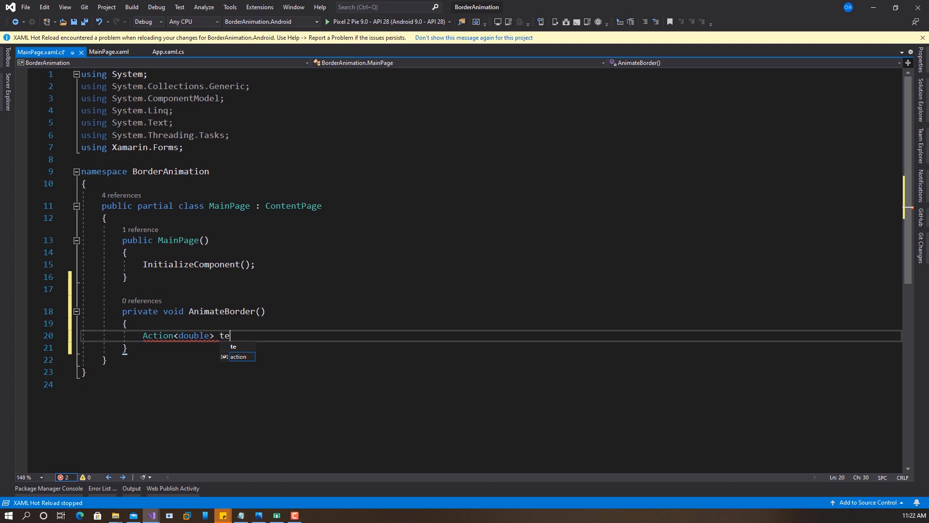
pyautogui.write('al')
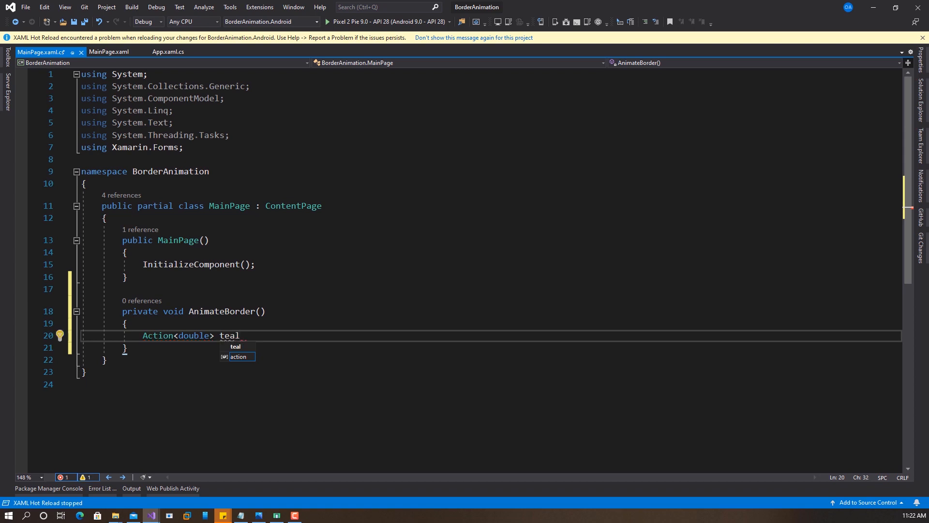
pyautogui.write('Movement')
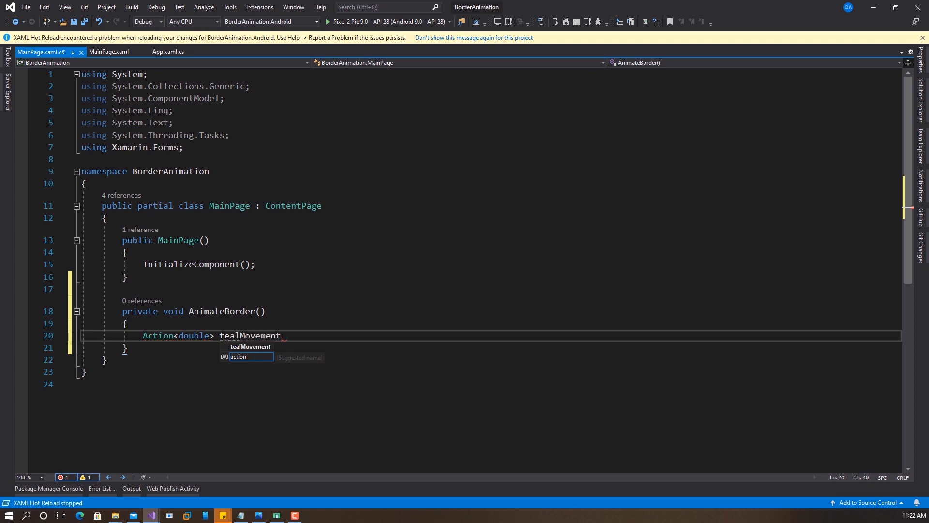
pyautogui.write('=')
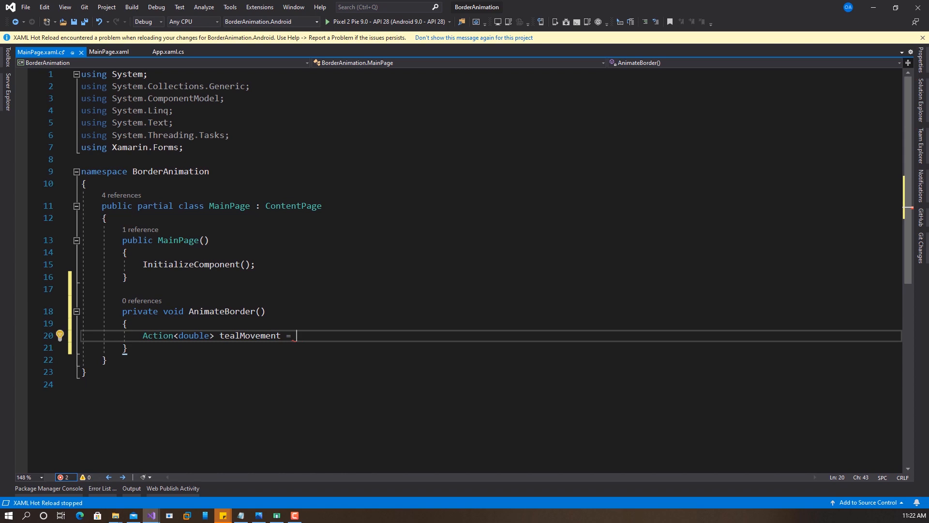
pyautogui.write('t')
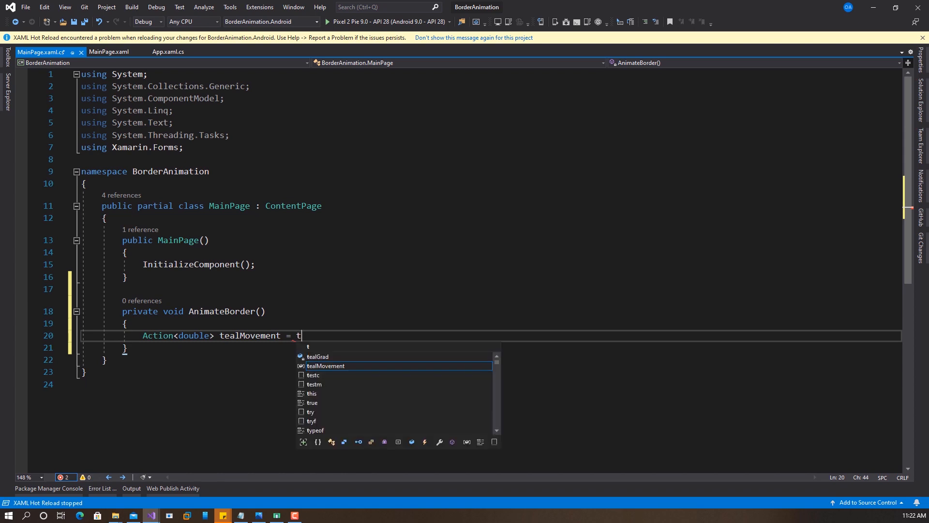
pyautogui.write('Inp')
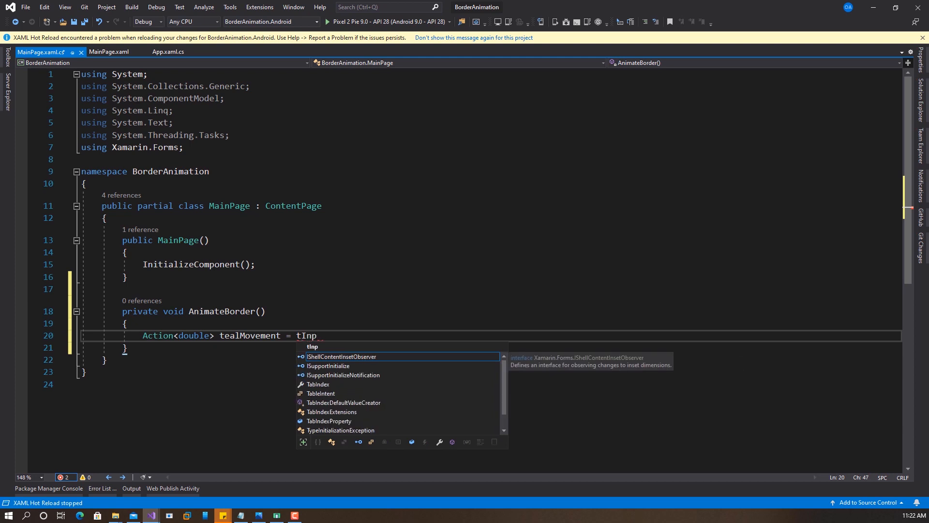
pyautogui.write('ut')
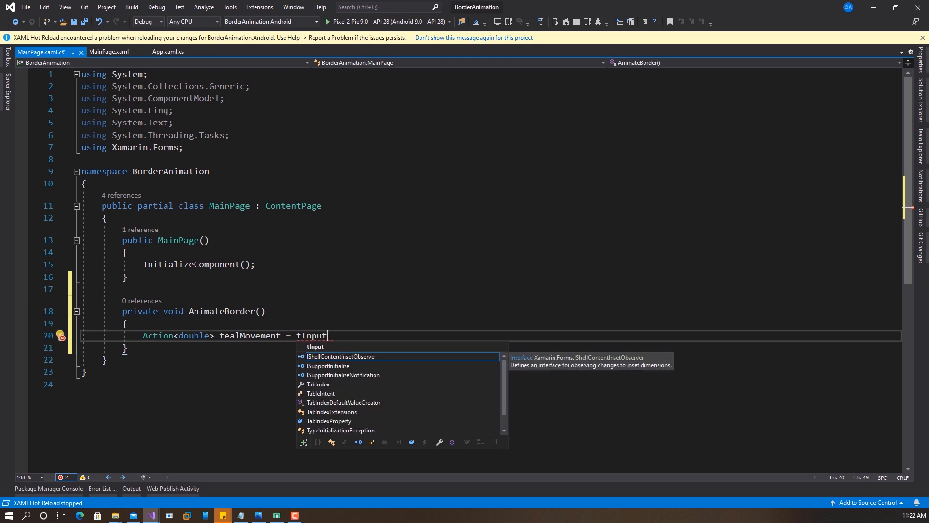
pyautogui.write('=>')
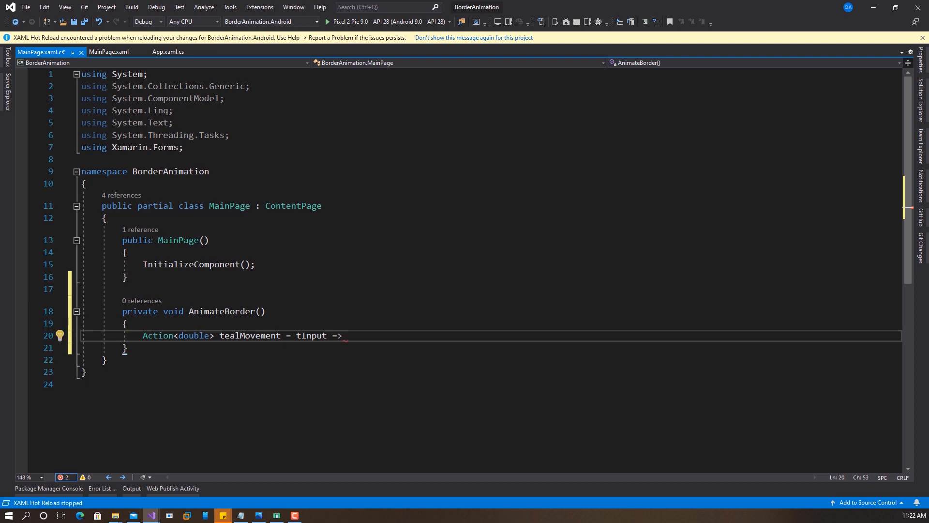
pyautogui.write('tealGrad.Offset = (')
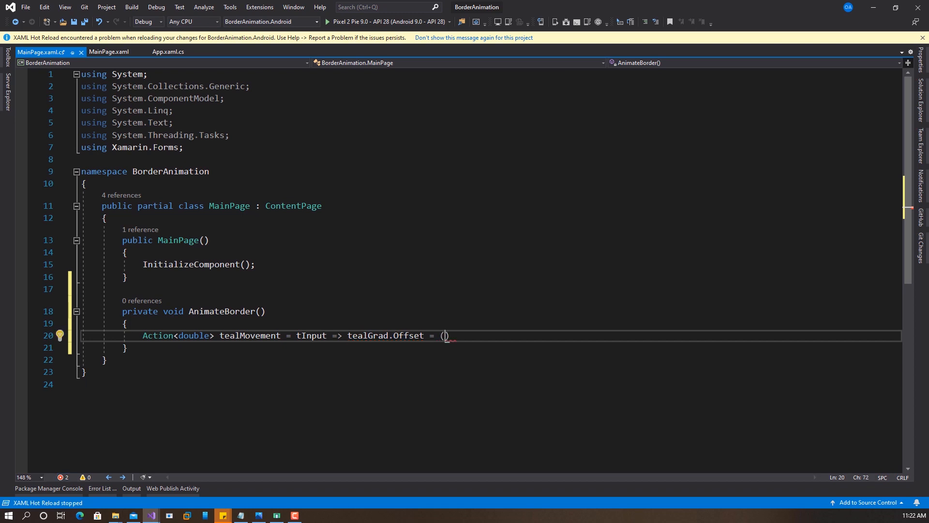
pyautogui.write('float')
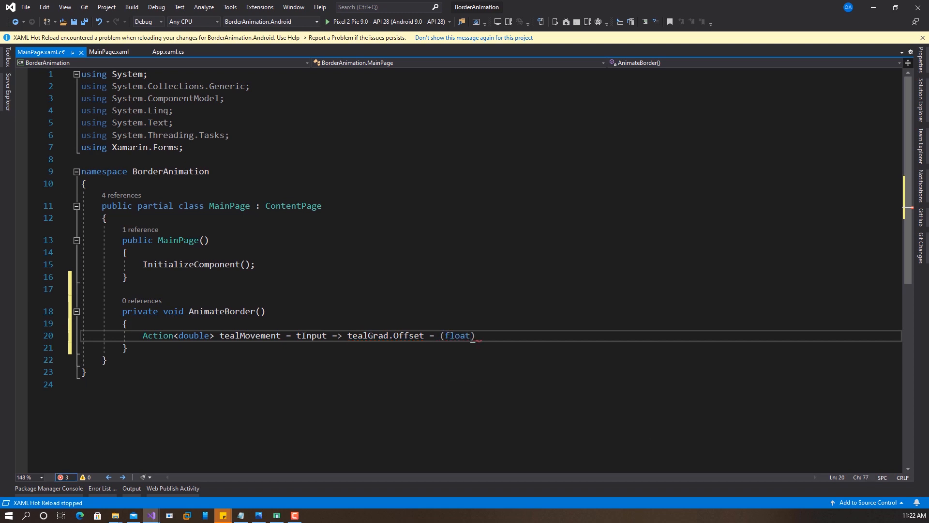
pyautogui.write('t')
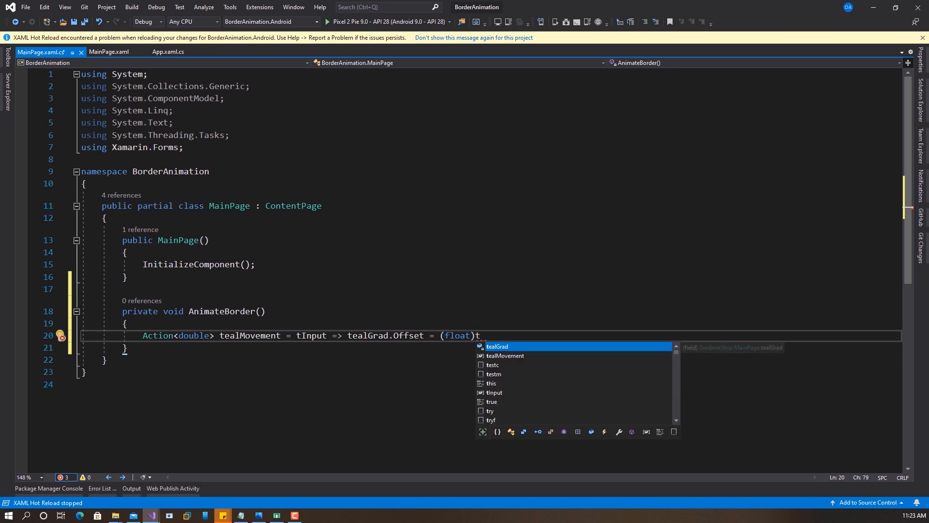
pyautogui.write('Input')
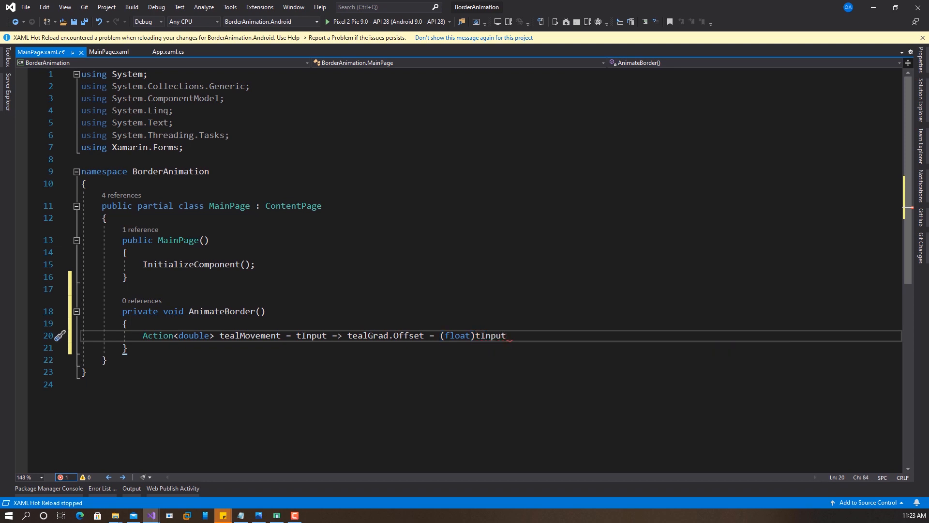
pyautogui.write(';')
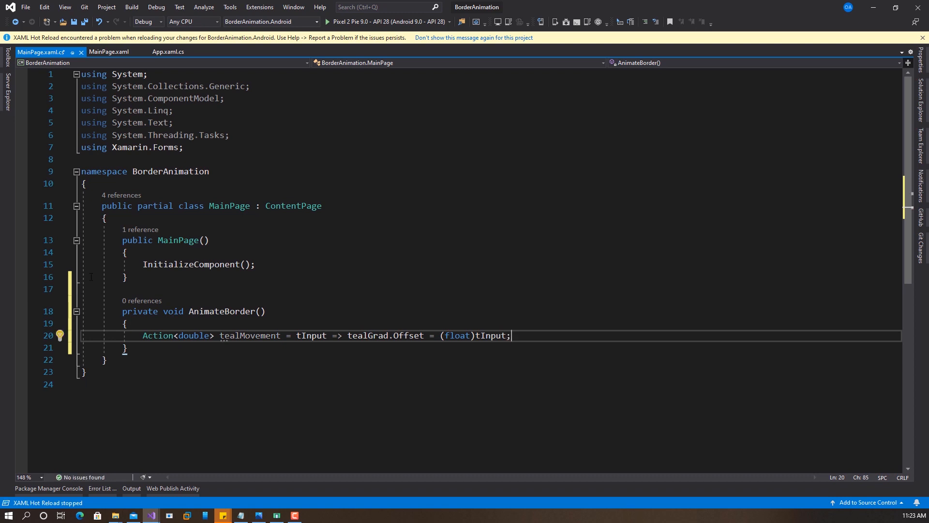
# - Duplicate the tealMovement line as an orangeMovement action casting (float)oInput
pyautogui.tripleClick(296, 335)
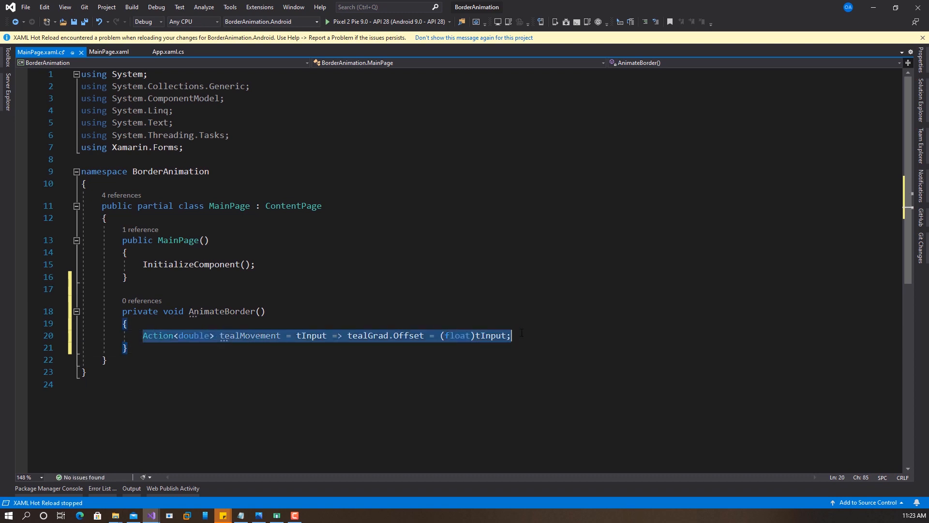
pyautogui.click(125, 347)
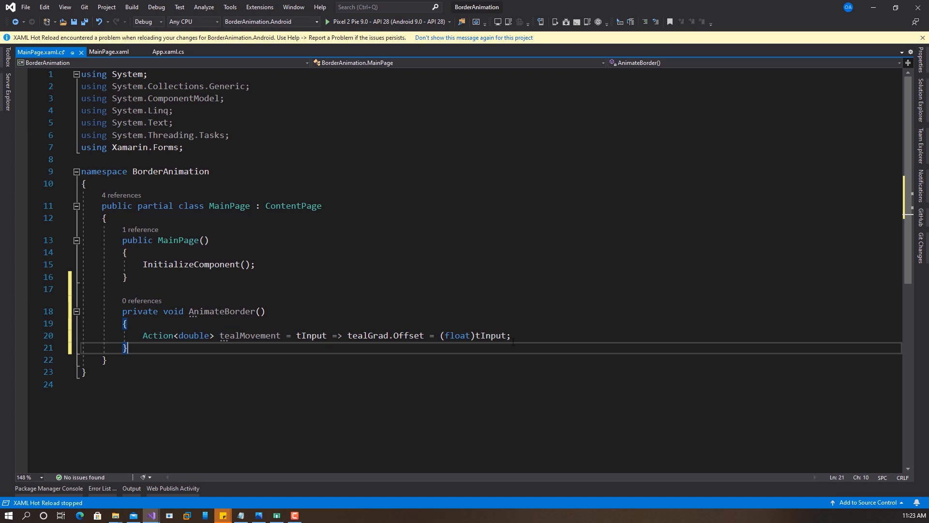
pyautogui.write('Action<double> tealMovement = tInput => tealGrad.Offset = (float)tInput;')
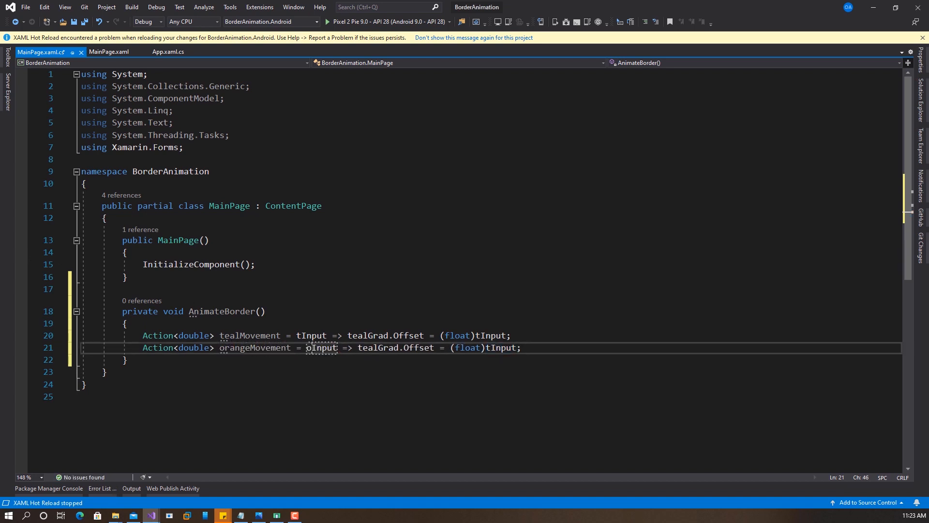
pyautogui.click(488, 348)
pyautogui.write('o')
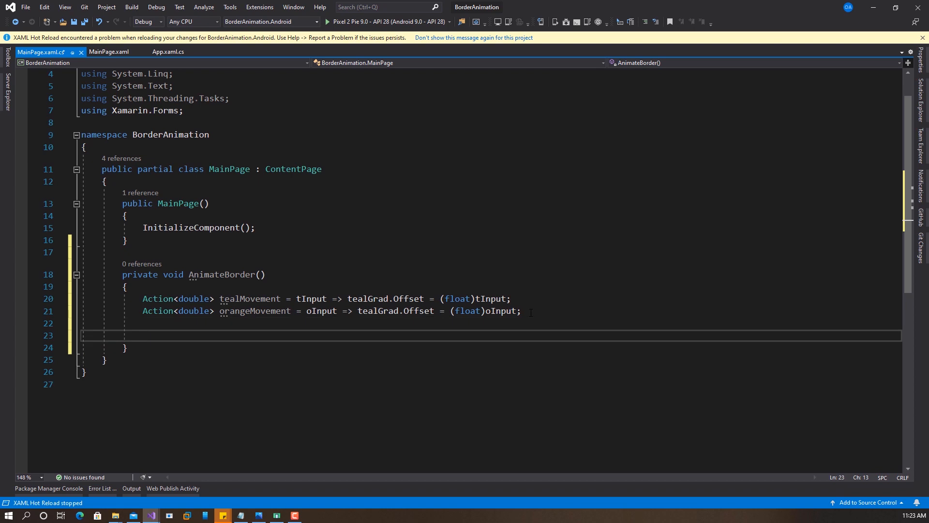
pyautogui.write('wh')
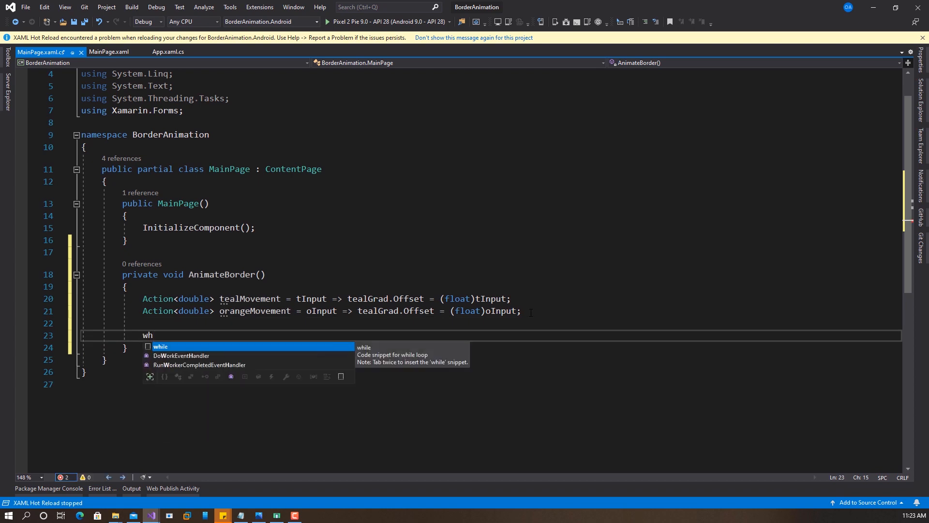
pyautogui.press('Tab')
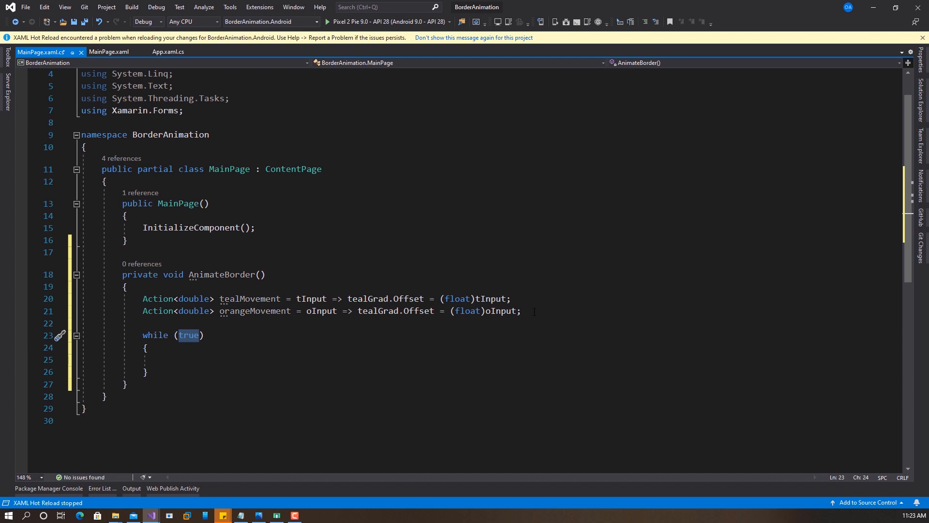
pyautogui.click(196, 359)
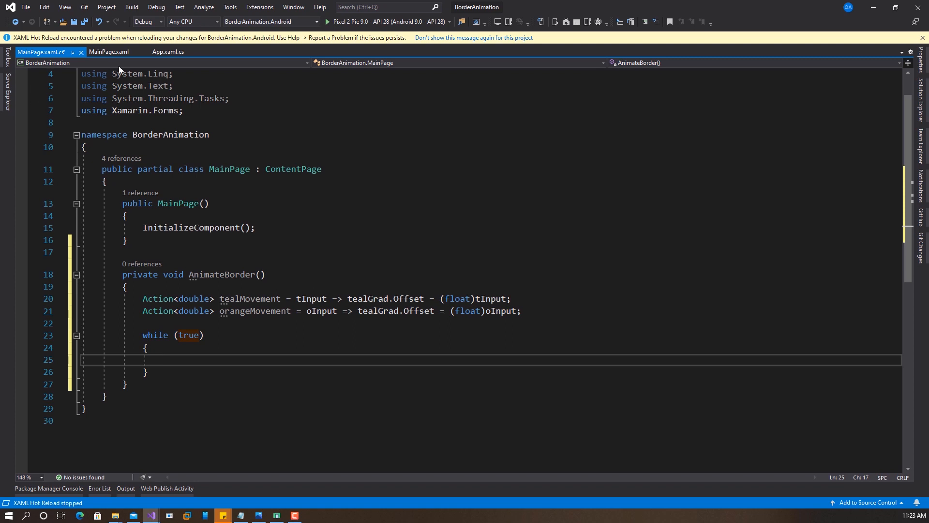
pyautogui.click(109, 51)
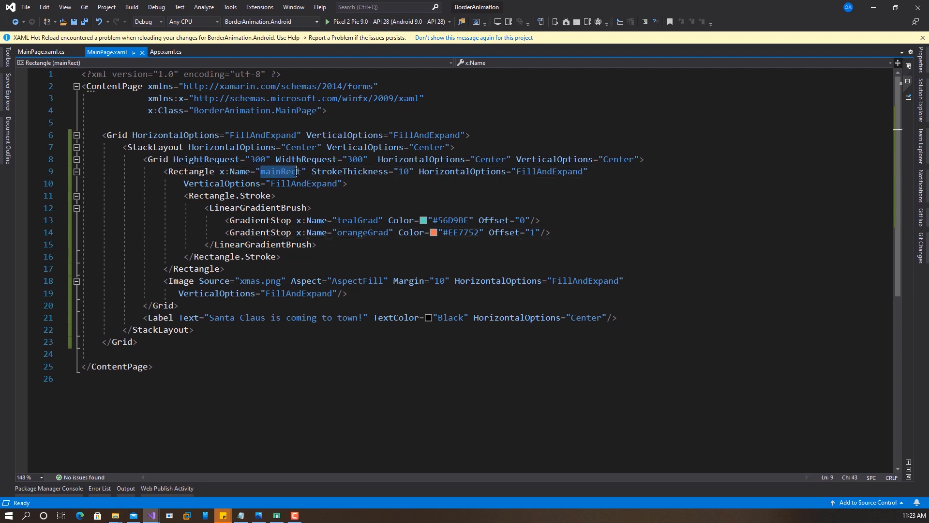
pyautogui.click(42, 52)
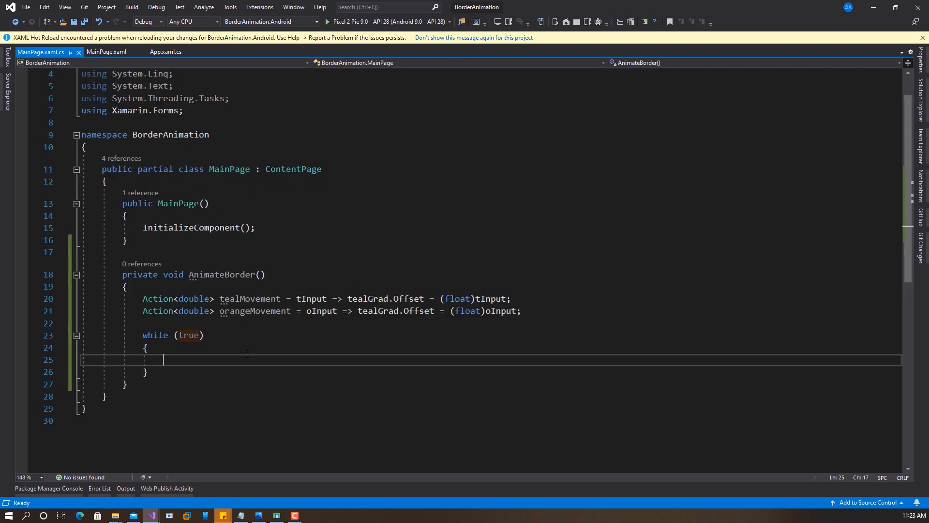
# - Write mainRect.Animate(name: "forward", callback: tealMovement, ...) inside the while loop
pyautogui.write('mainRect')
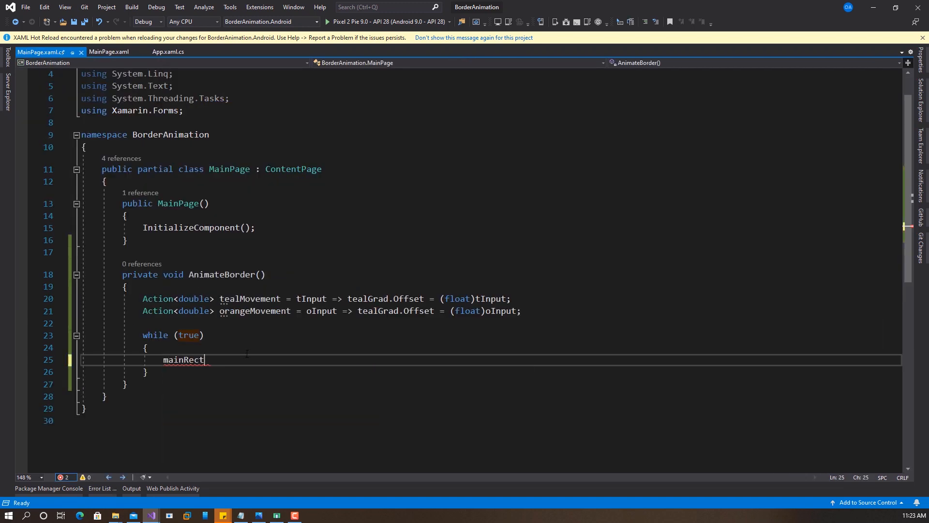
pyautogui.write('.Animate')
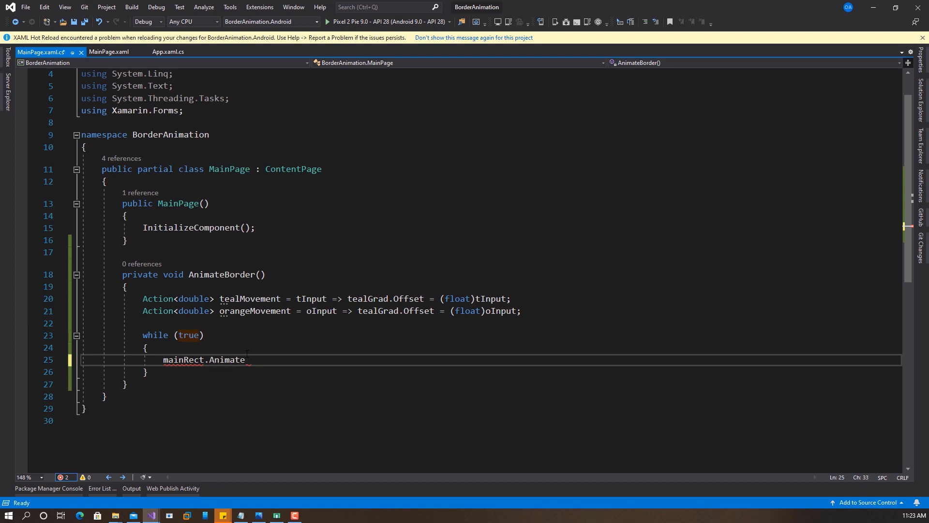
pyautogui.write('(n')
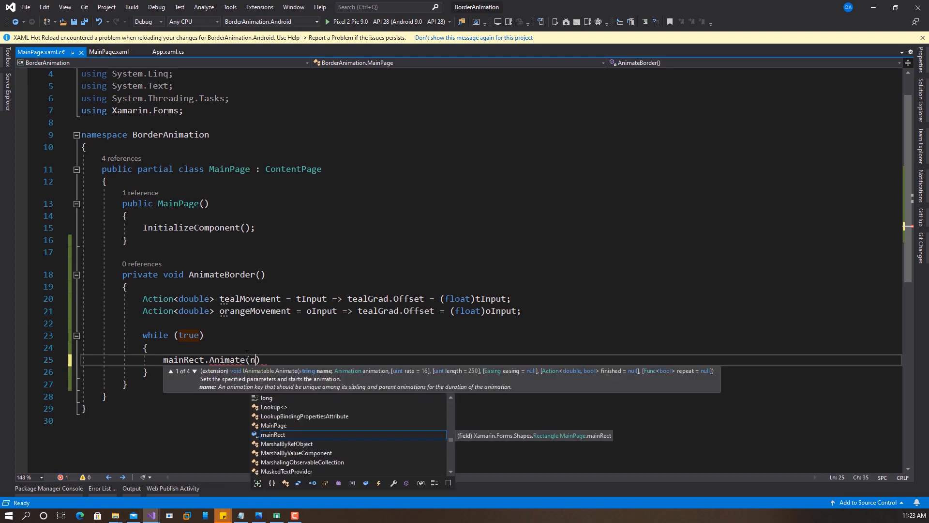
pyautogui.write('ame:')
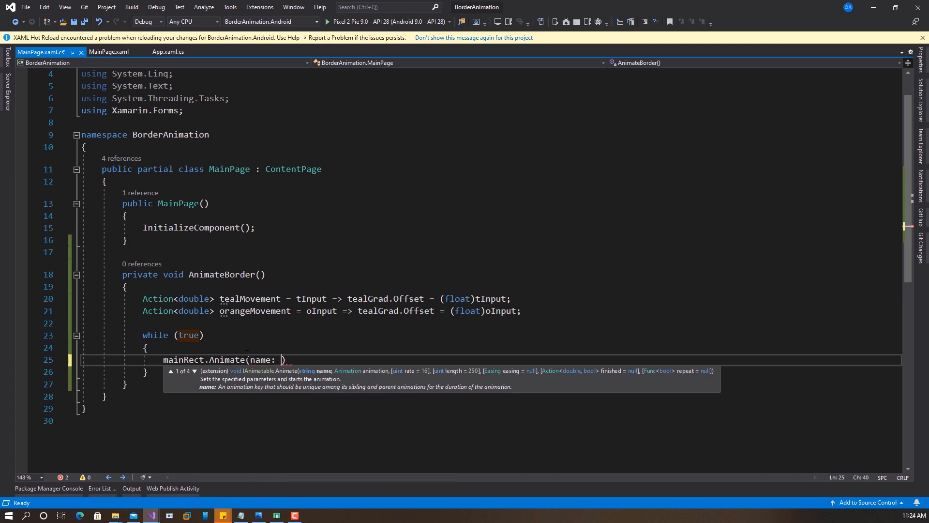
pyautogui.write('"')
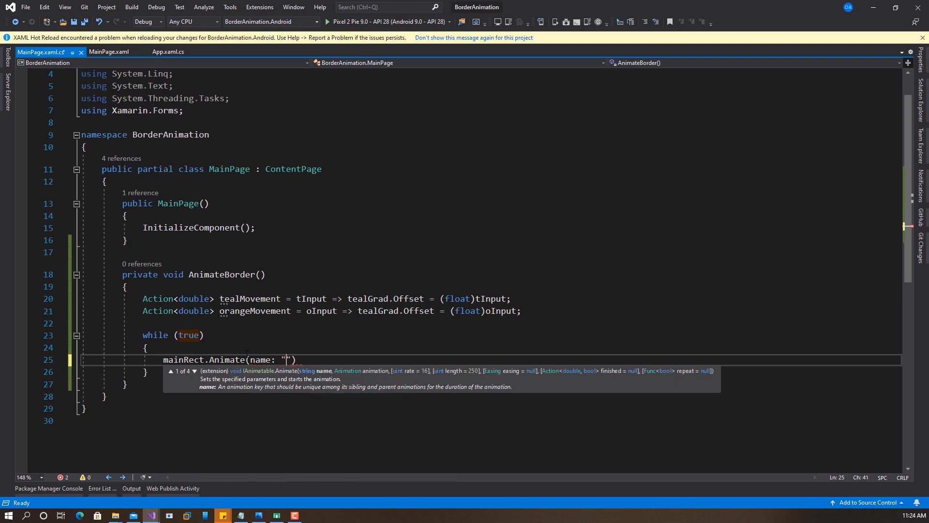
pyautogui.write('forward')
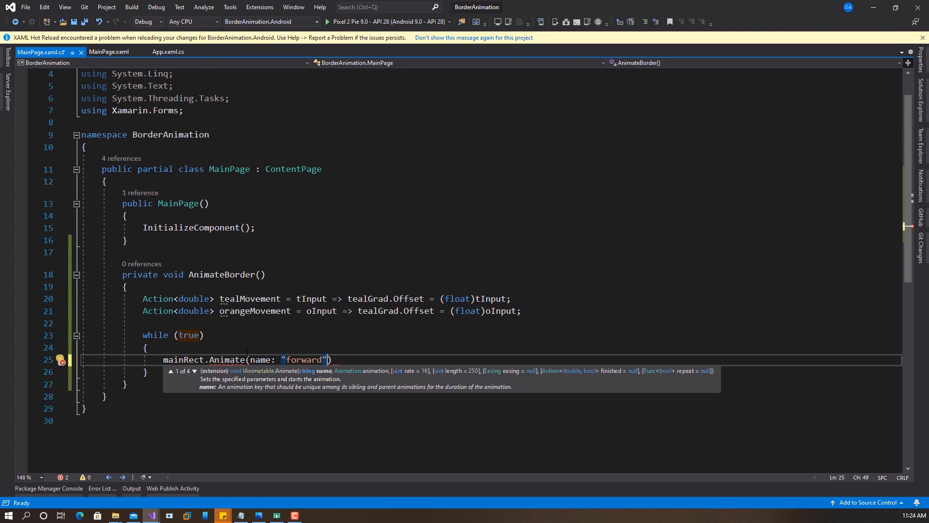
pyautogui.write(', ca);')
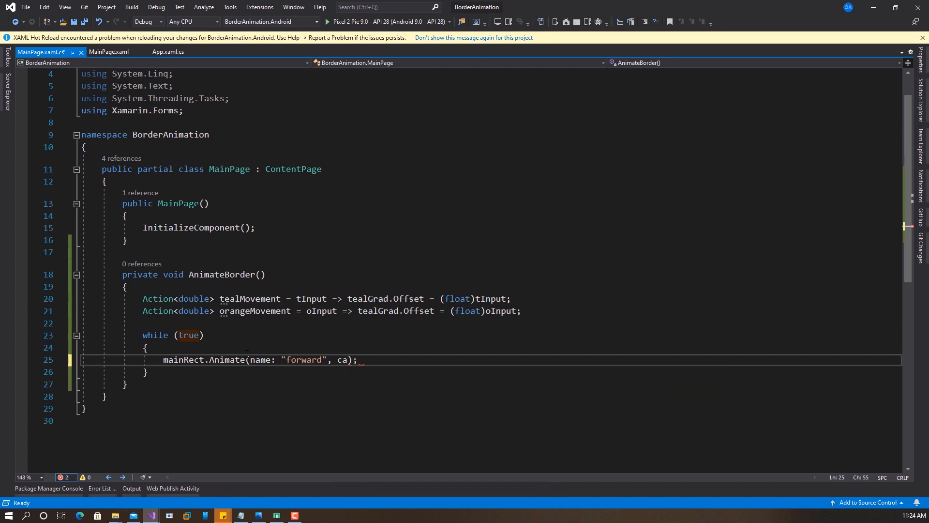
pyautogui.click(357, 360)
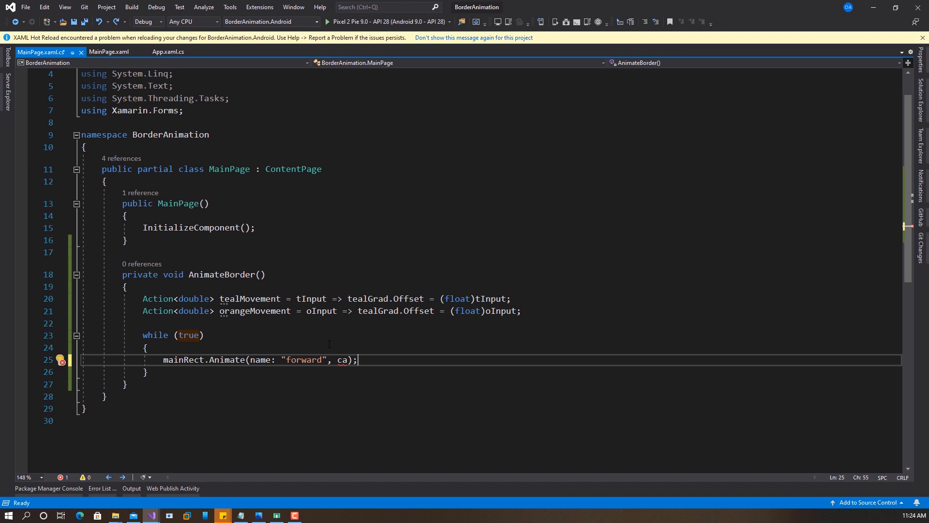
pyautogui.write('llback: t')
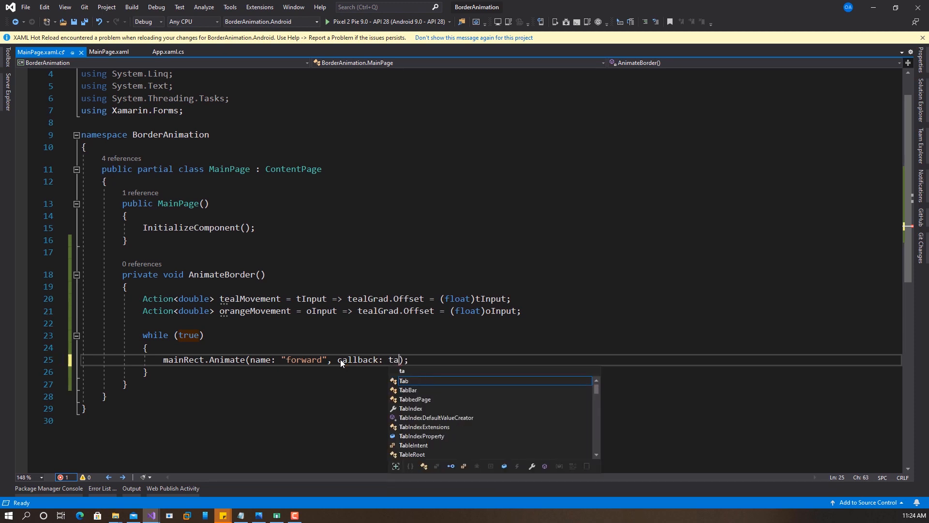
pyautogui.write('alGrad')
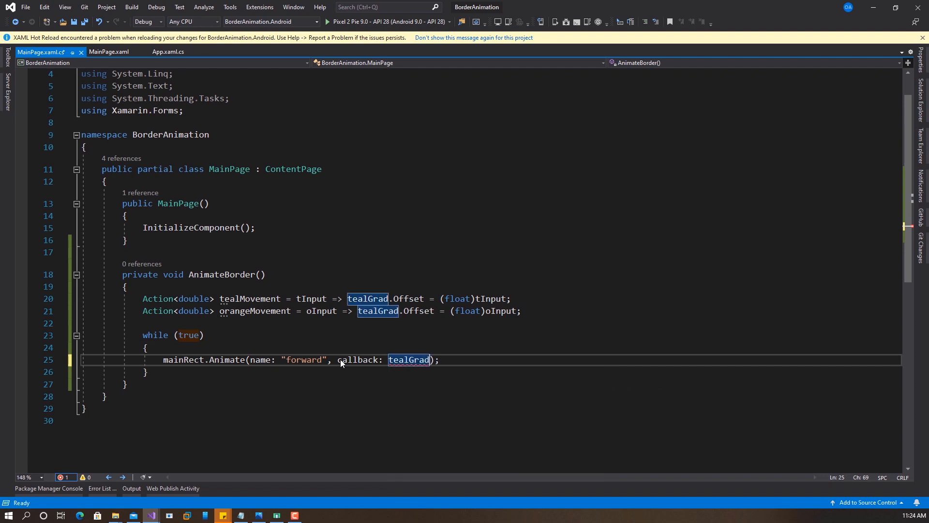
pyautogui.write(',')
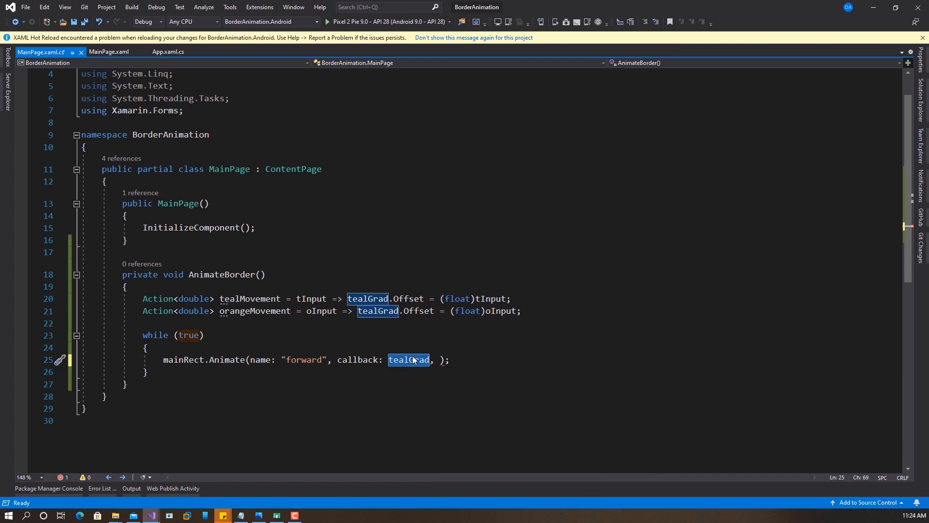
pyautogui.write('tealMovement')
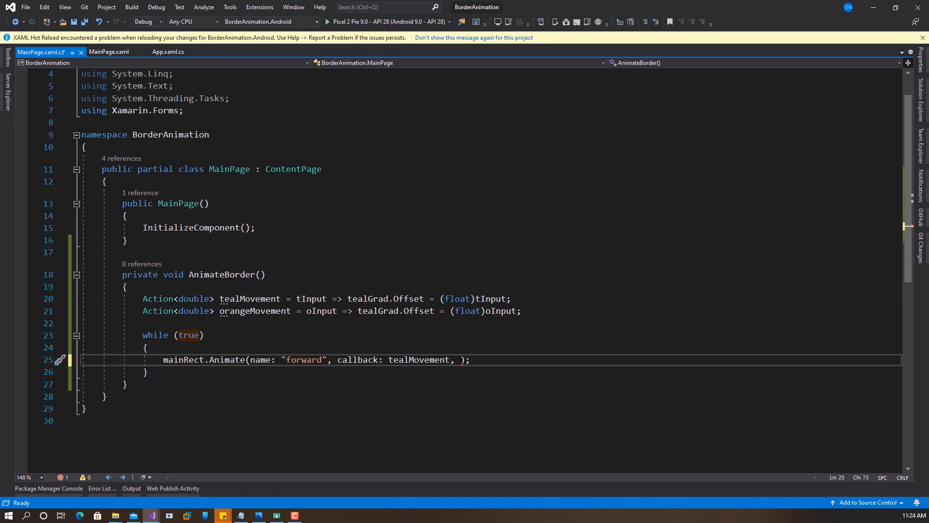
# - Give the forward Animate call start 0, end 1, length 1000 and Easing.SinIn
pyautogui.write('start:')
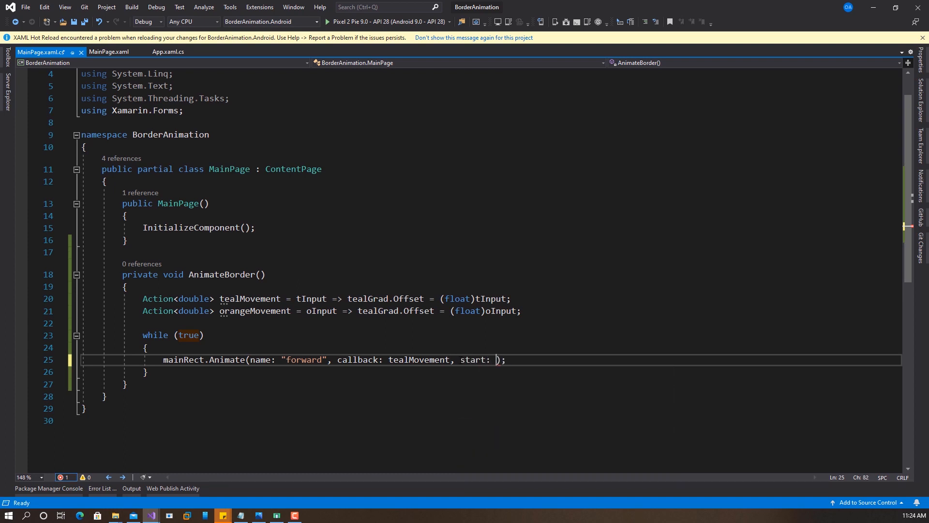
pyautogui.write('0,')
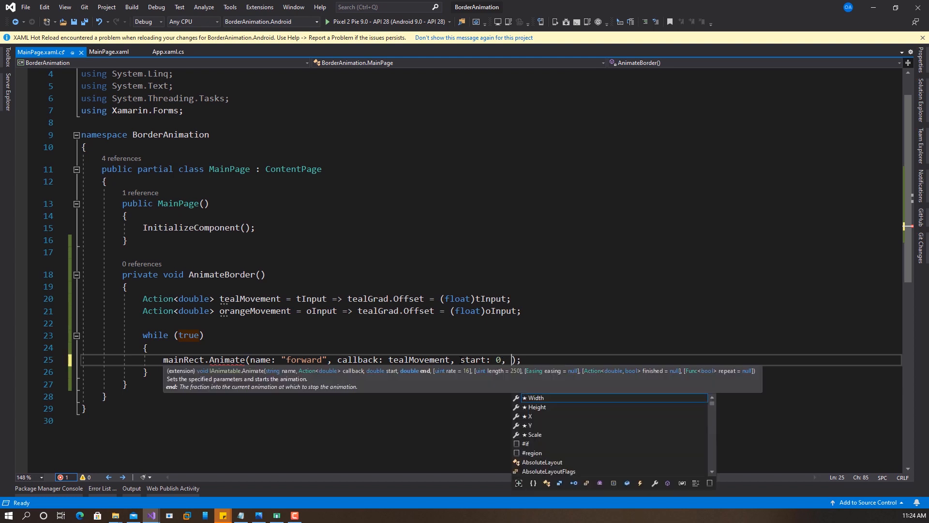
pyautogui.write('end:')
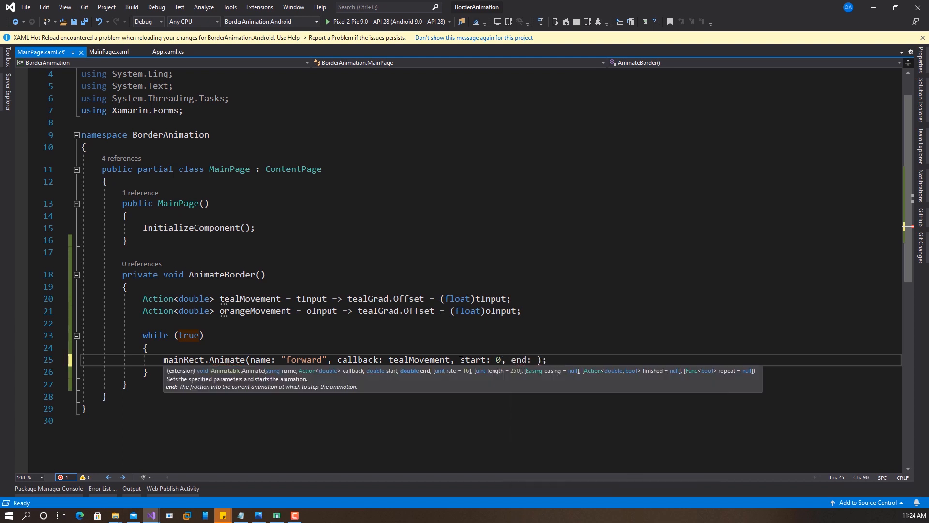
pyautogui.write('1')
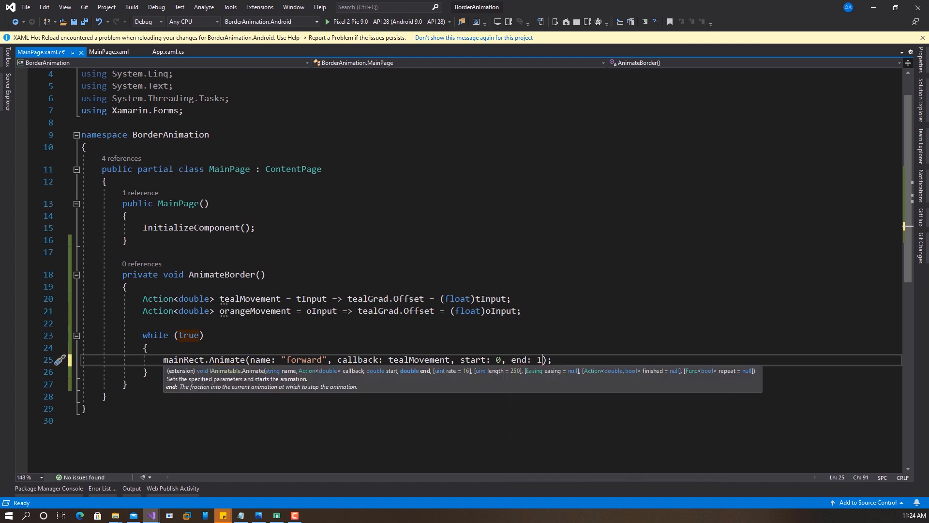
pyautogui.press('Escape')
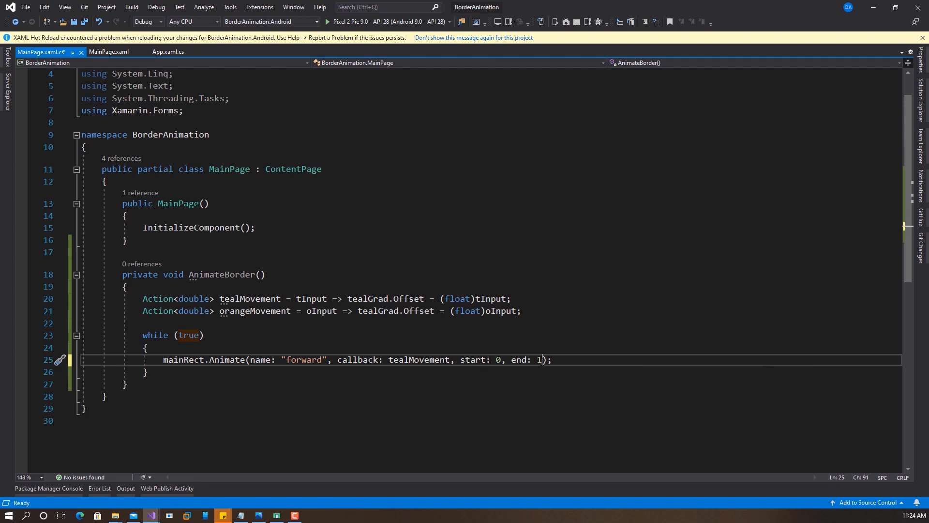
pyautogui.write(',')
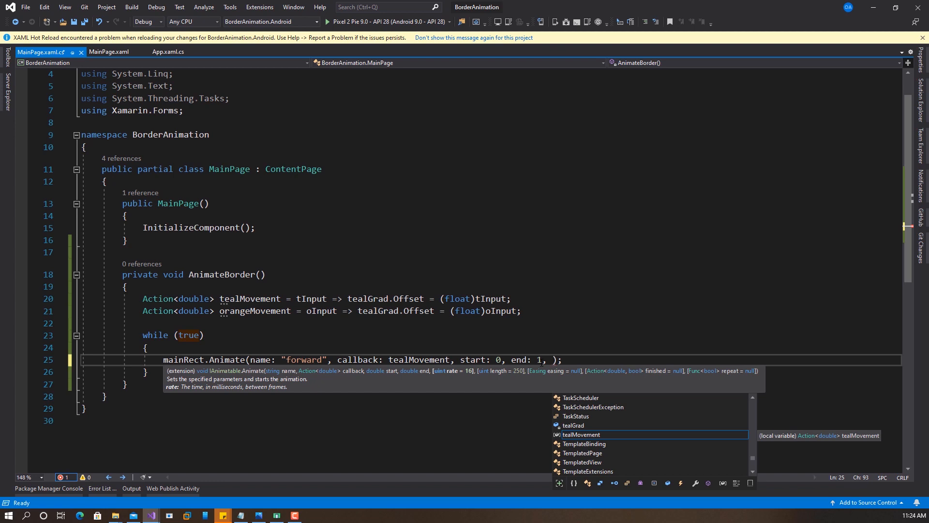
pyautogui.write('lent')
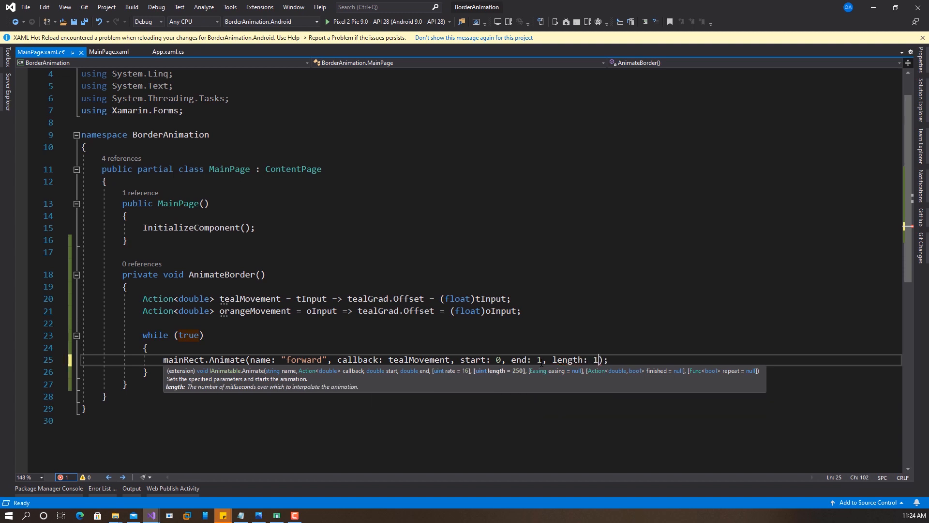
pyautogui.write('00')
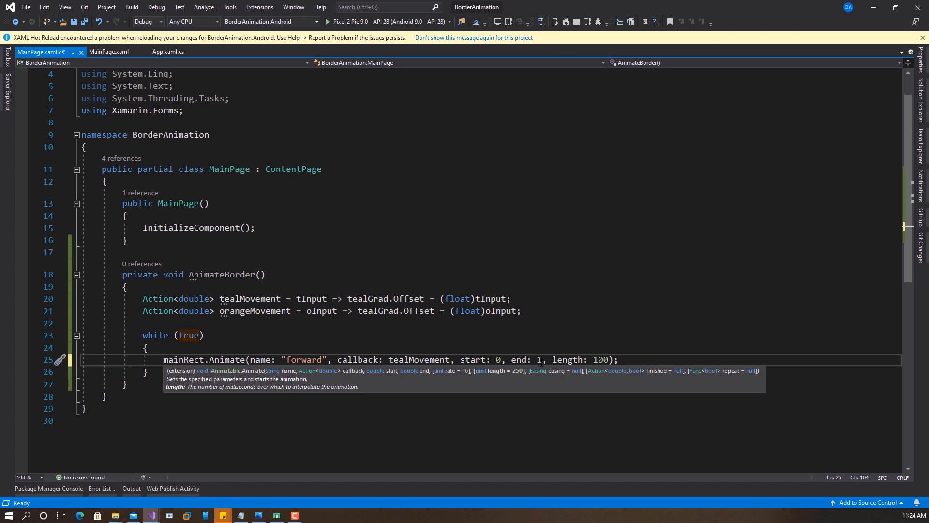
pyautogui.write('0, easing:')
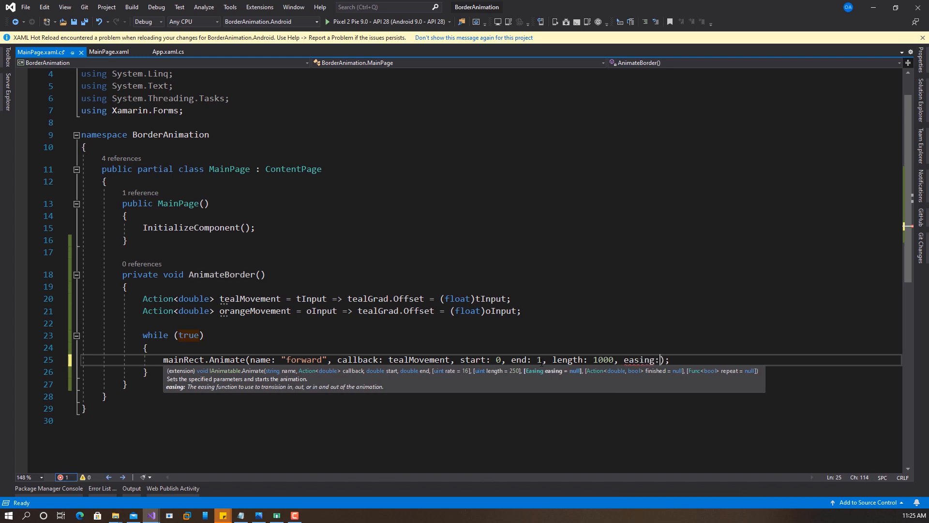
pyautogui.write('Eas')
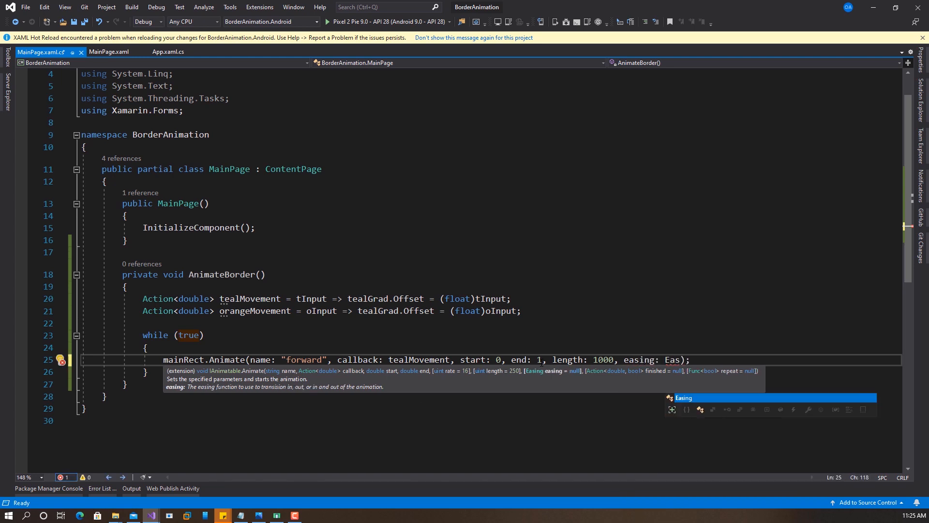
pyautogui.write('.SinIn')
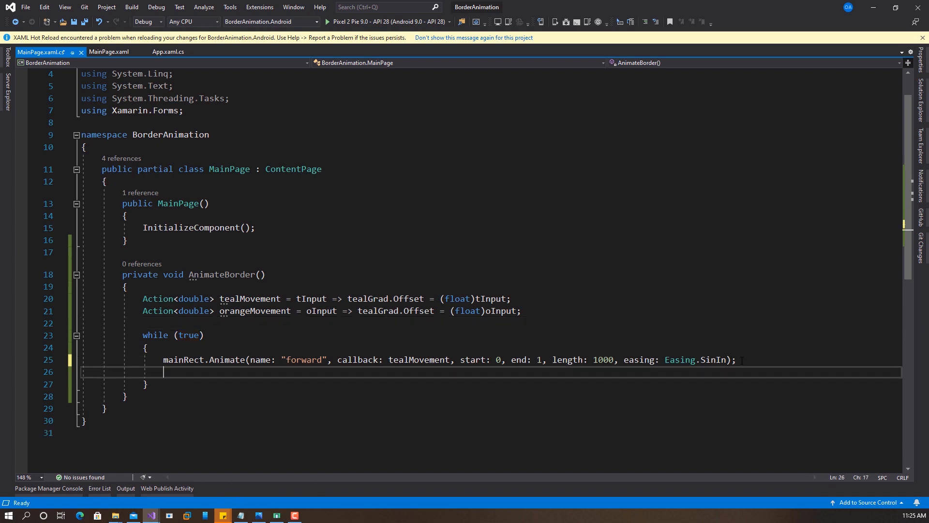
pyautogui.write('T')
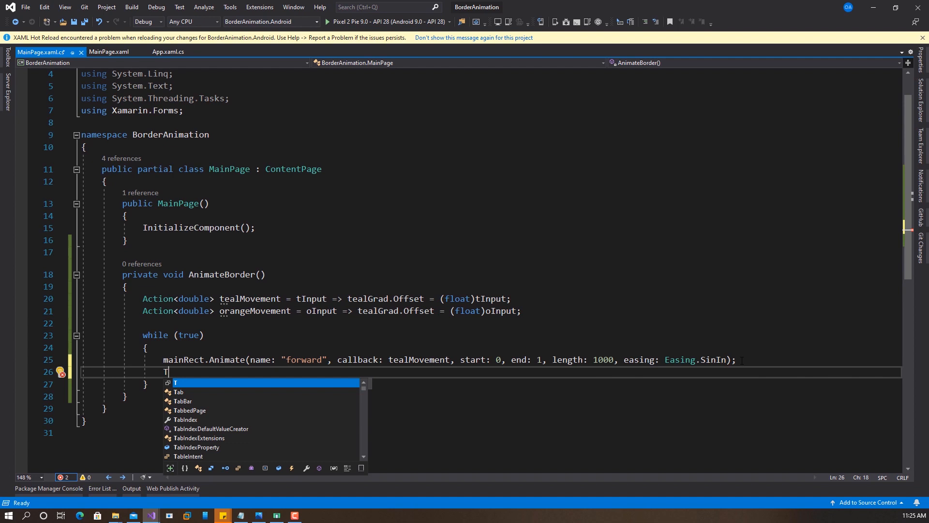
# - Add await Task.Delay(1000); after the forward animation
pyautogui.write('await')
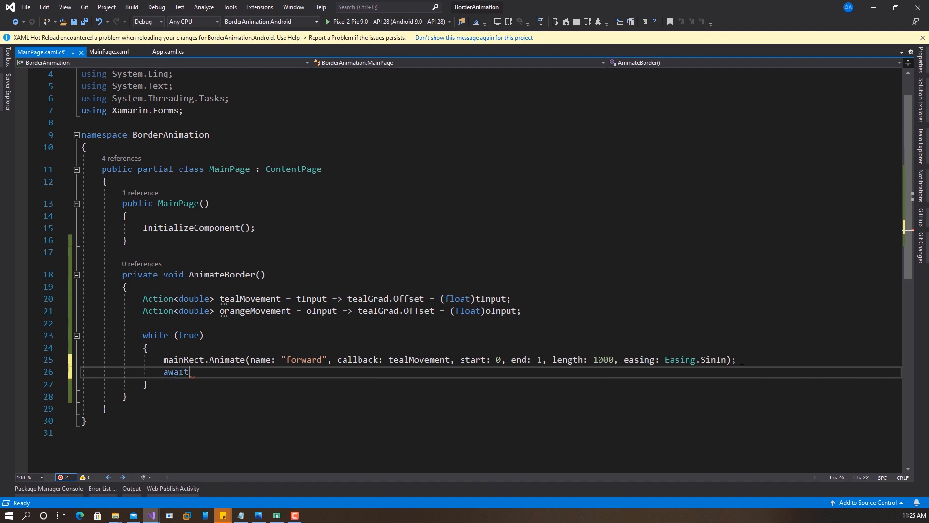
pyautogui.write('Task.Delay(')
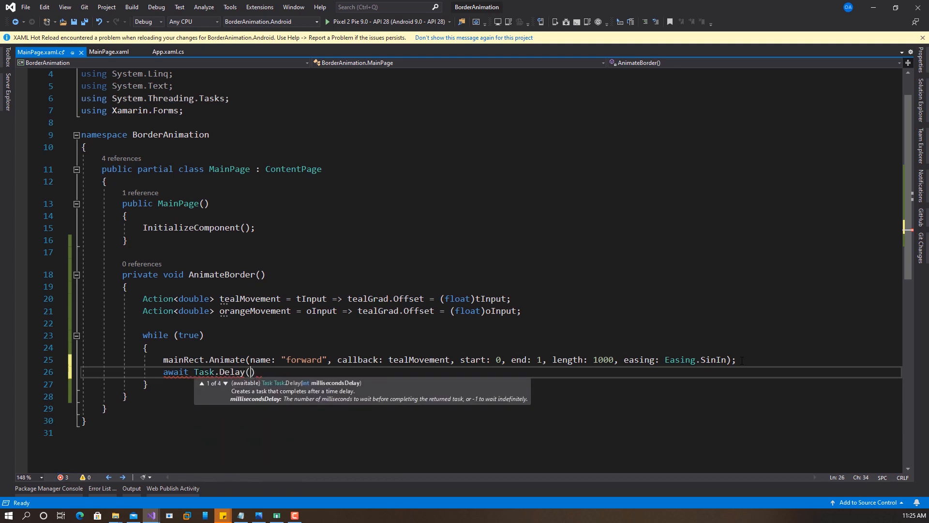
pyautogui.write('100')
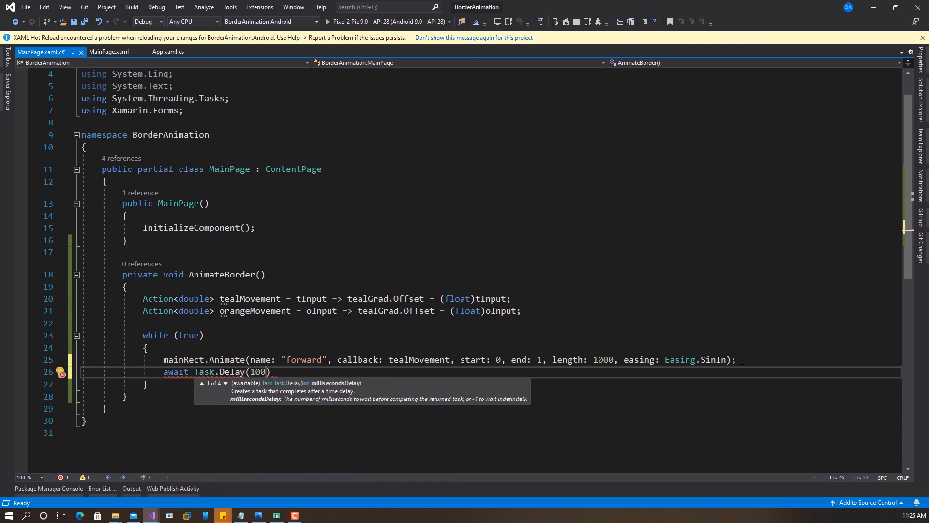
pyautogui.write('0')
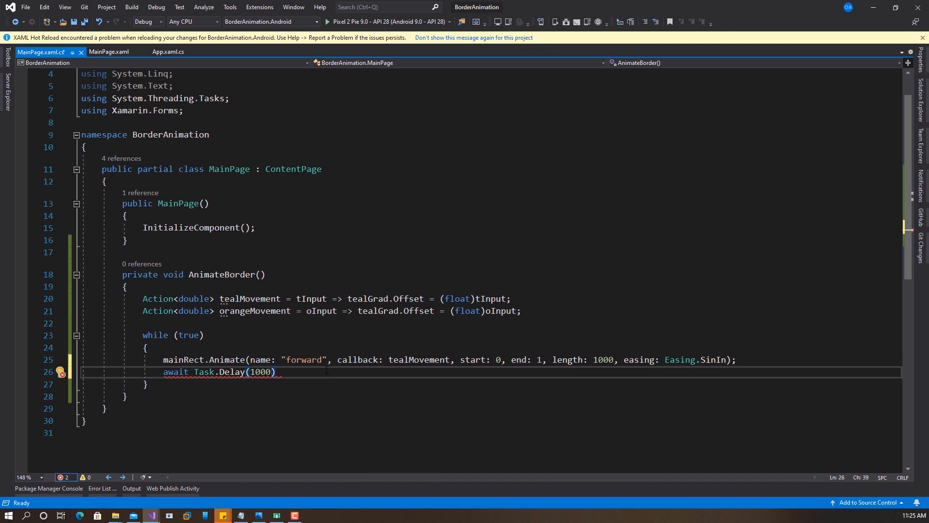
pyautogui.write(';')
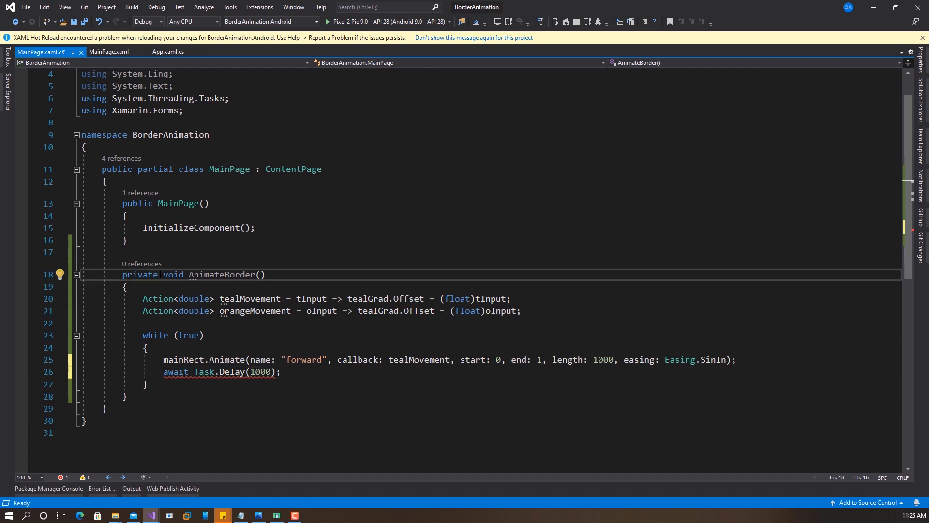
# - Make AnimateBorder async and add a 'backward' animation followed by await Task.Delay(1000)
pyautogui.write('asy4')
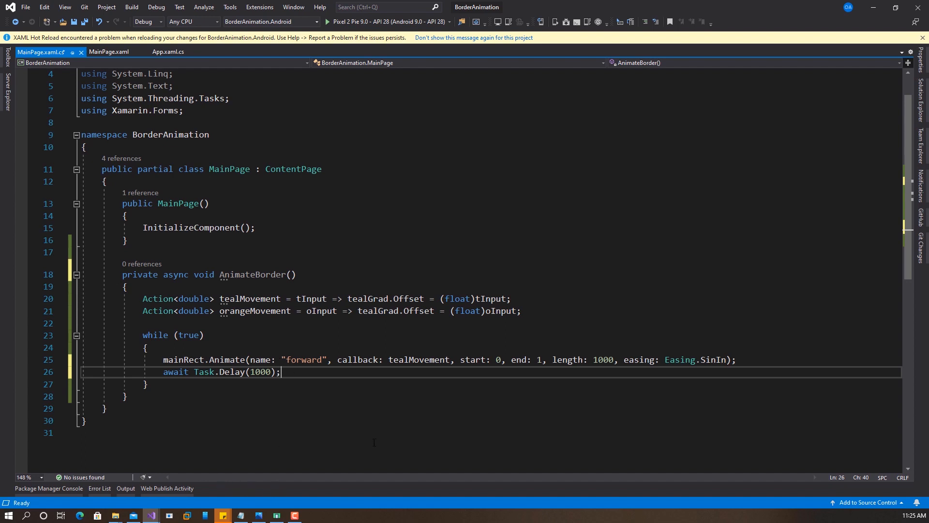
pyautogui.moveTo(520, 359)
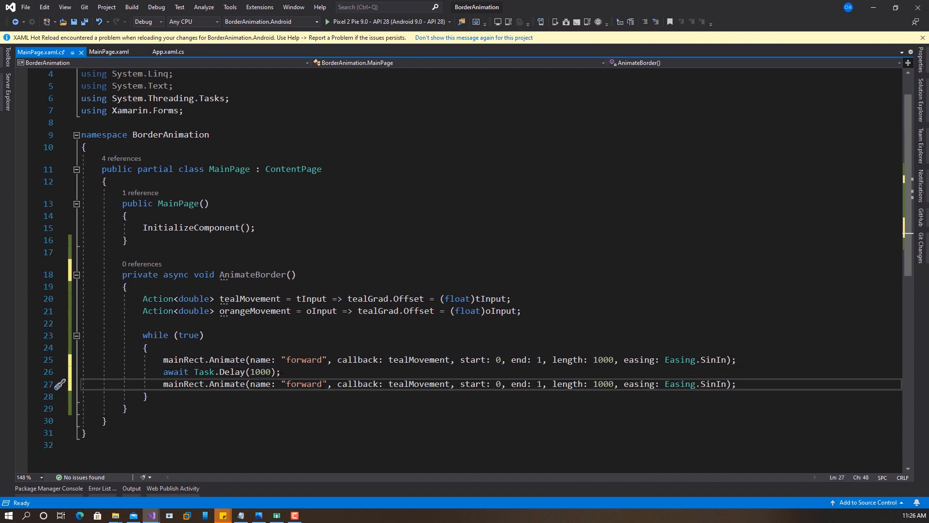
pyautogui.write('bac')
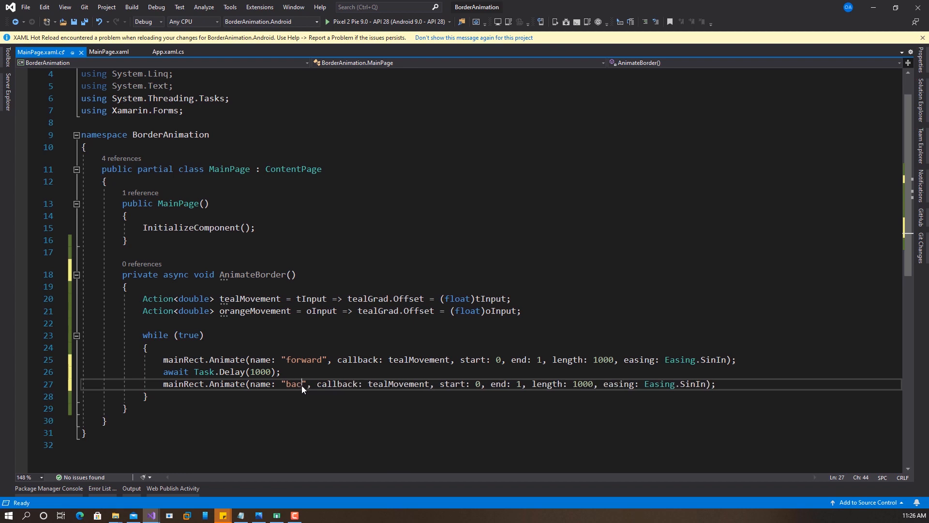
pyautogui.write('kward')
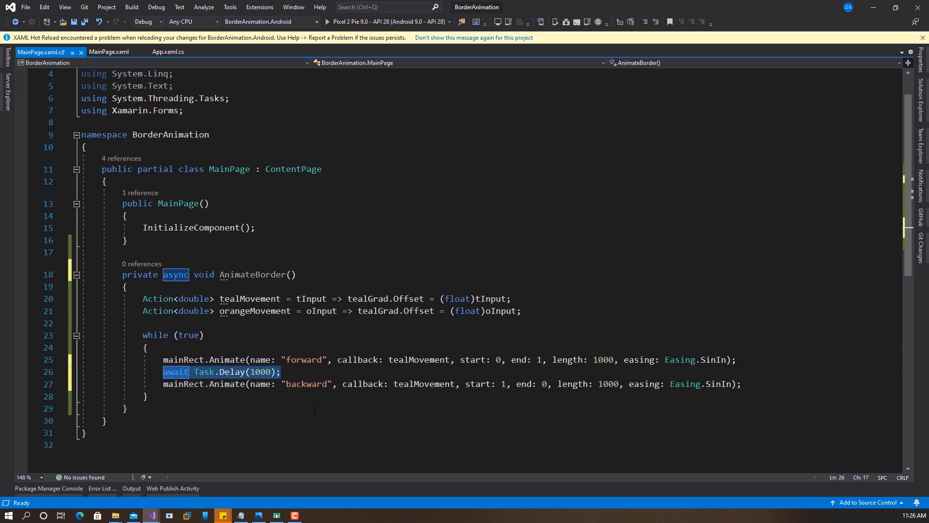
pyautogui.press('enter')
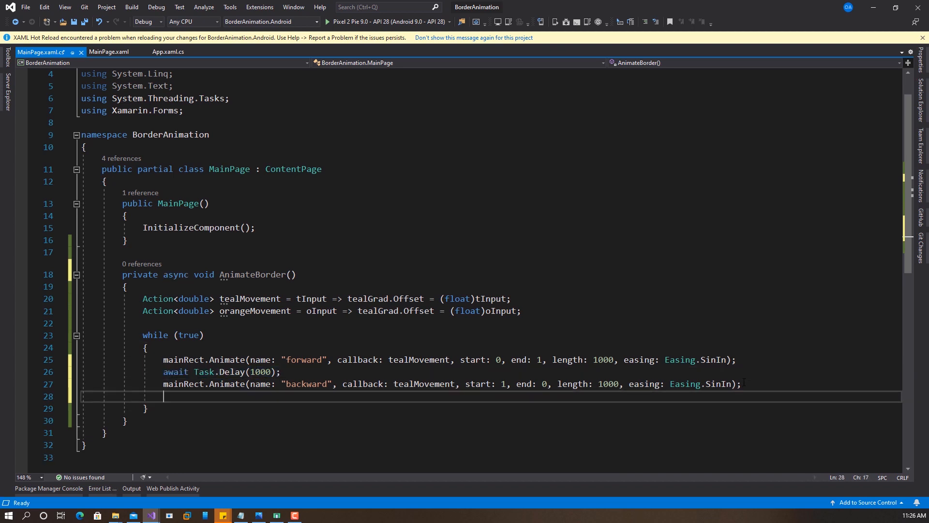
pyautogui.write('await Task.Delay(1000);')
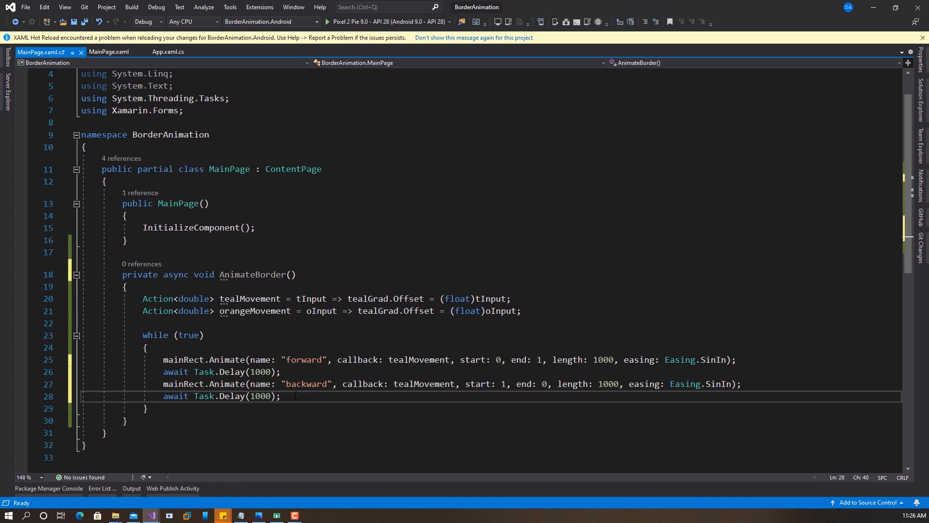
pyautogui.moveTo(190, 383)
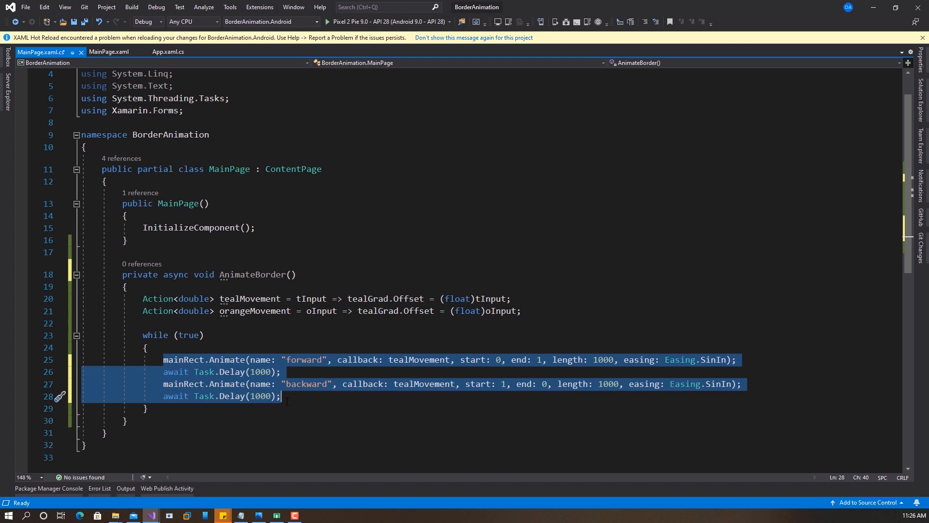
# - Paste the loop lines as forward2/backward2 using orangeMovement with swapped start/end values
pyautogui.click(286, 395)
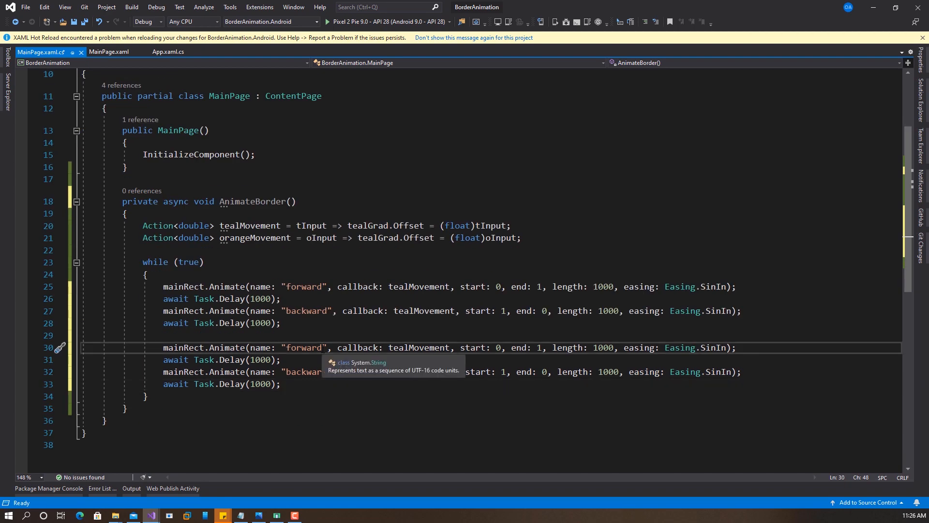
pyautogui.write('2')
pyautogui.click(452, 371)
pyautogui.write('2')
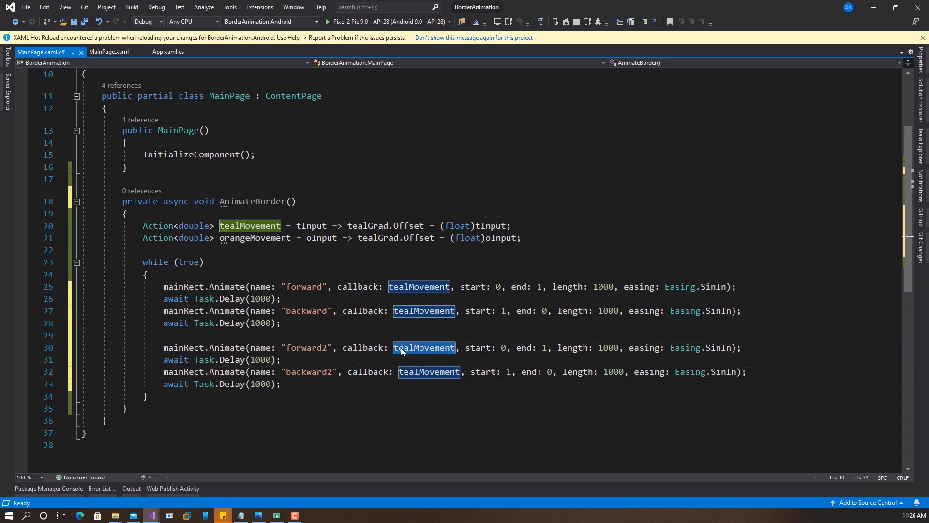
pyautogui.write('orang')
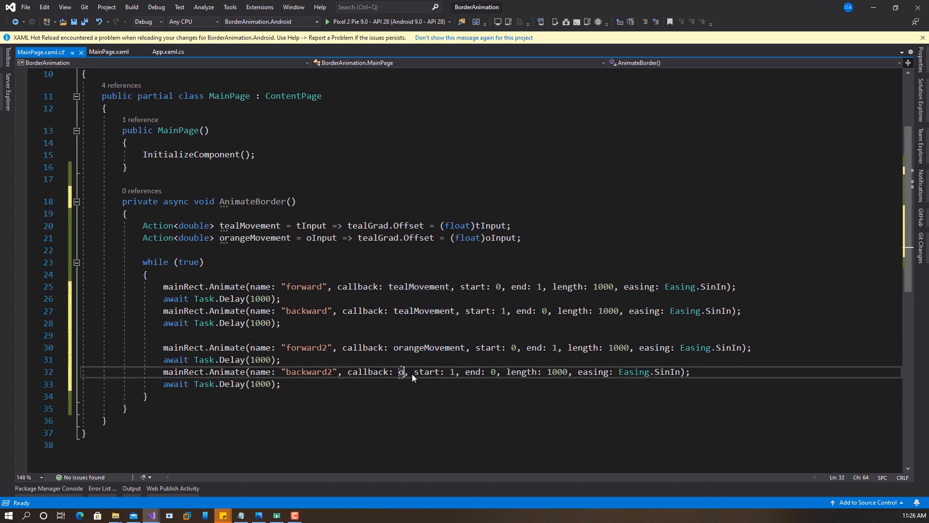
pyautogui.write('rangeMovement')
pyautogui.click(490, 347)
pyautogui.write('1')
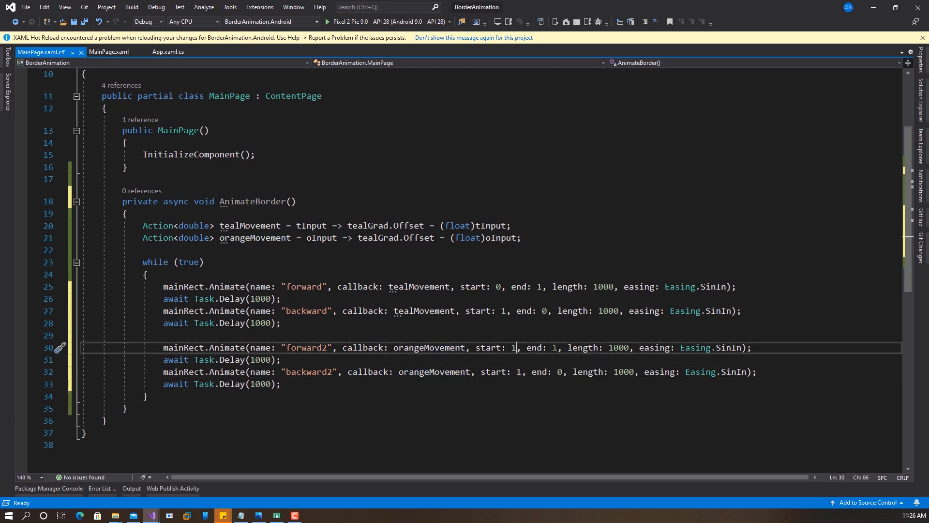
pyautogui.write('0')
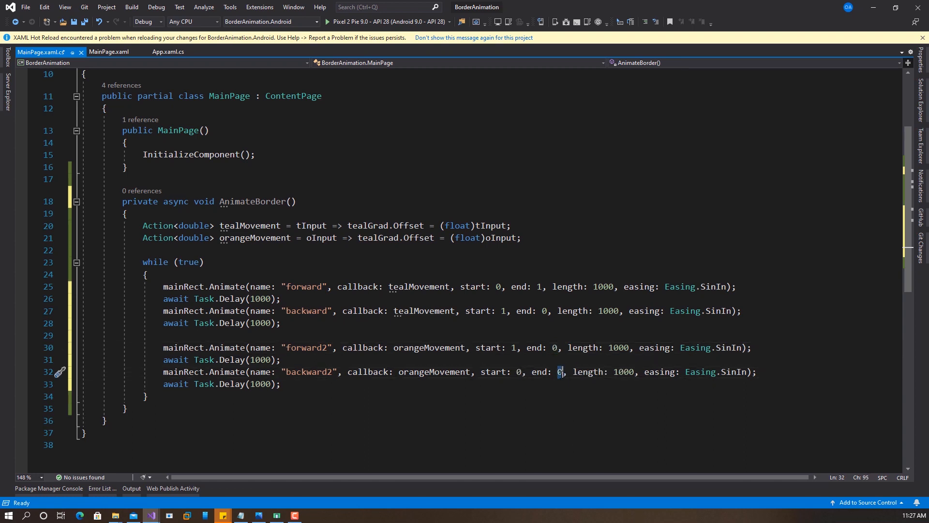
pyautogui.write('1')
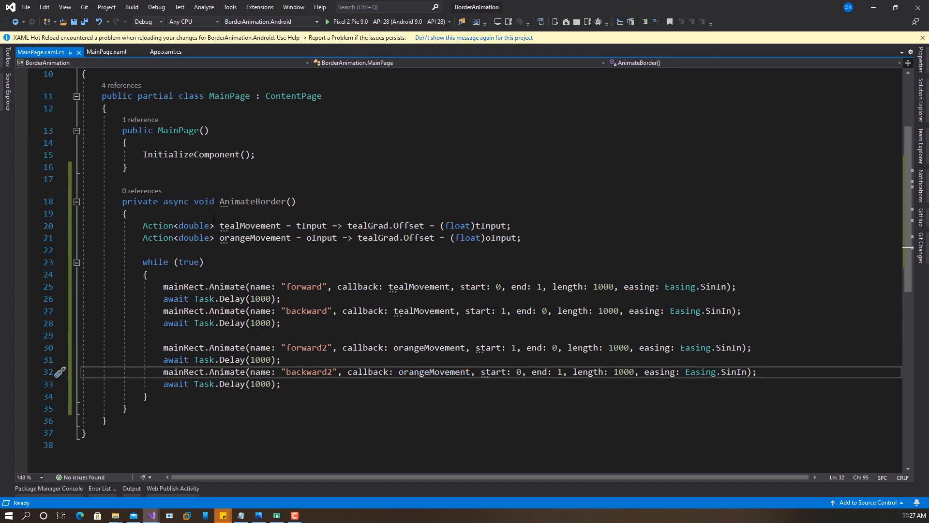
pyautogui.click(255, 155)
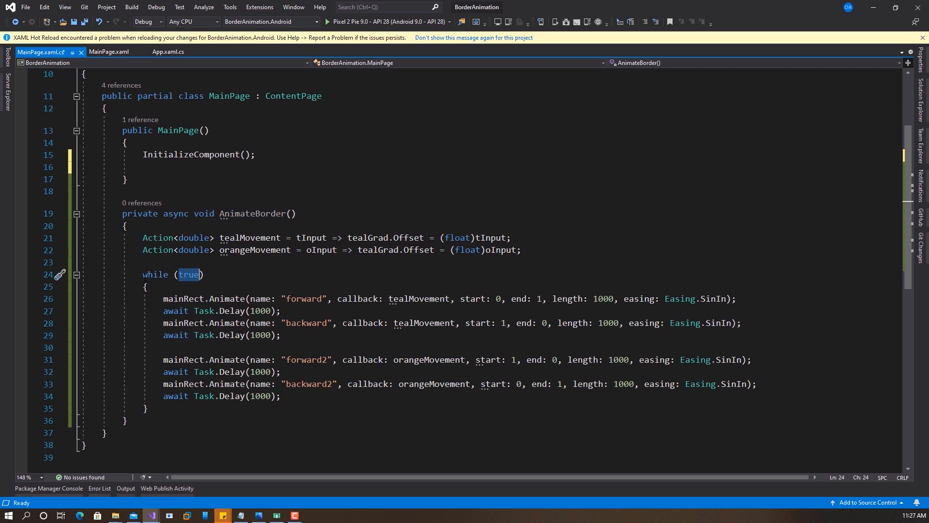
# - Call Task.Run(AnimateBorder); on the MainPage constructor's empty line
pyautogui.click(150, 167)
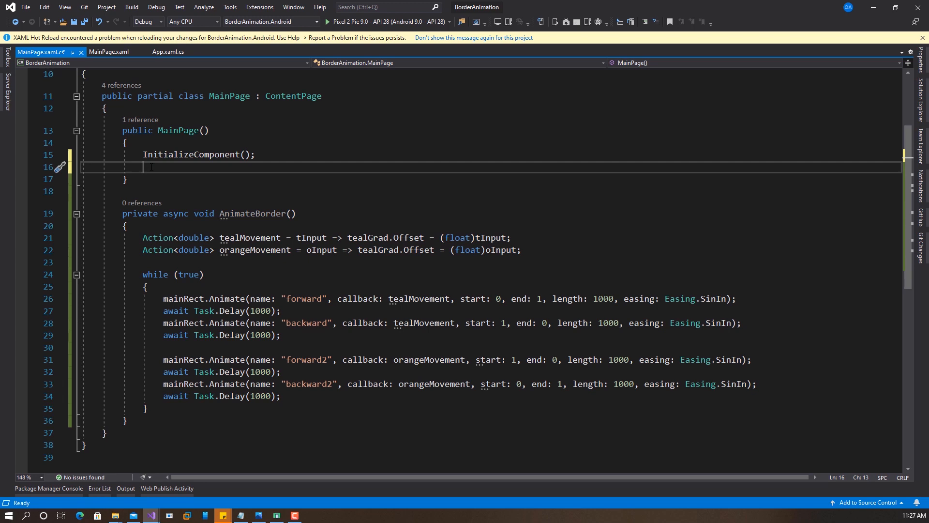
pyautogui.write('Ta')
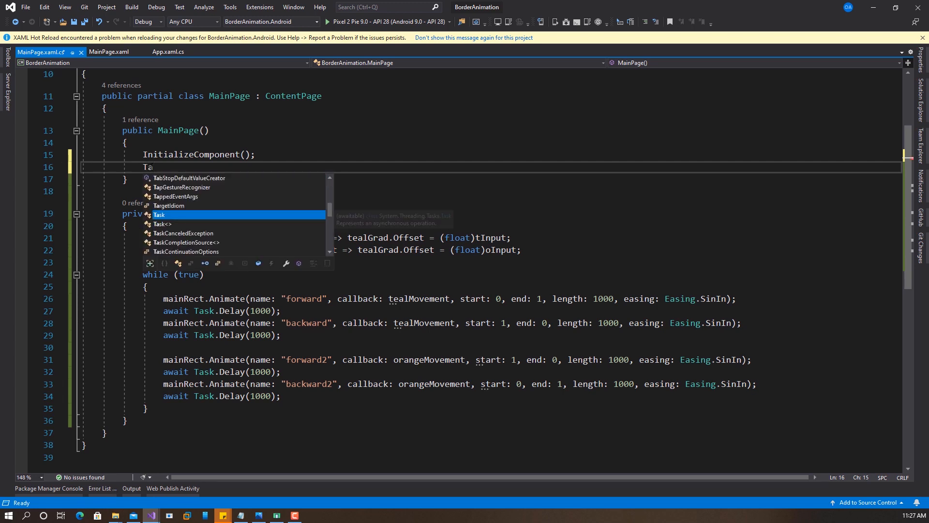
pyautogui.write('sk.Run(')
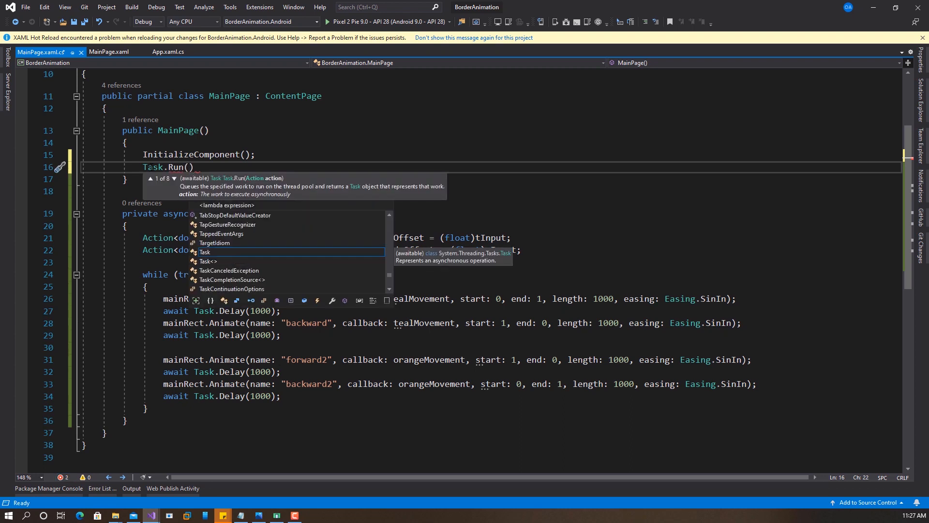
pyautogui.write('AnimateBorder')
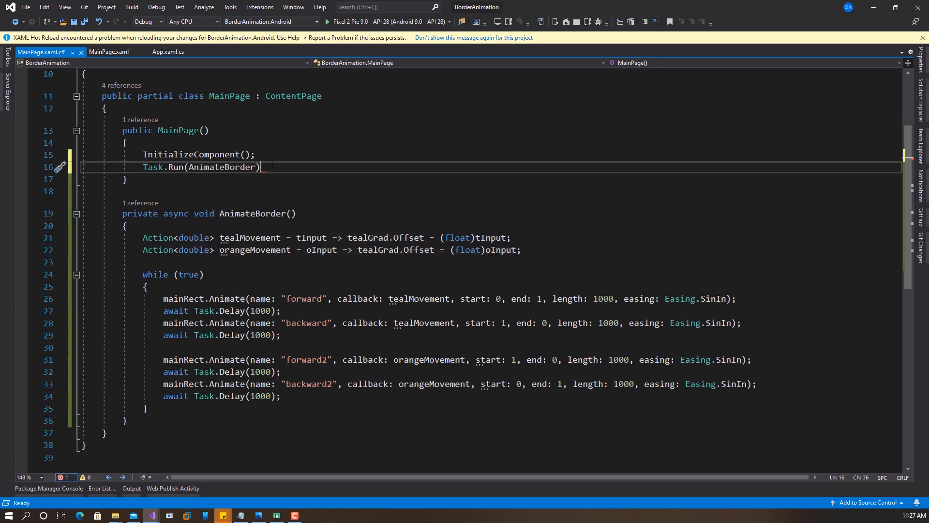
pyautogui.write(';')
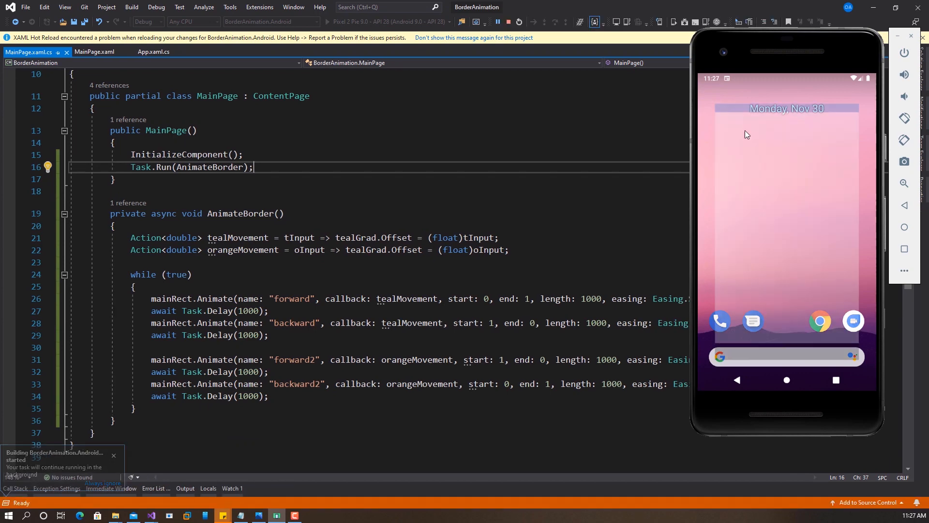
# - Run the app on the Android emulator, showing the teal-bordered Santa Claus photo
pyautogui.click(333, 21)
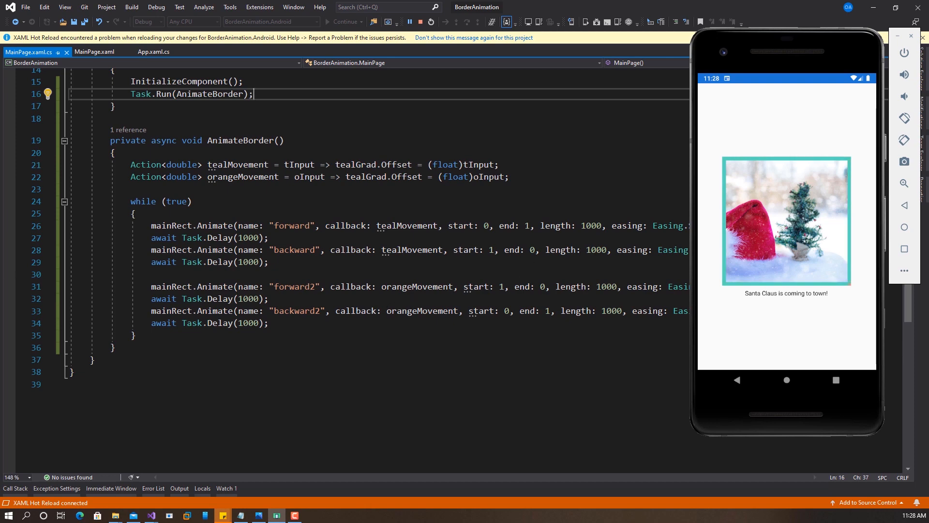
pyautogui.moveTo(369, 176)
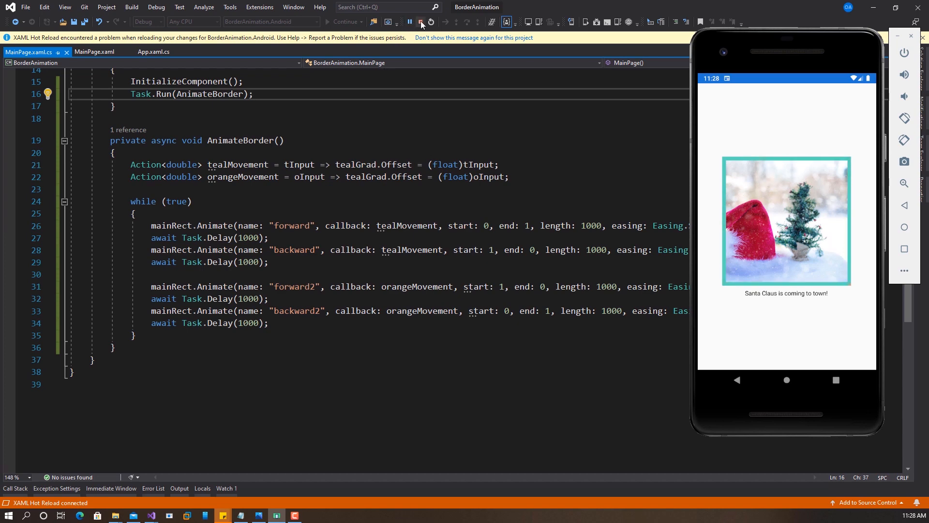
# - Stop debugging, point orangeMovement at orangeGrad.Offset, and relaunch on the emulator
pyautogui.click(419, 22)
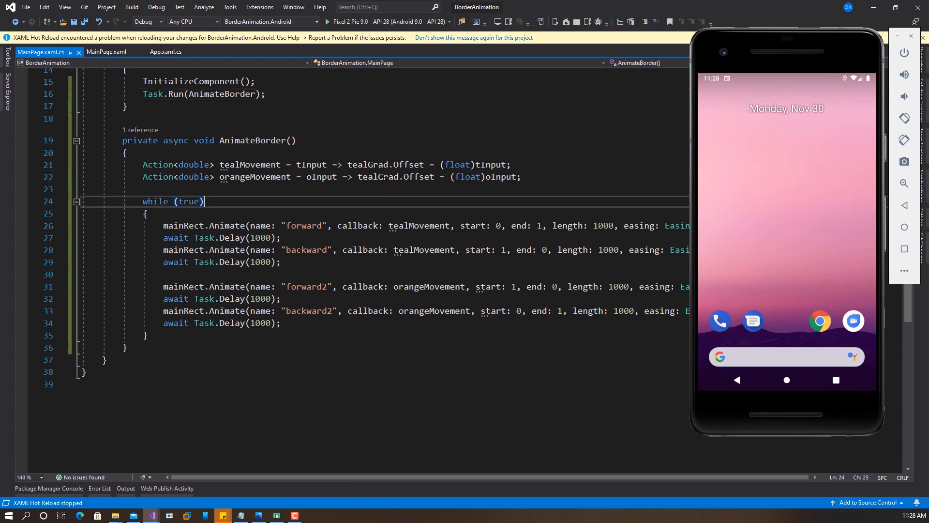
pyautogui.click(368, 177)
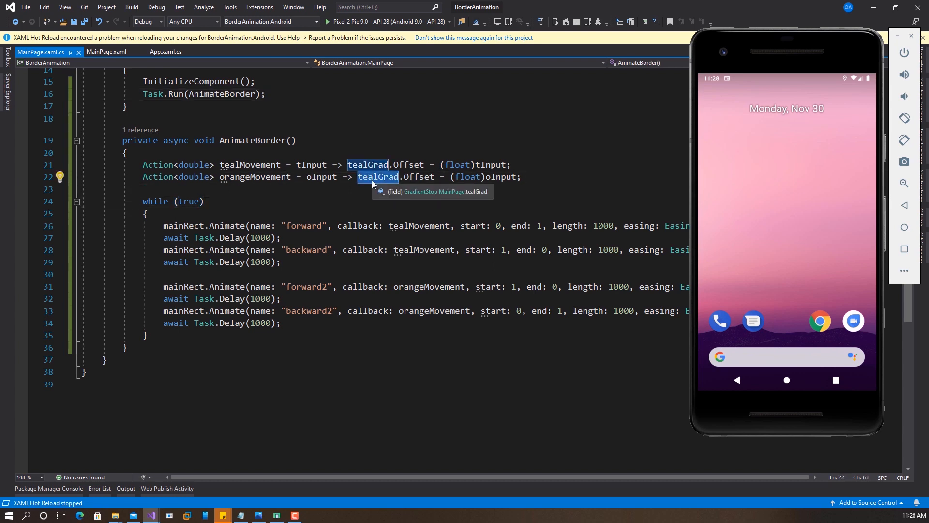
pyautogui.write('orang')
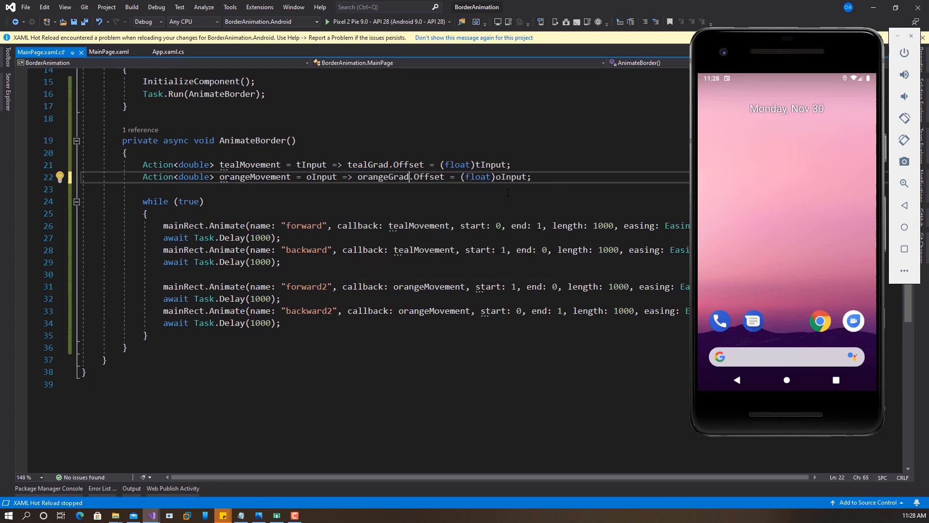
pyautogui.doubleClick(383, 176)
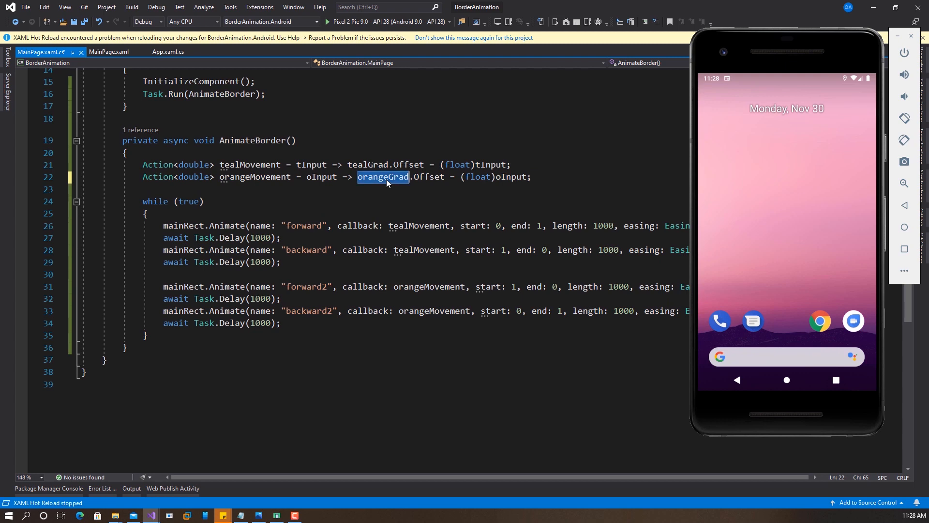
pyautogui.click(388, 188)
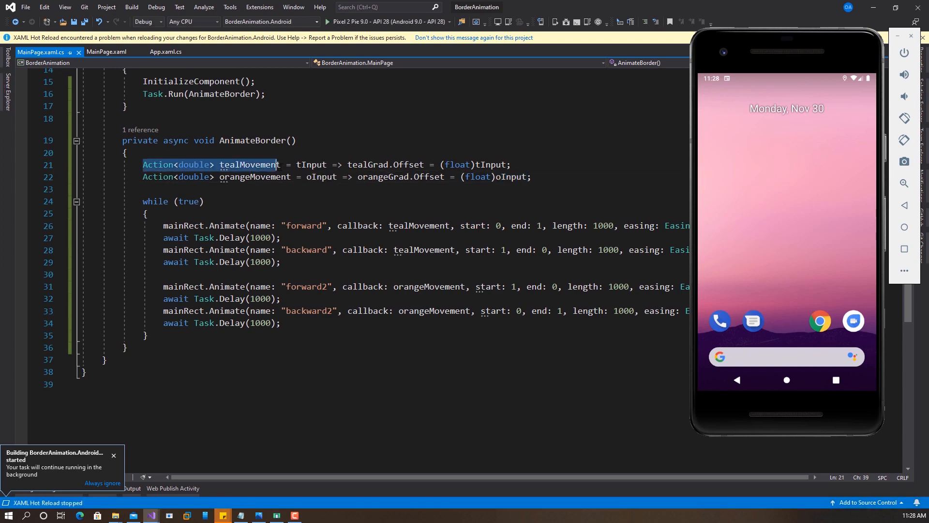
pyautogui.click(327, 22)
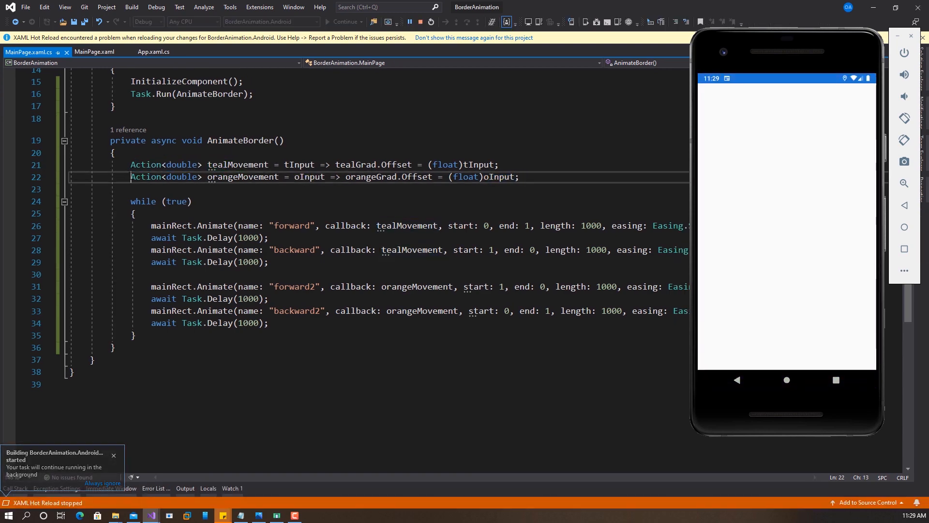